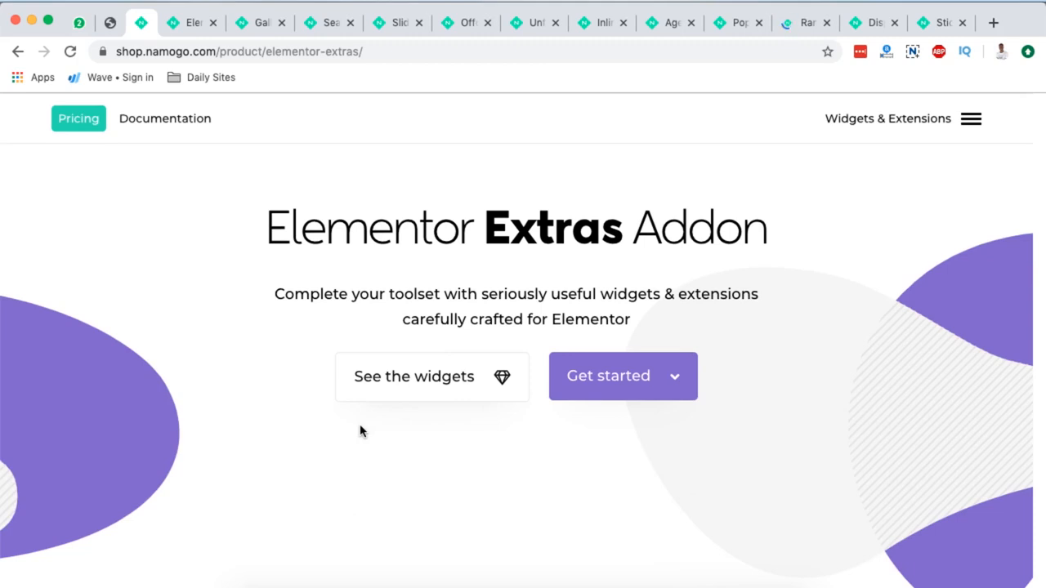
Scroll down the Elementor Extras product page through the widgets grid.
scroll("down", 3)
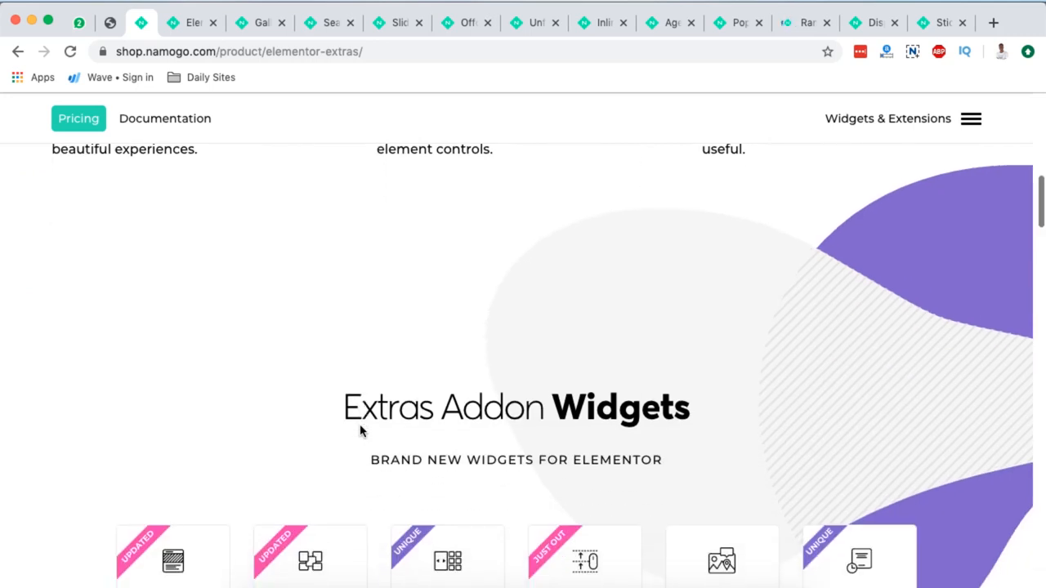
scroll("down", 3)
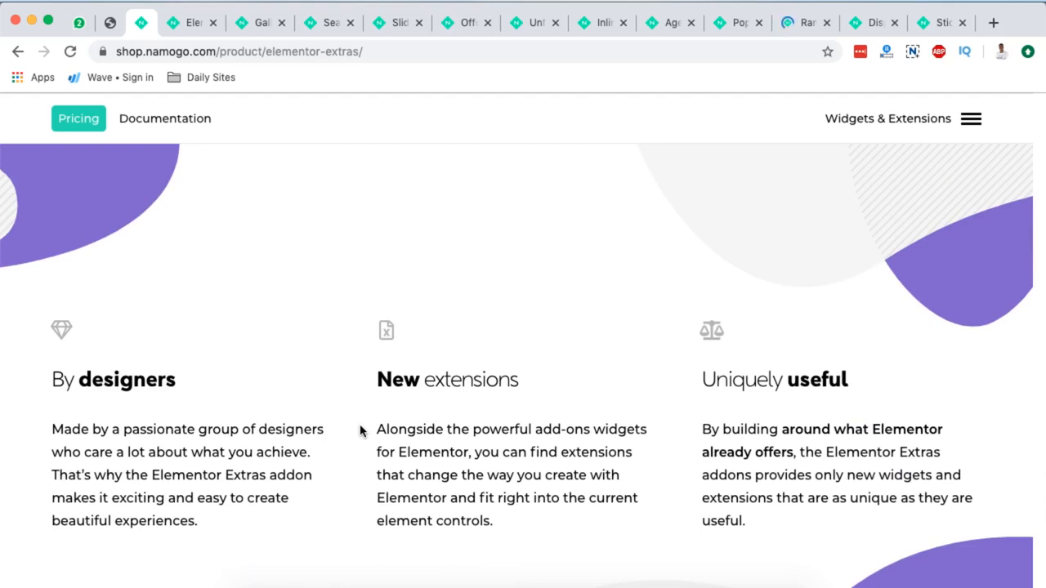
scroll("down", 3)
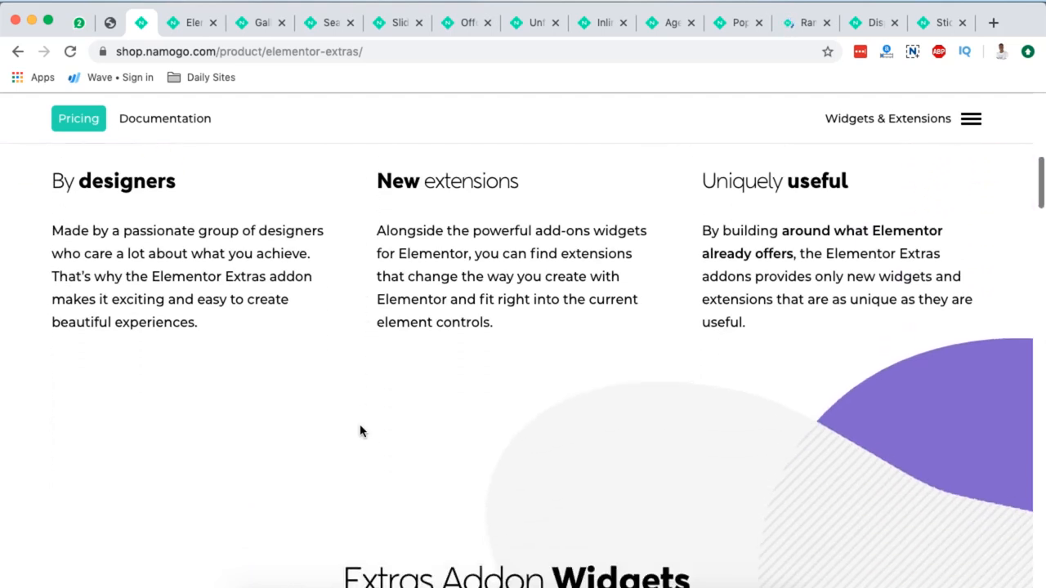
scroll("down", 3)
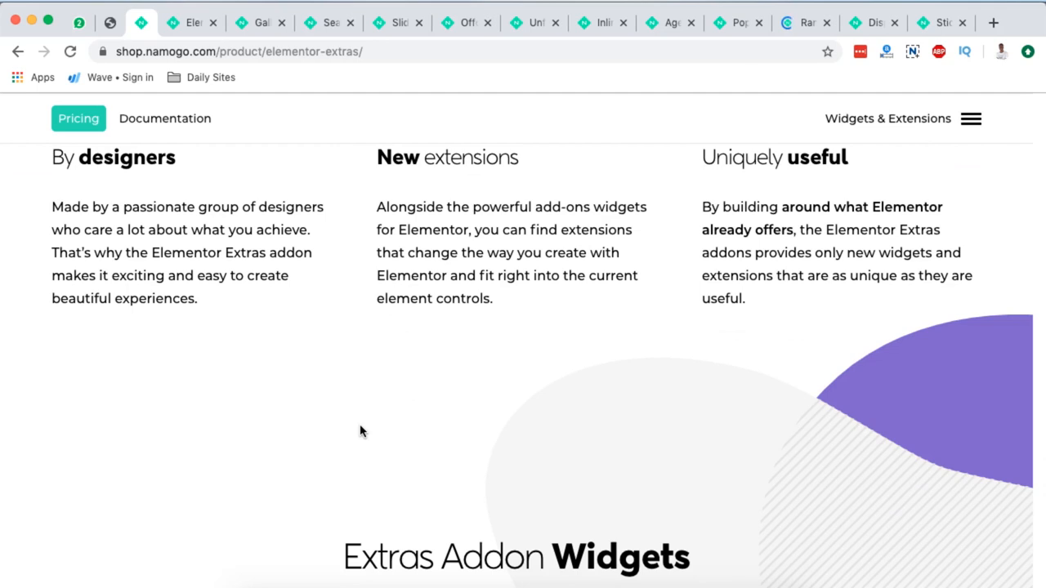
scroll("down", 3)
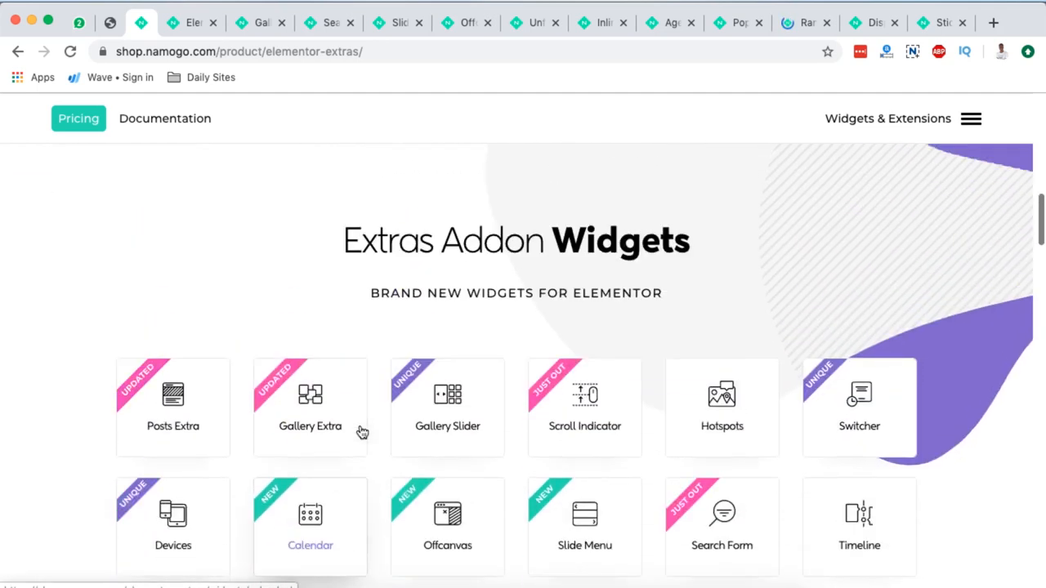
Continue past the widgets grid to the extensions section listing five extensions.
scroll("down", 3)
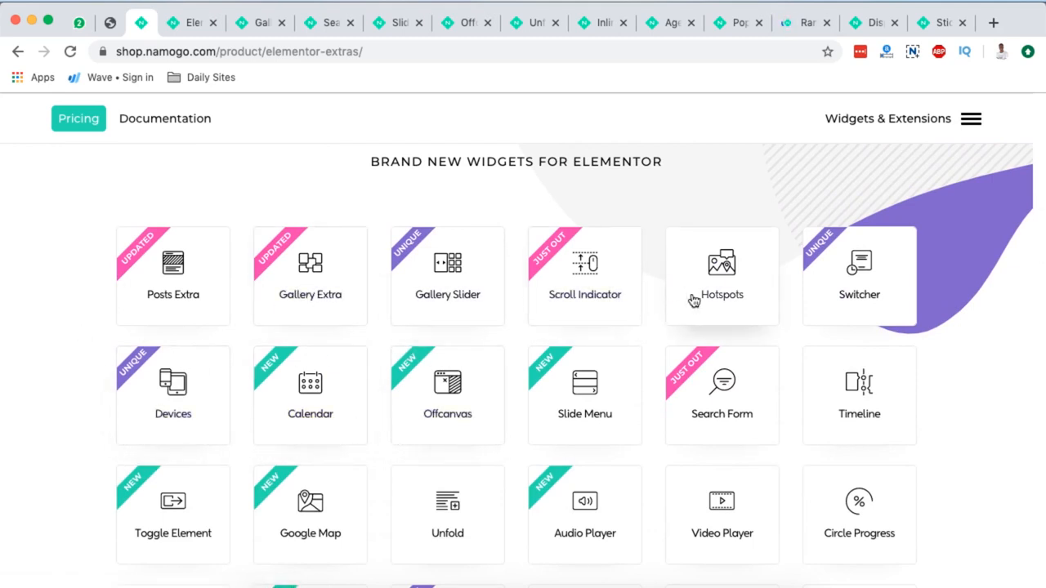
scroll("down", 3)
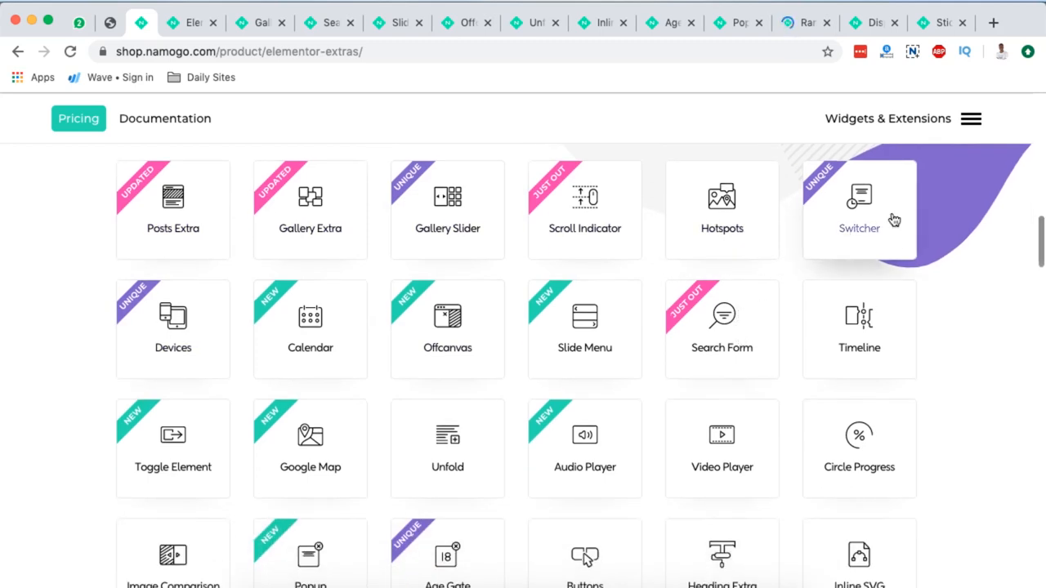
scroll("down", 3)
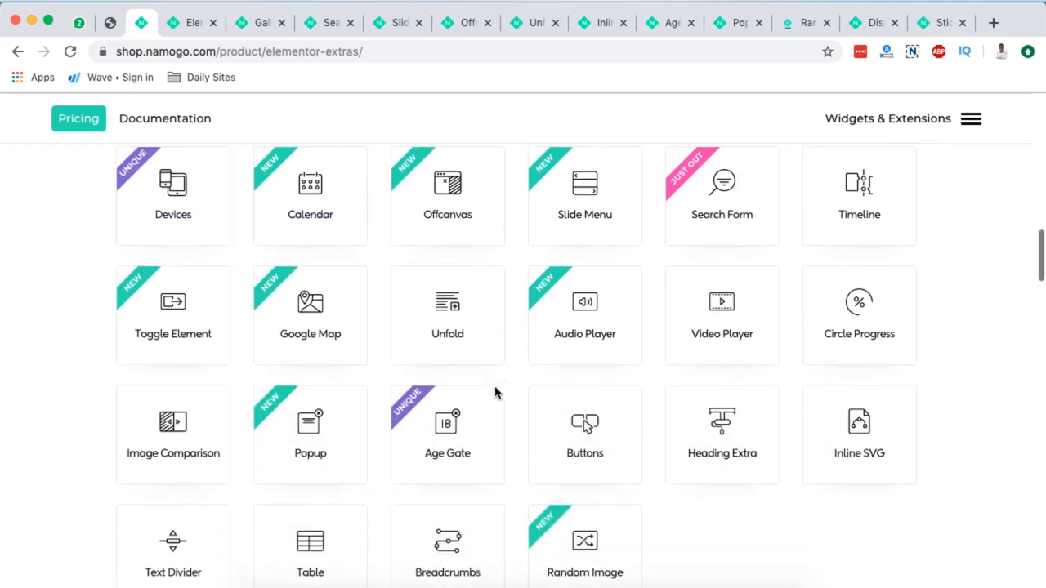
scroll("down", 3)
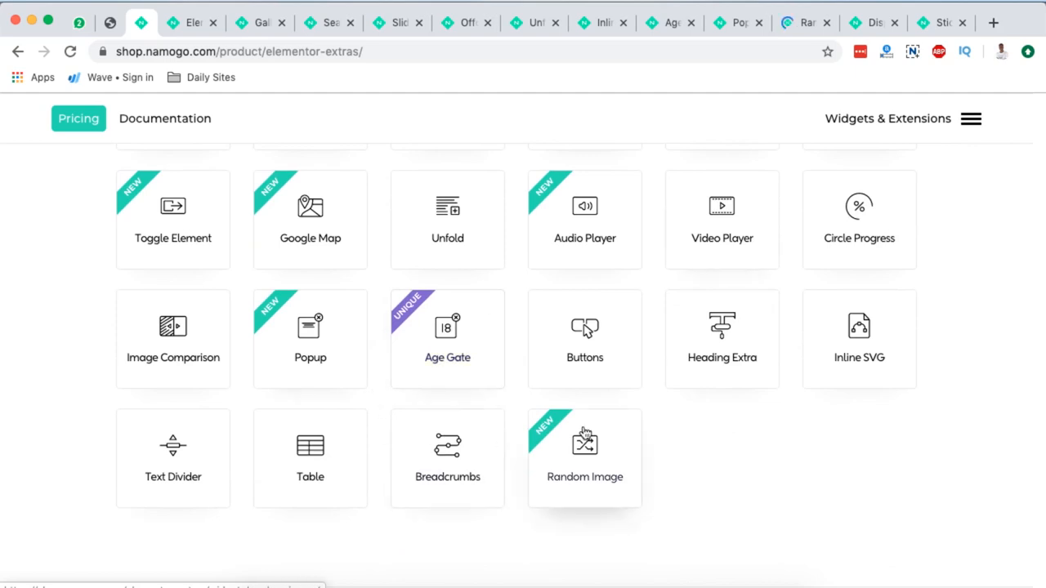
scroll("down", 3)
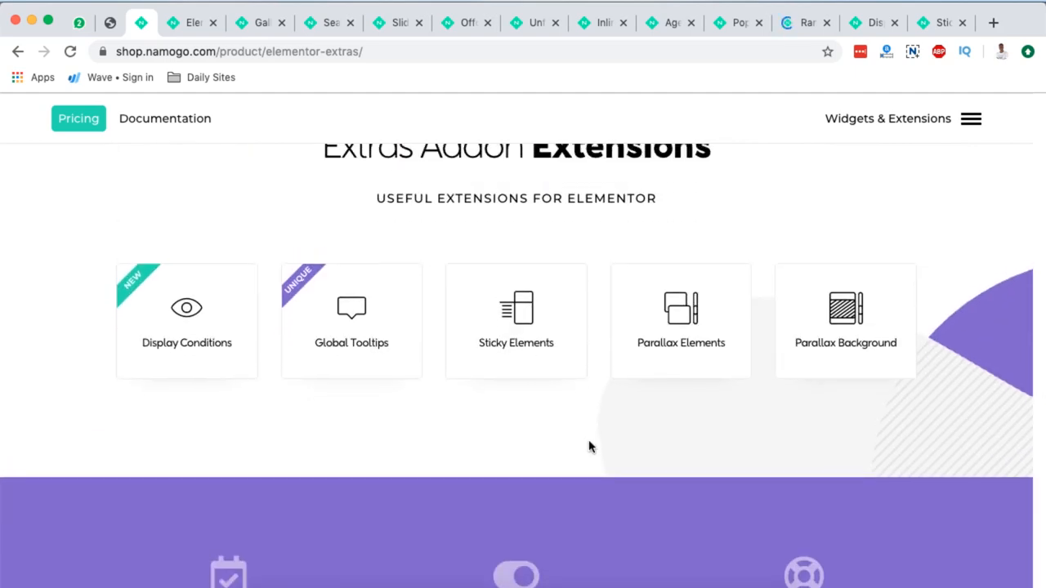
mouse_move(213, 248)
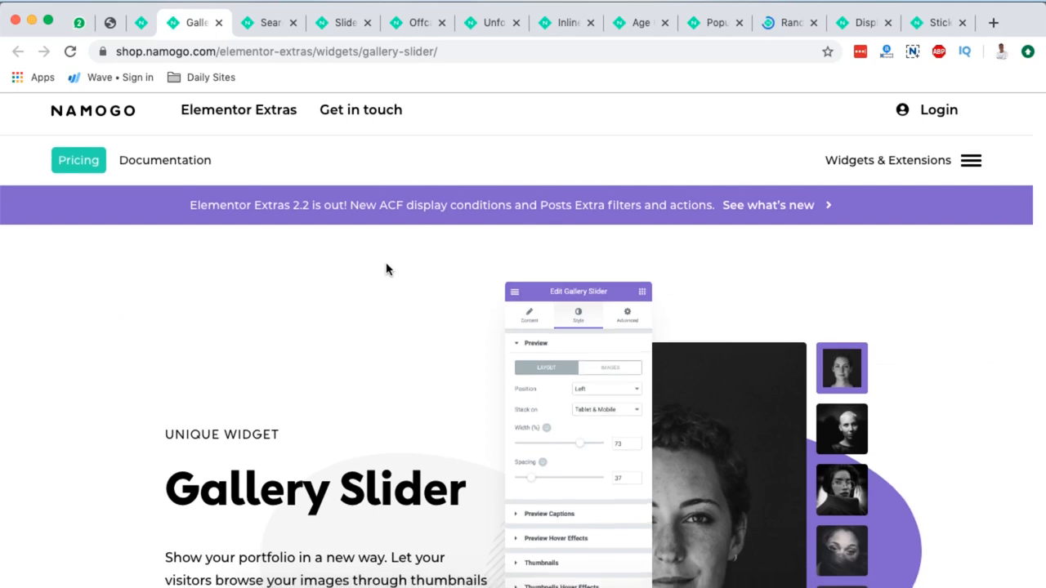
Scroll through the Gallery Slider widget page's feature highlights.
scroll("down", 3)
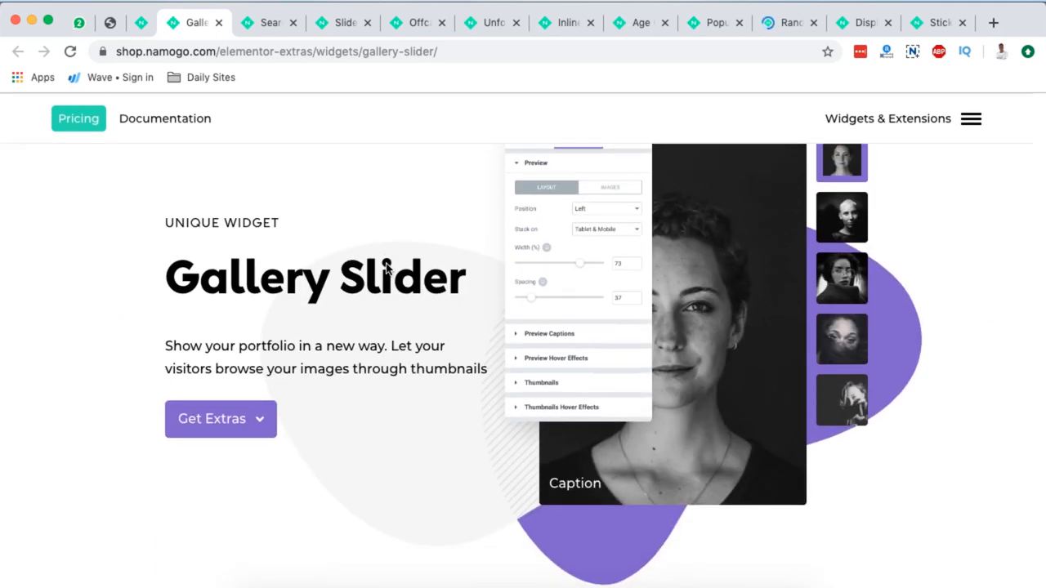
scroll("down", 3)
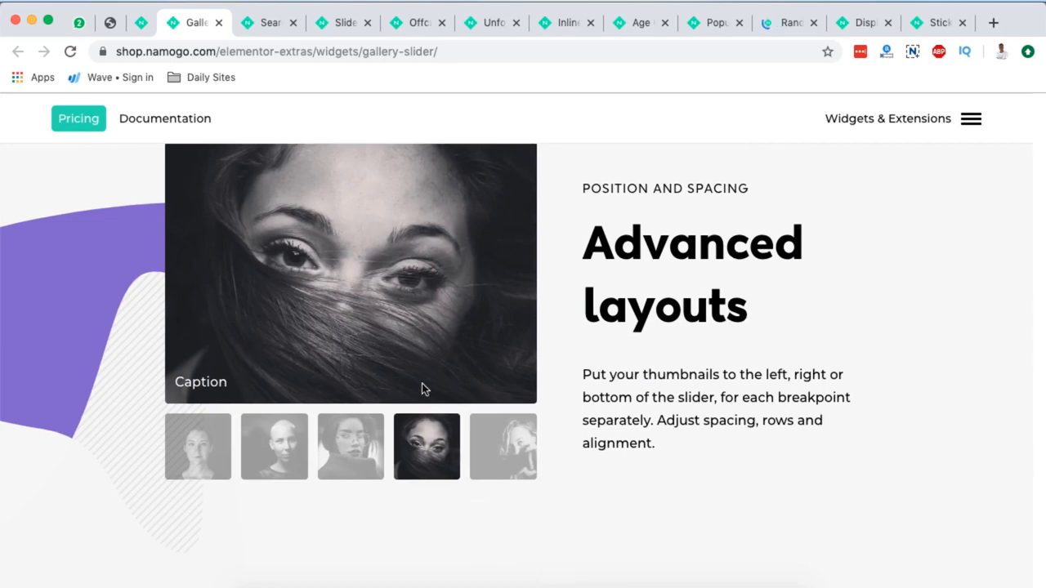
mouse_move(650, 403)
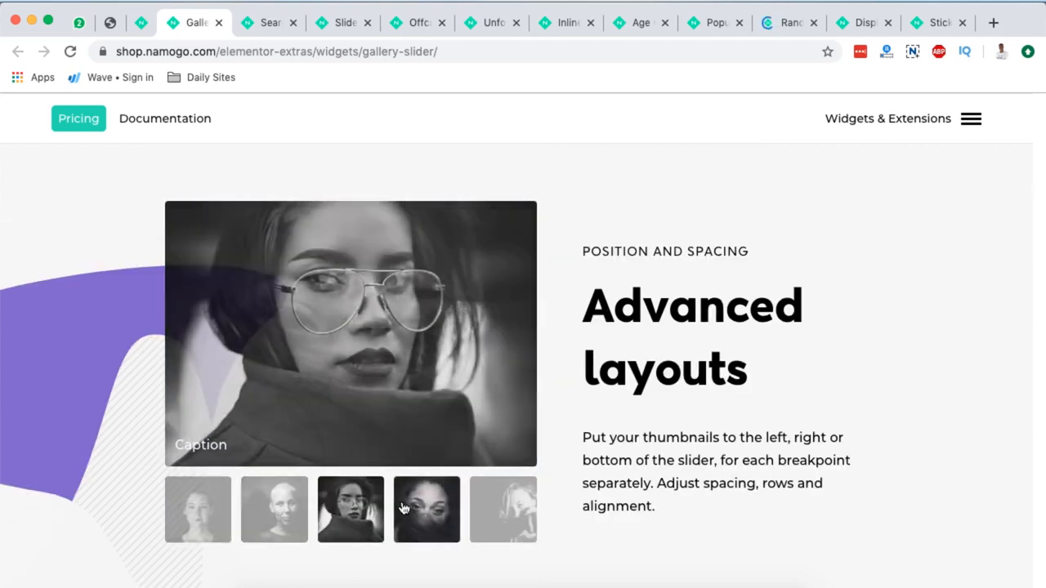
scroll("down", 3)
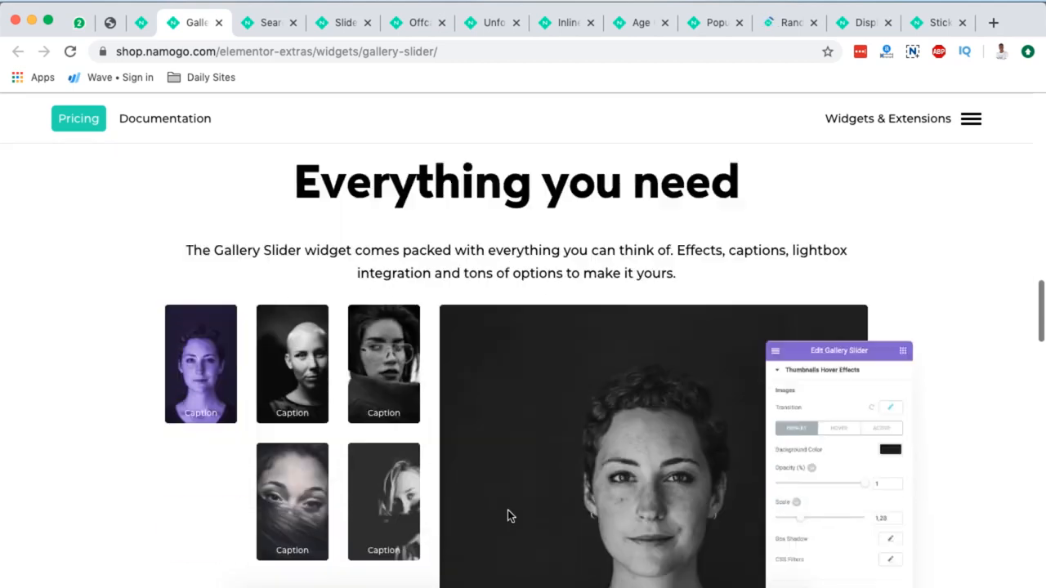
scroll("down", 3)
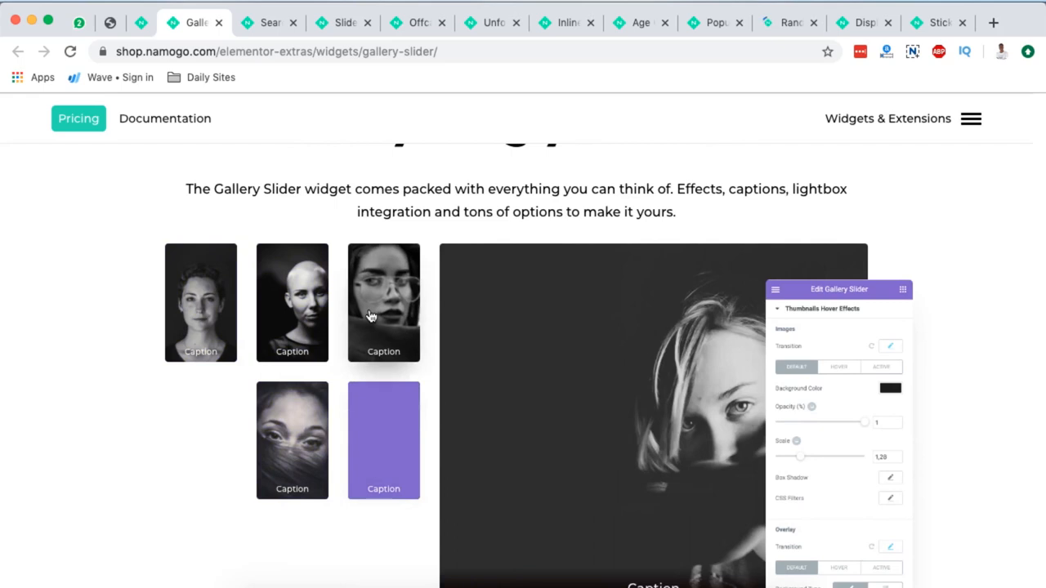
Reach the Sneak peek section and pick a carousel dot to change the screenshot.
scroll("down", 3)
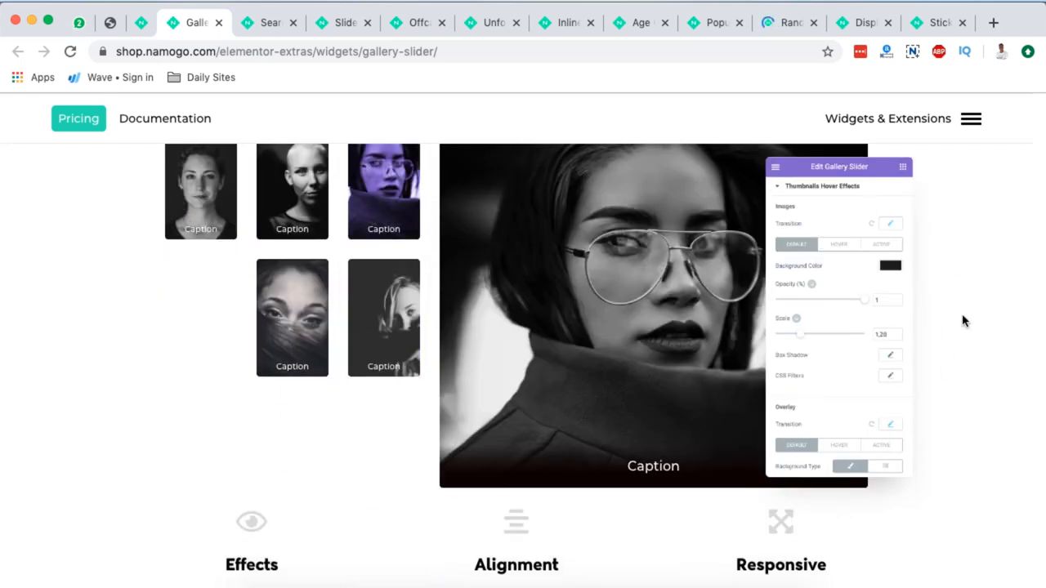
scroll("down", 3)
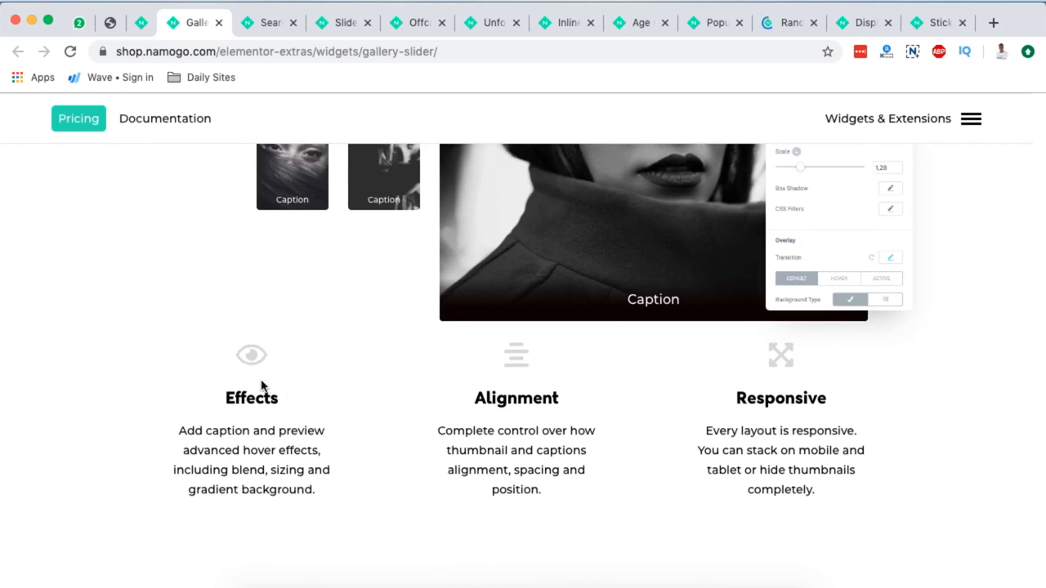
mouse_move(503, 454)
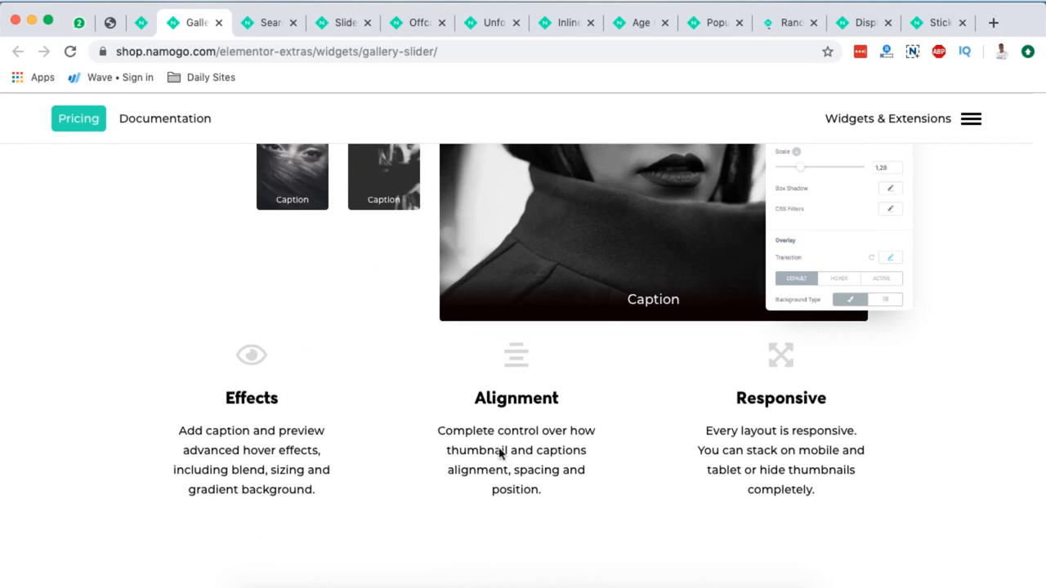
mouse_move(546, 389)
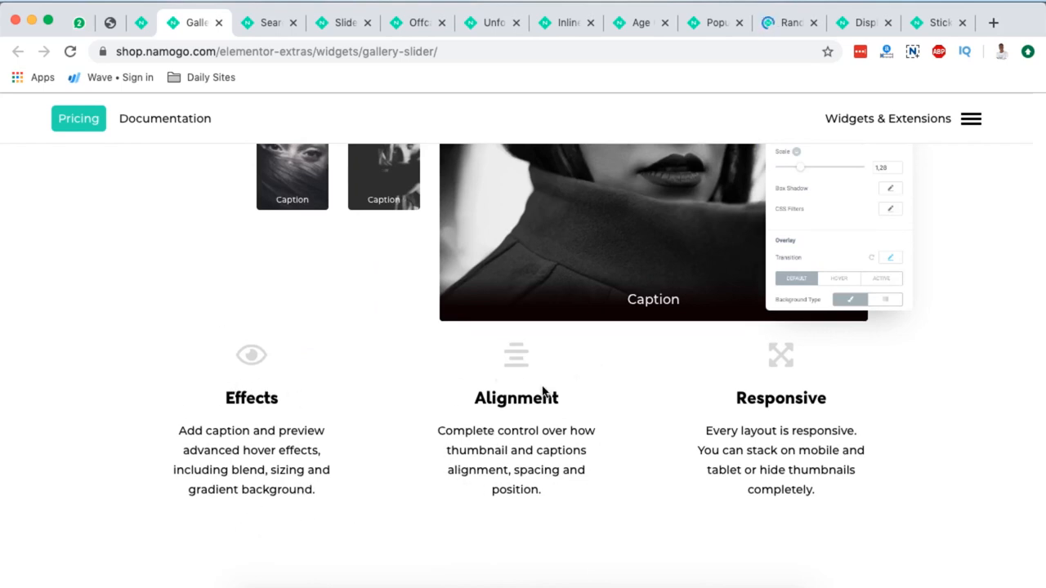
mouse_move(776, 401)
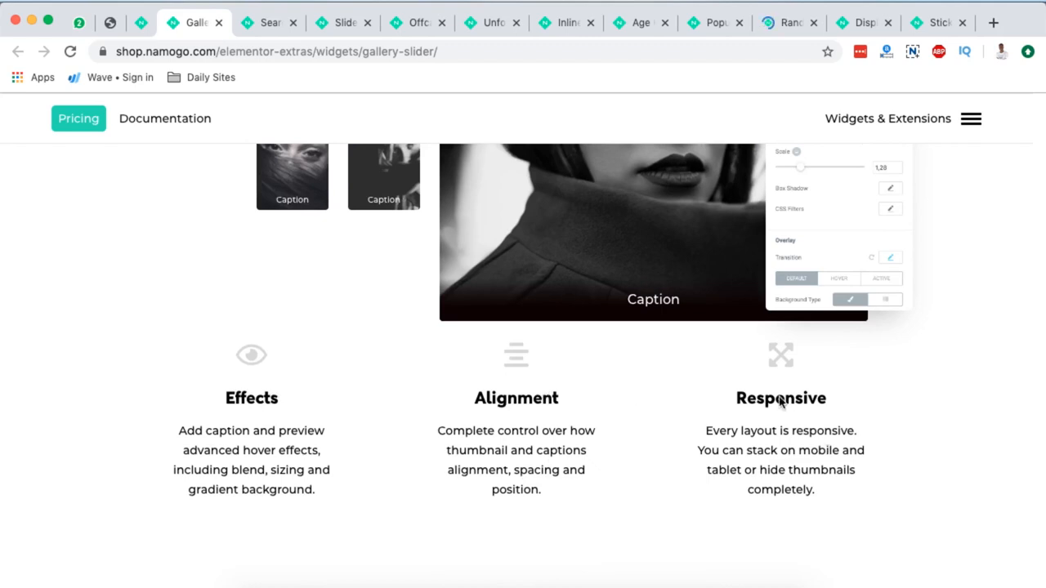
scroll("down", 3)
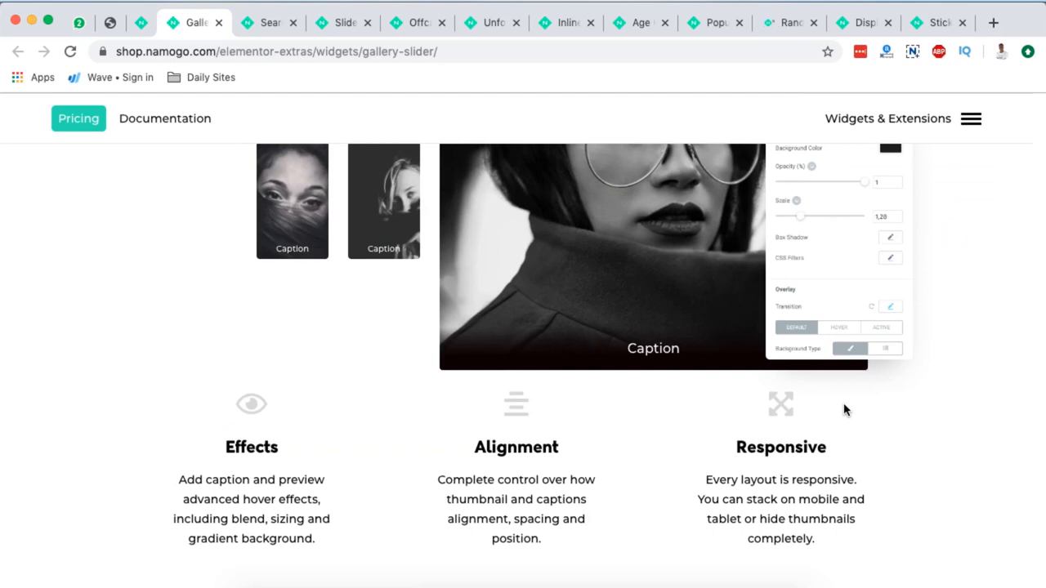
scroll("down", 3)
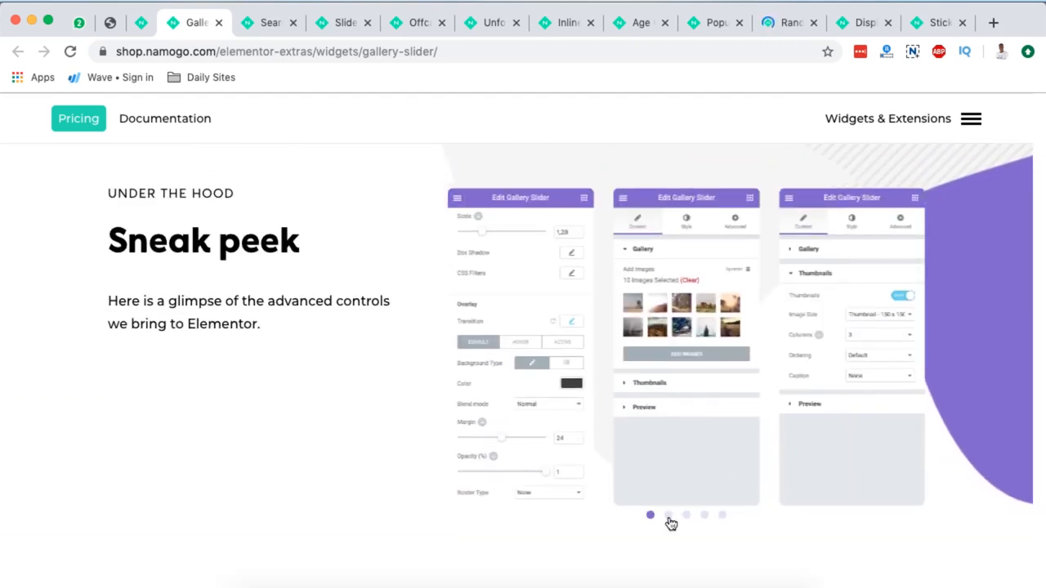
left_click(686, 514)
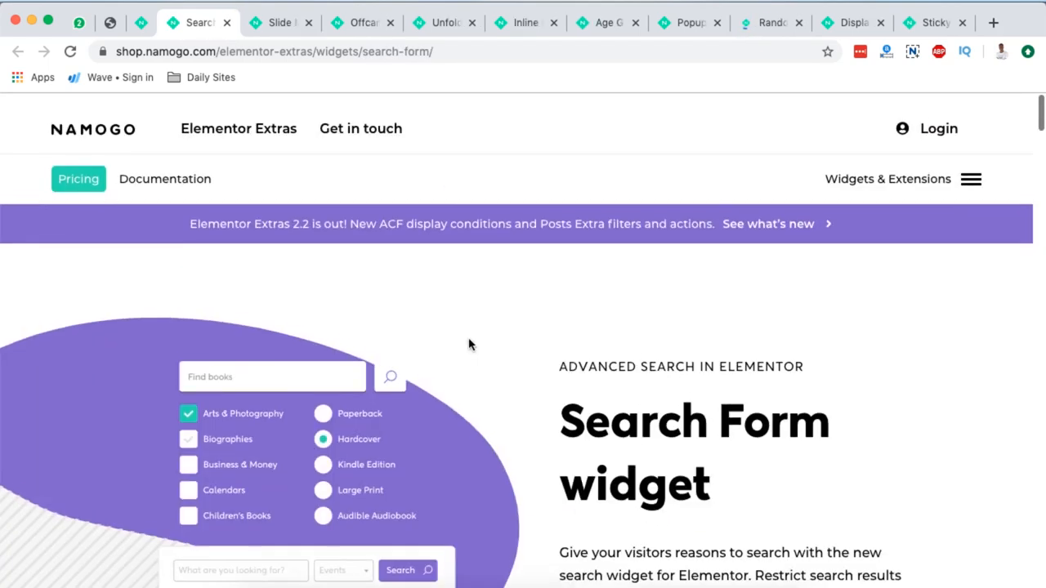
Scroll to the search filters demo and expand the content types dropdown.
scroll("down", 3)
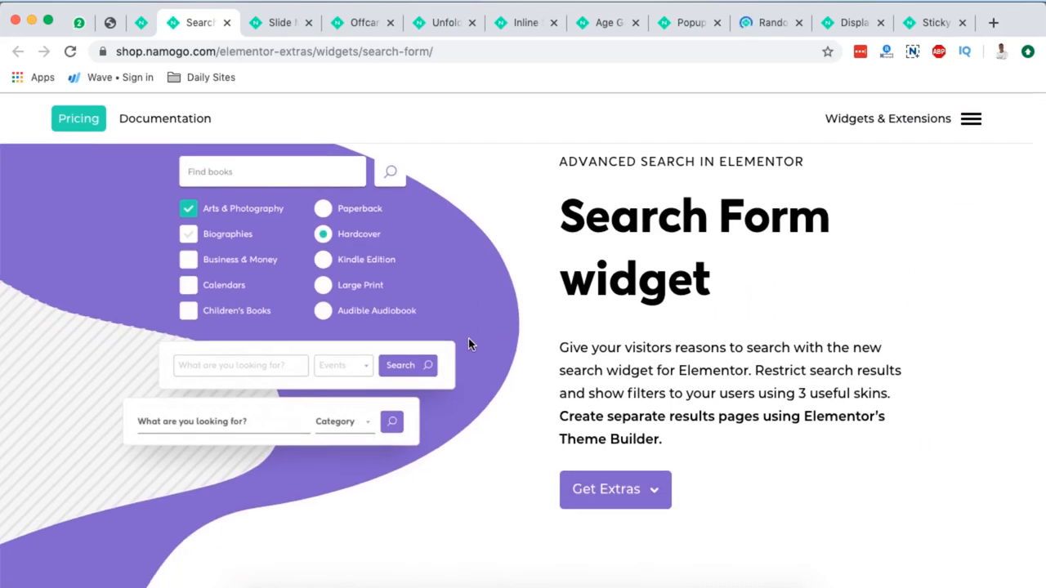
mouse_move(735, 363)
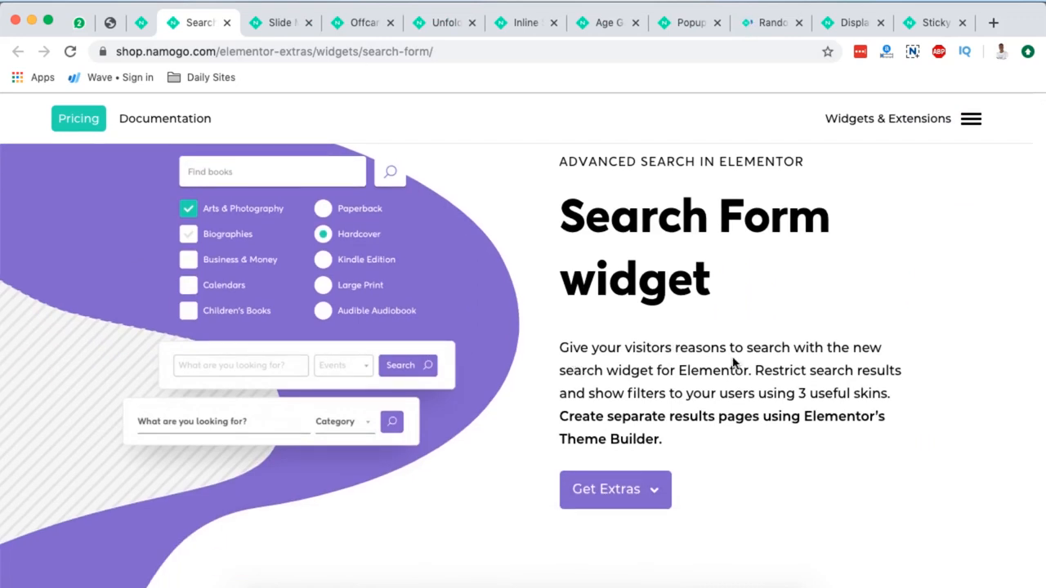
mouse_move(786, 369)
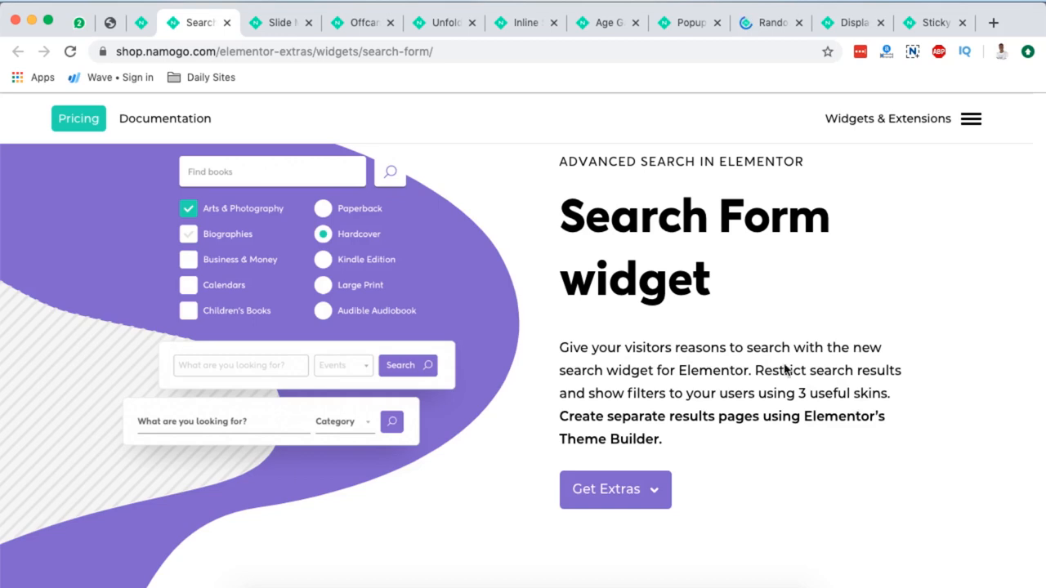
scroll("down", 3)
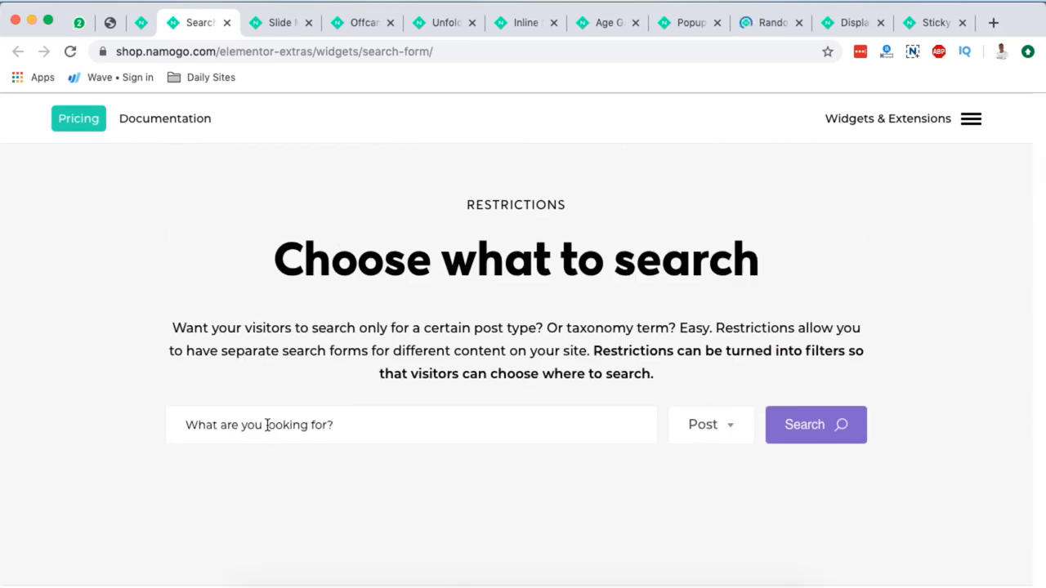
left_click(709, 425)
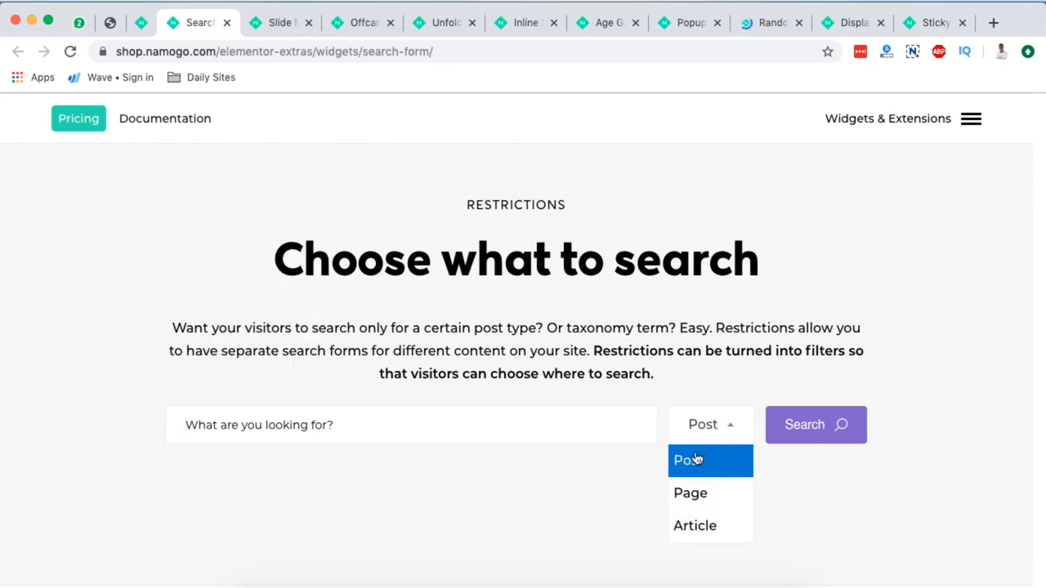
mouse_move(694, 505)
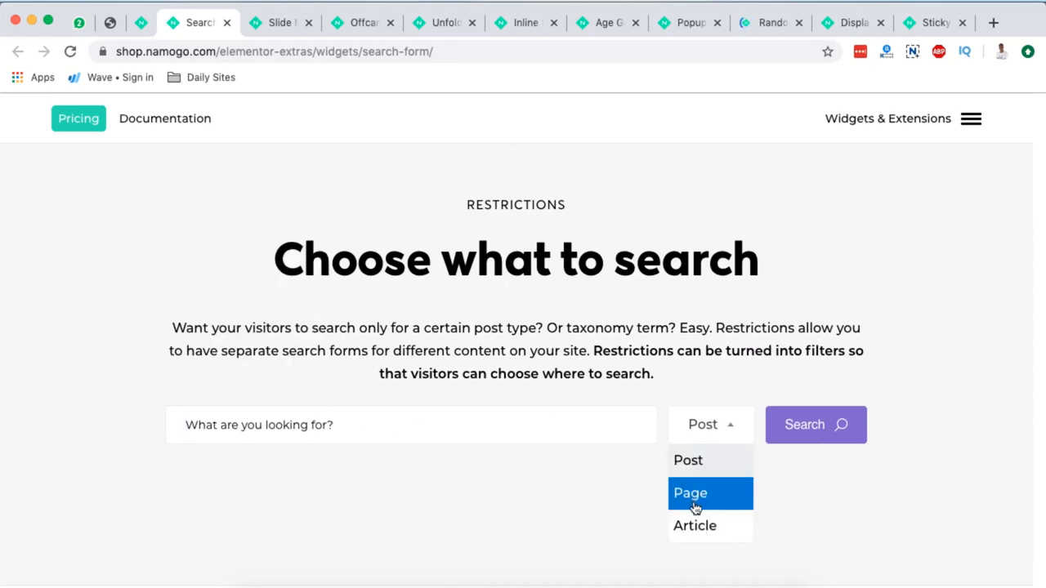
mouse_move(696, 460)
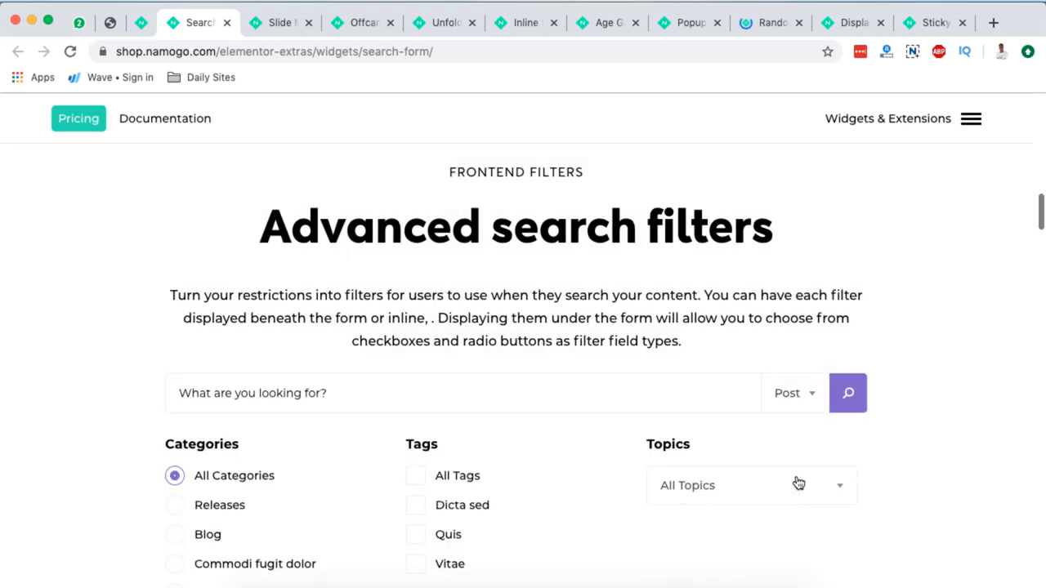
scroll("down", 3)
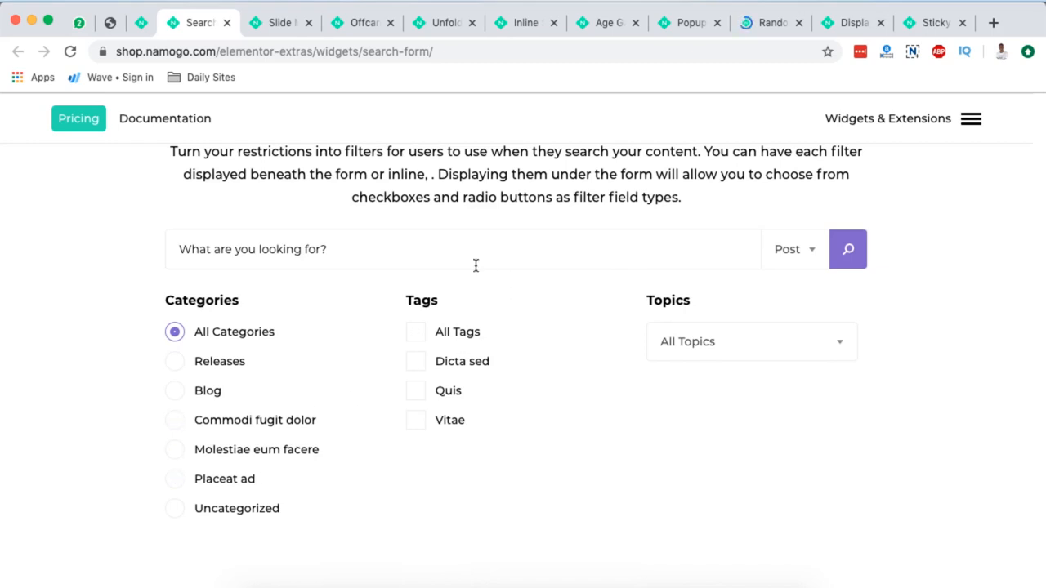
Expand and dismiss the Topics dropdown, then scroll on through the Search Form page.
left_click(752, 341)
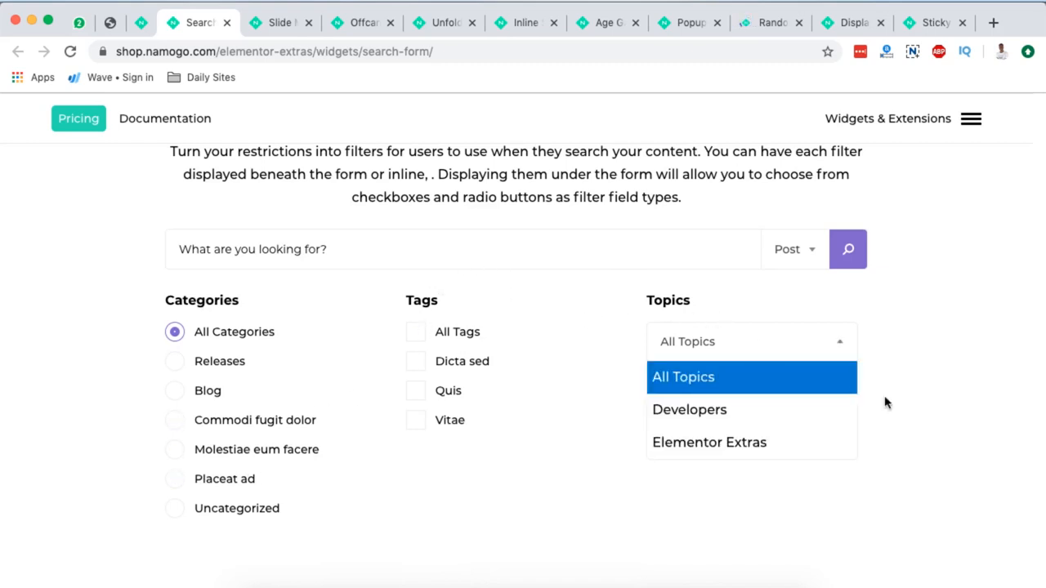
left_click(683, 376)
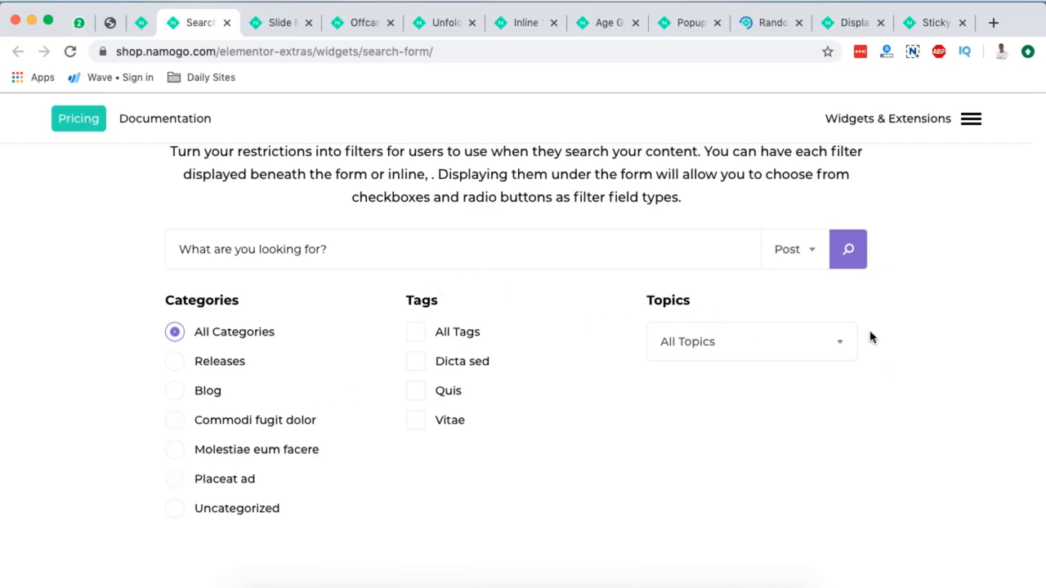
scroll("up", 3)
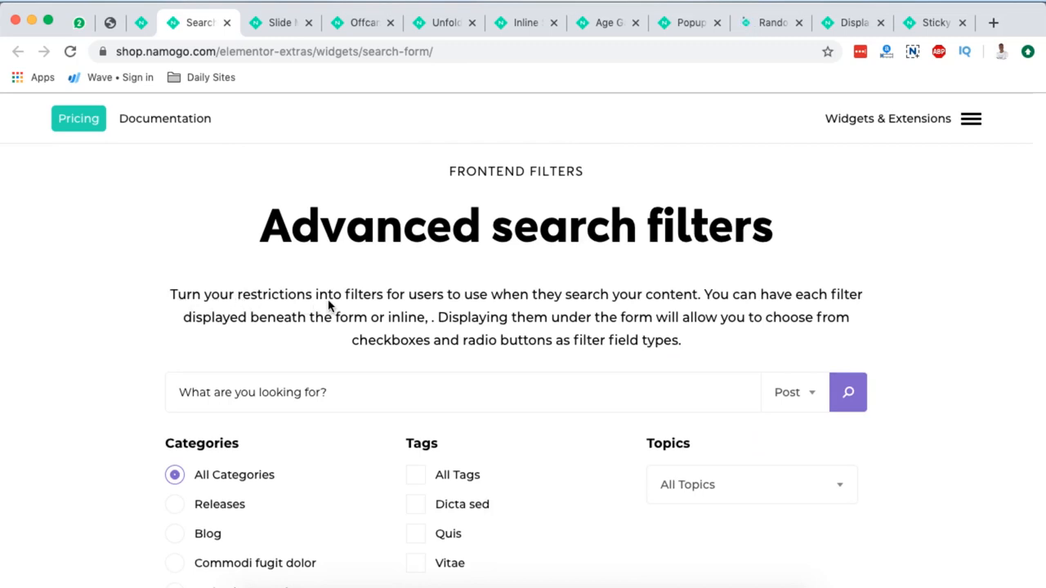
mouse_move(517, 303)
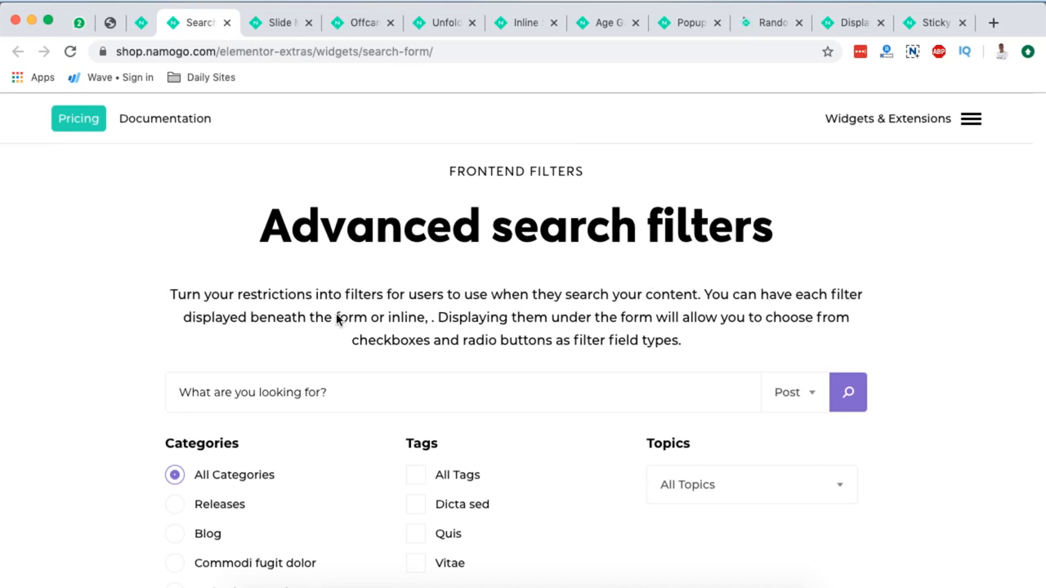
mouse_move(549, 325)
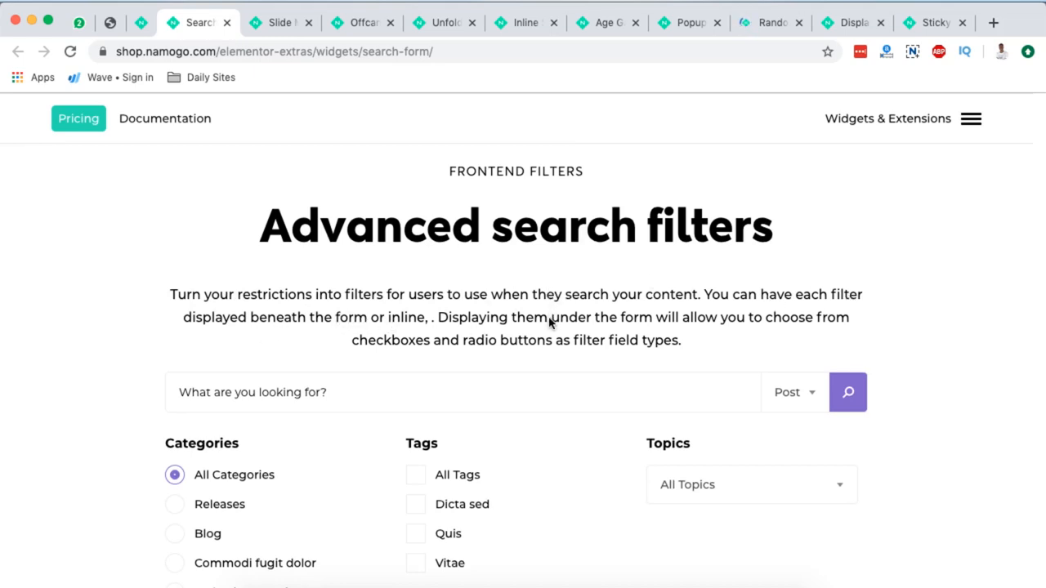
mouse_move(850, 323)
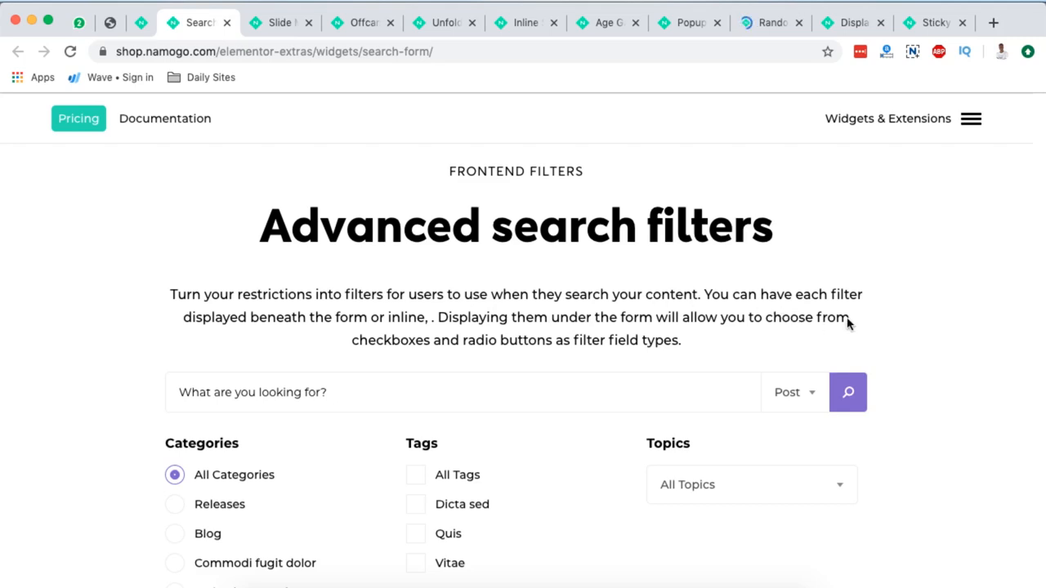
mouse_move(547, 347)
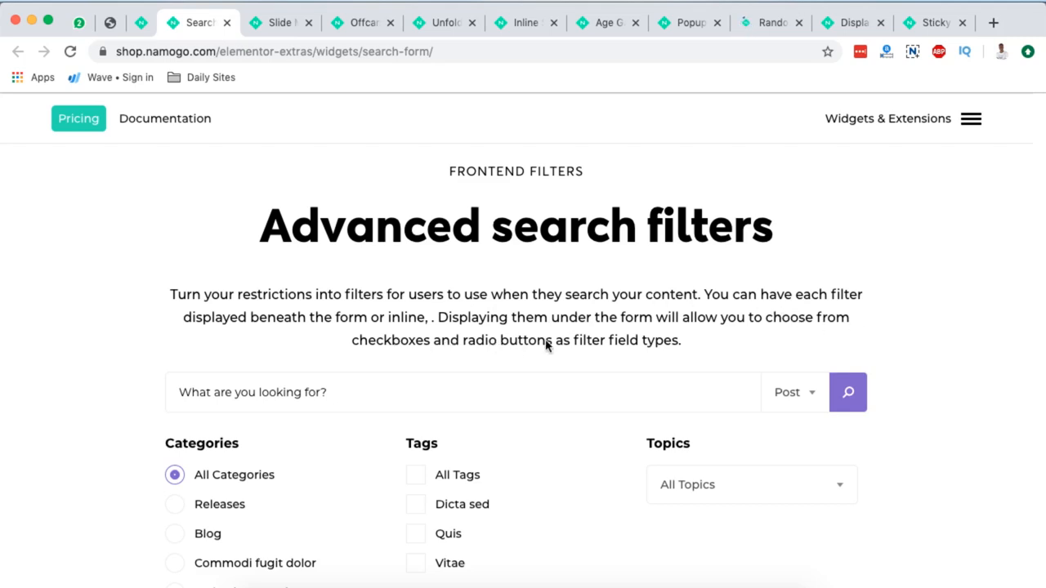
scroll("down", 3)
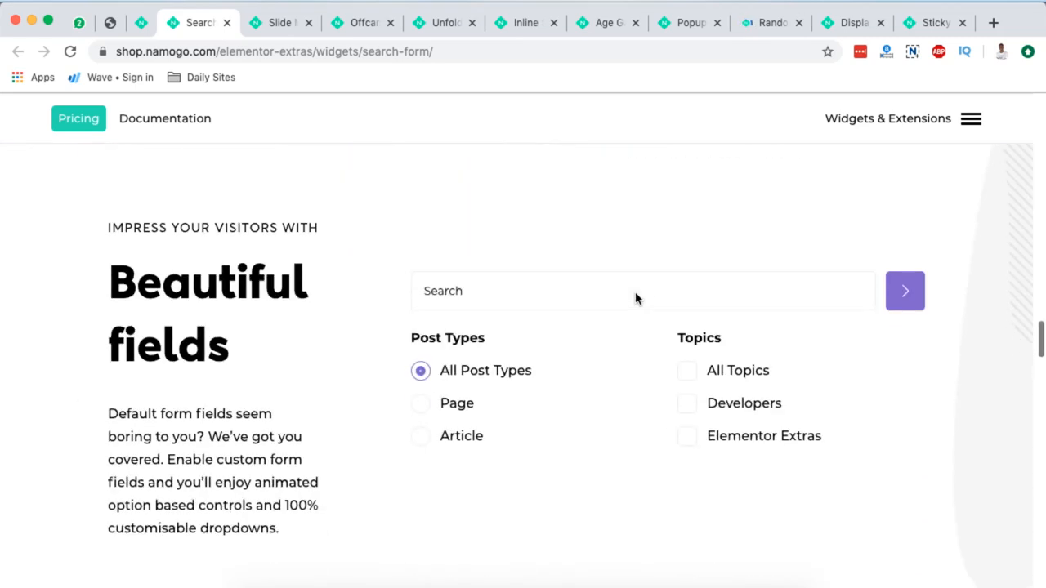
scroll("down", 3)
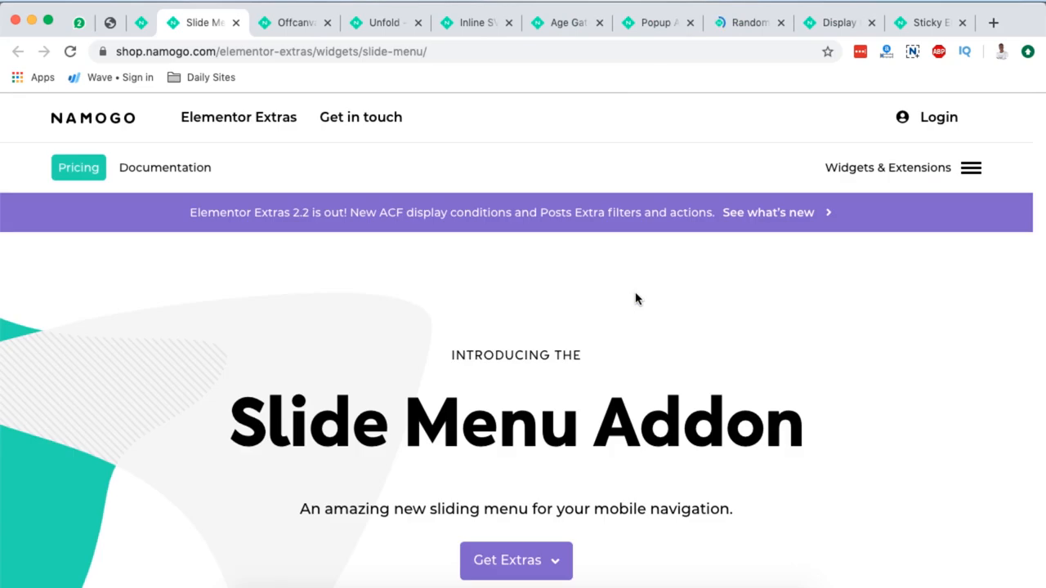
Step into the Elementor Extras submenu and a deeper submenu in the sliding menu demo.
scroll("down", 3)
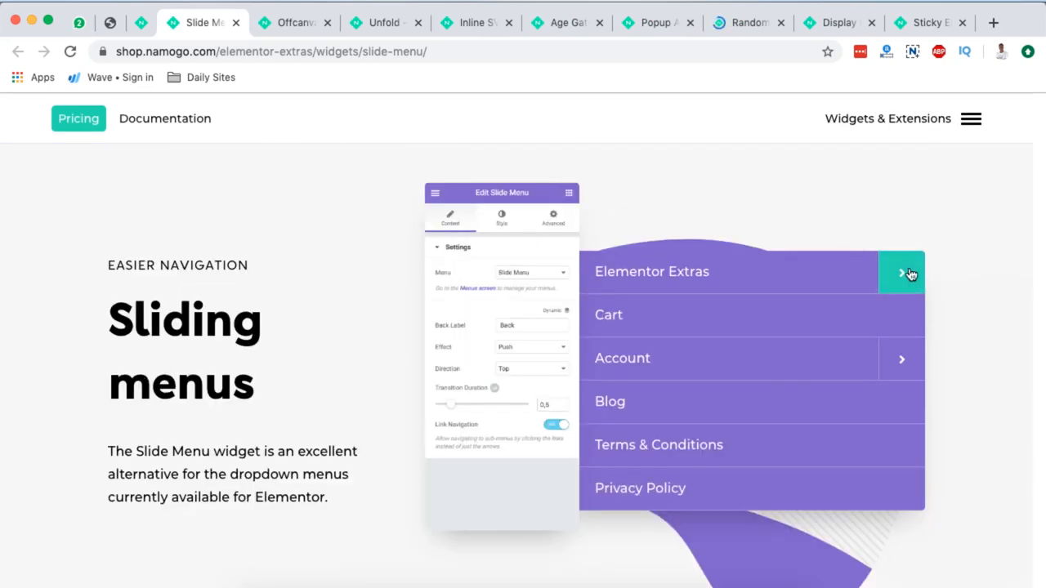
left_click(902, 272)
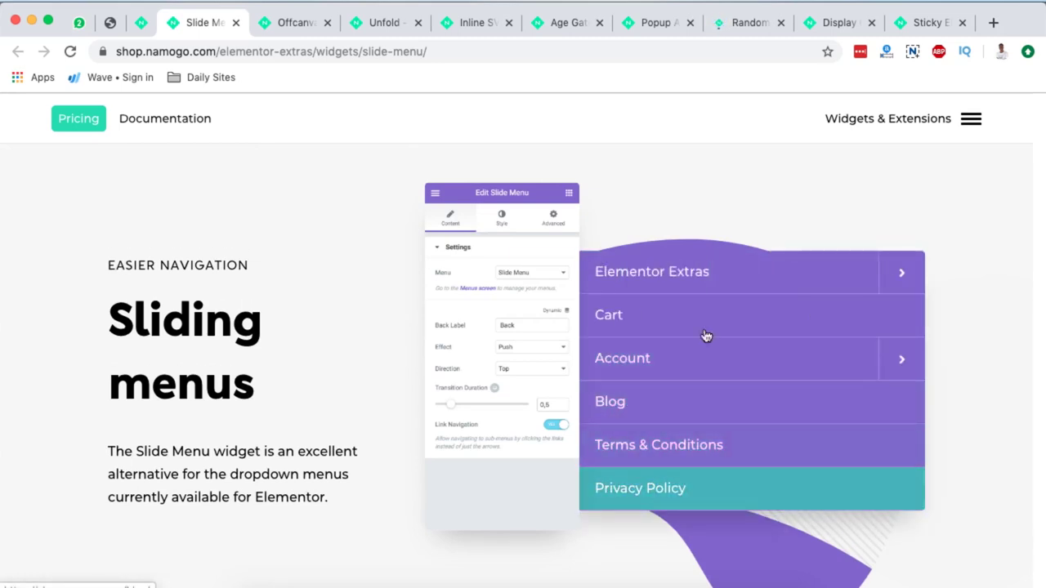
scroll("down", 3)
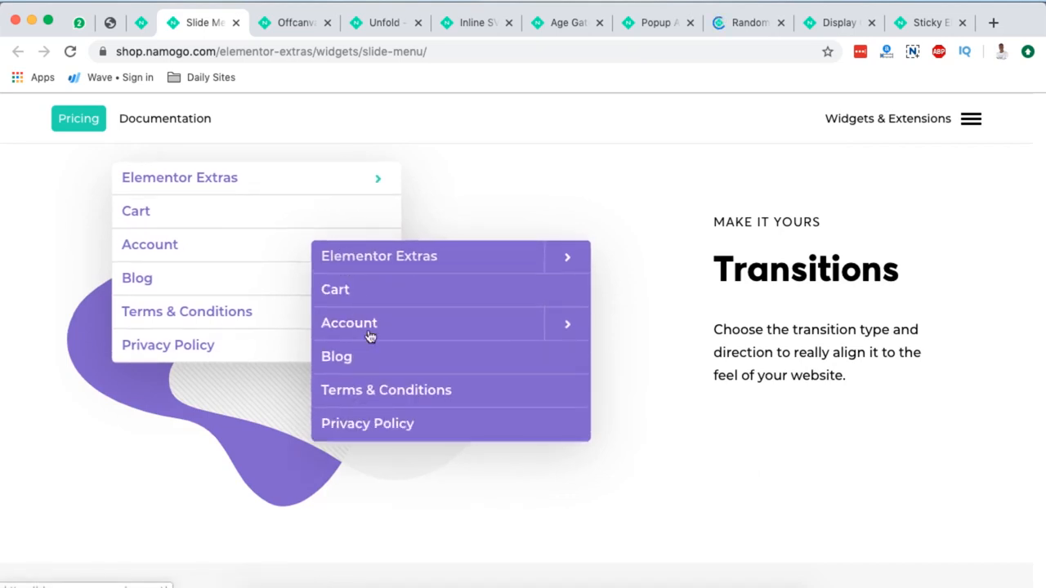
left_click(373, 323)
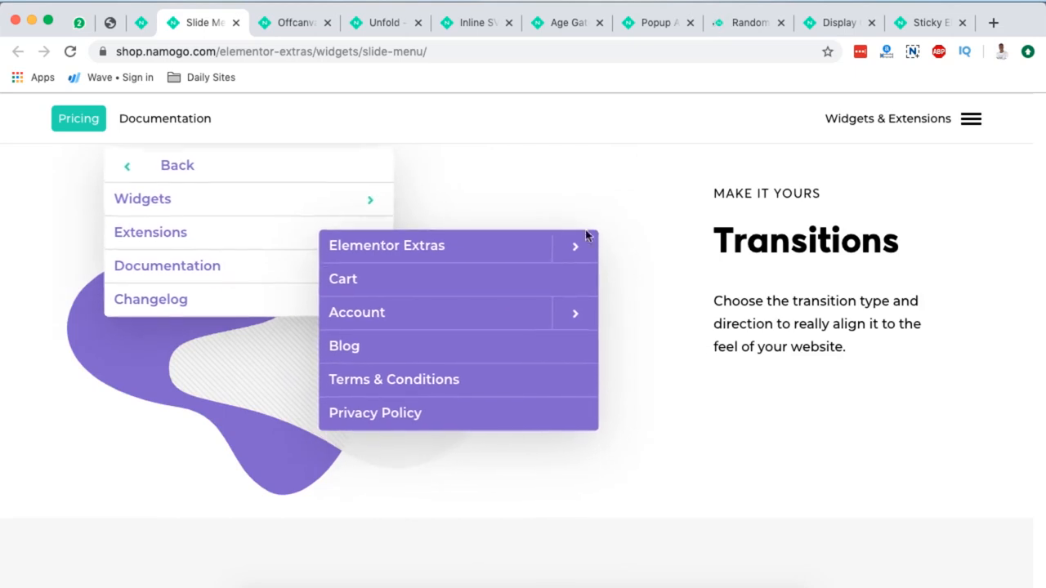
Scroll down the rest of the Slide Menu Addon page.
scroll("down", 3)
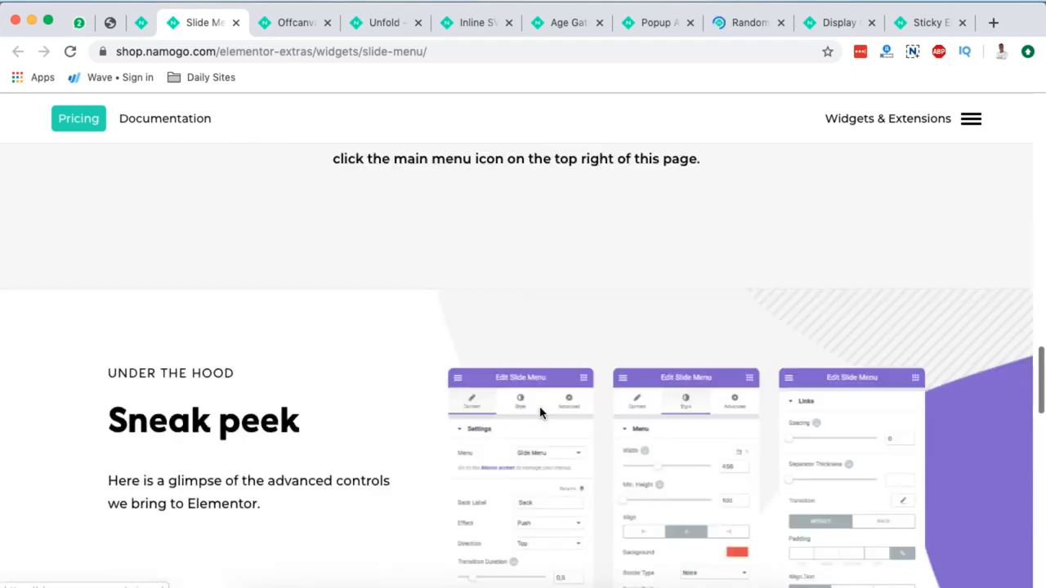
scroll("down", 3)
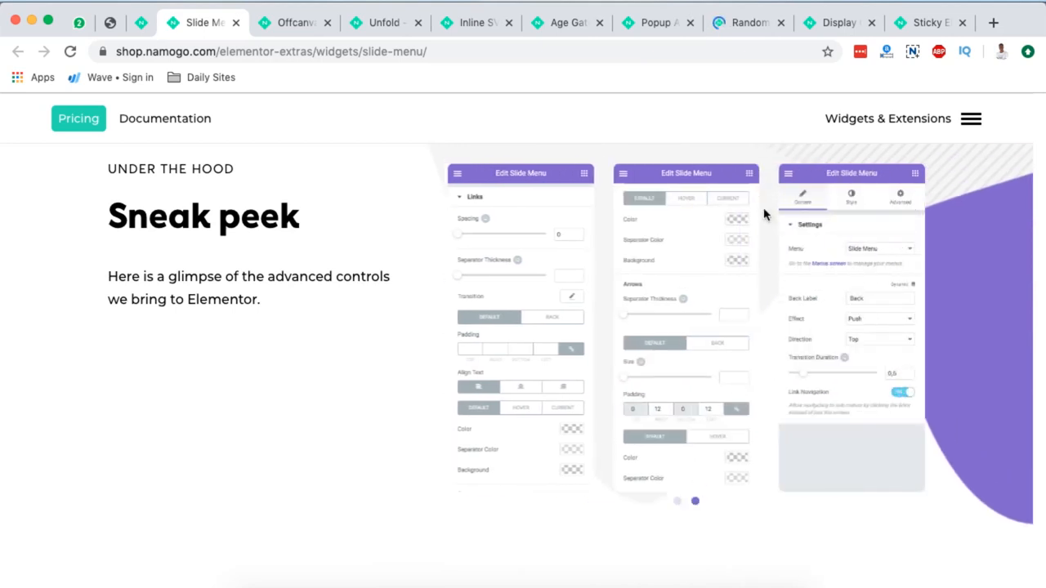
mouse_move(768, 386)
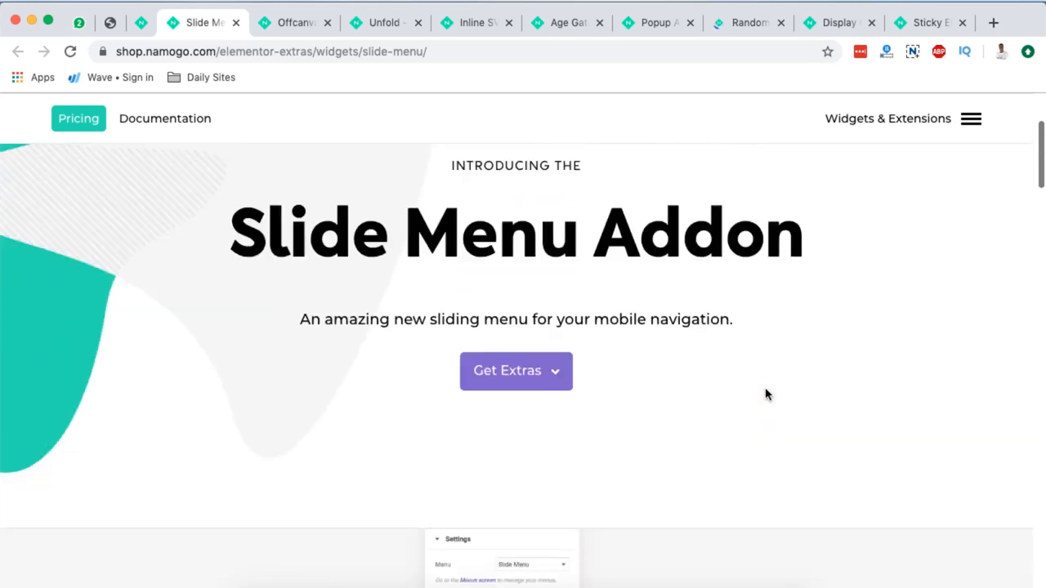
scroll("down", 3)
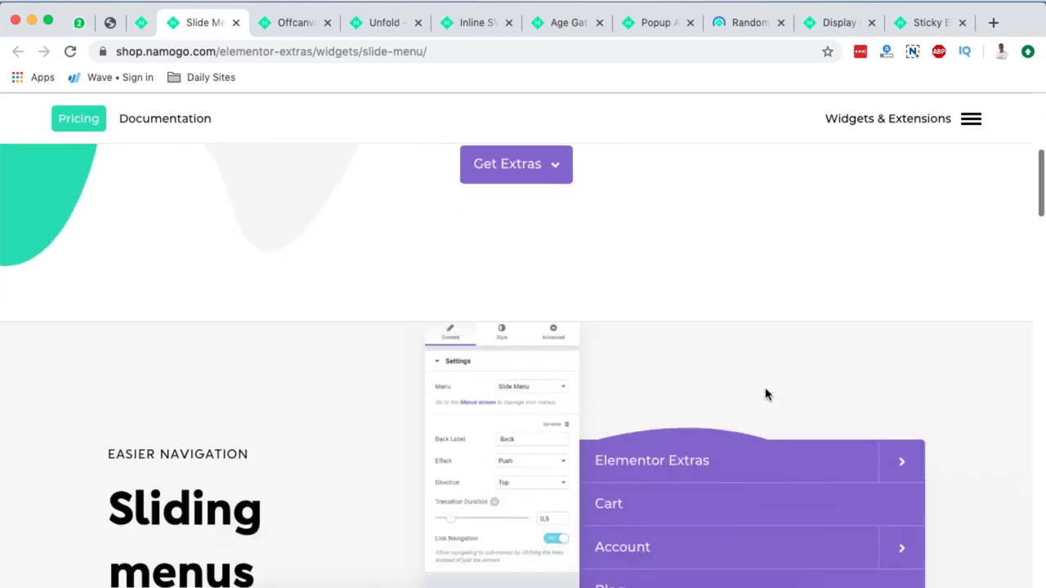
scroll("down", 3)
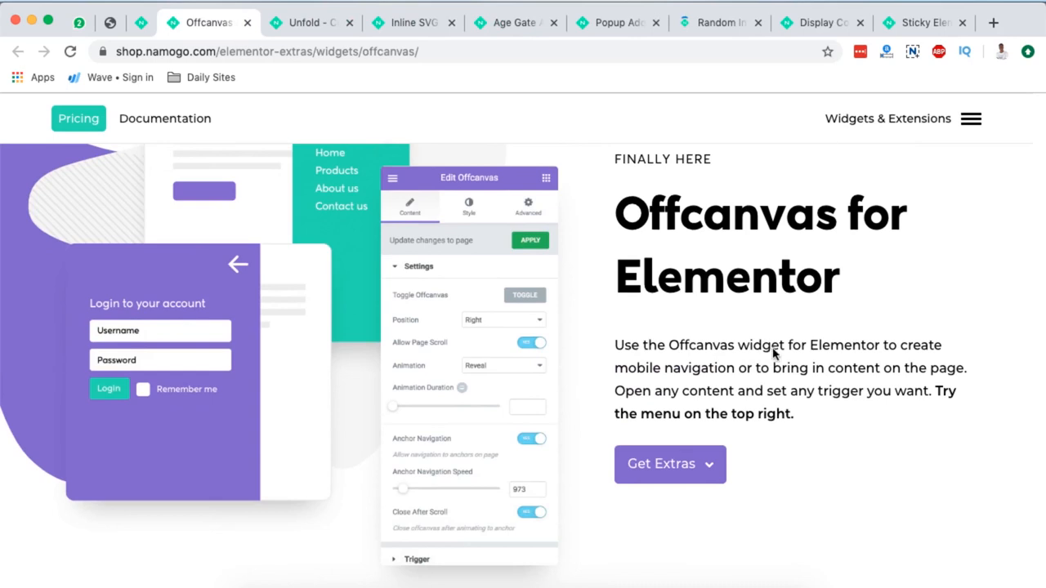
mouse_move(712, 376)
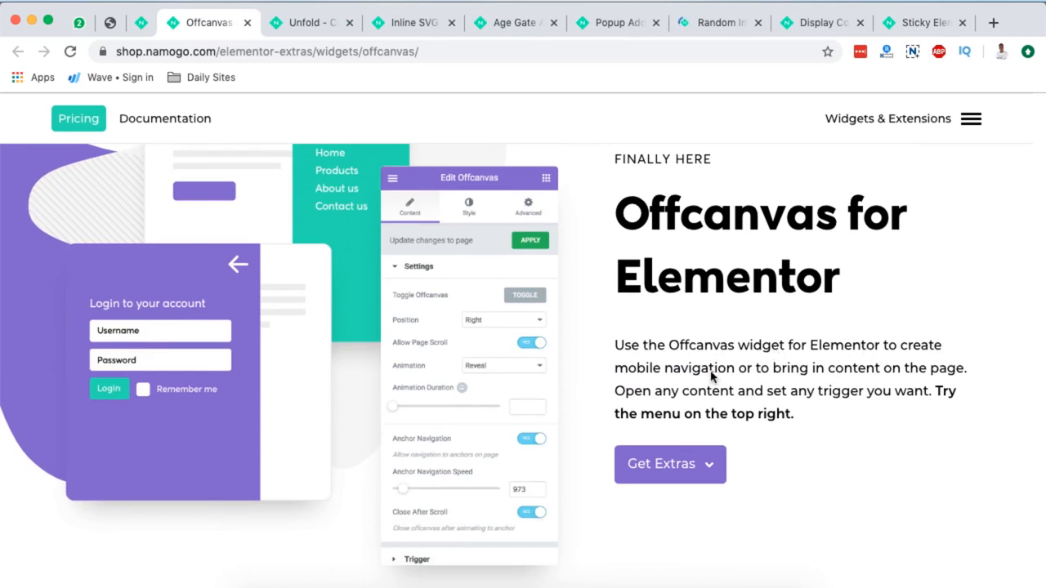
mouse_move(723, 389)
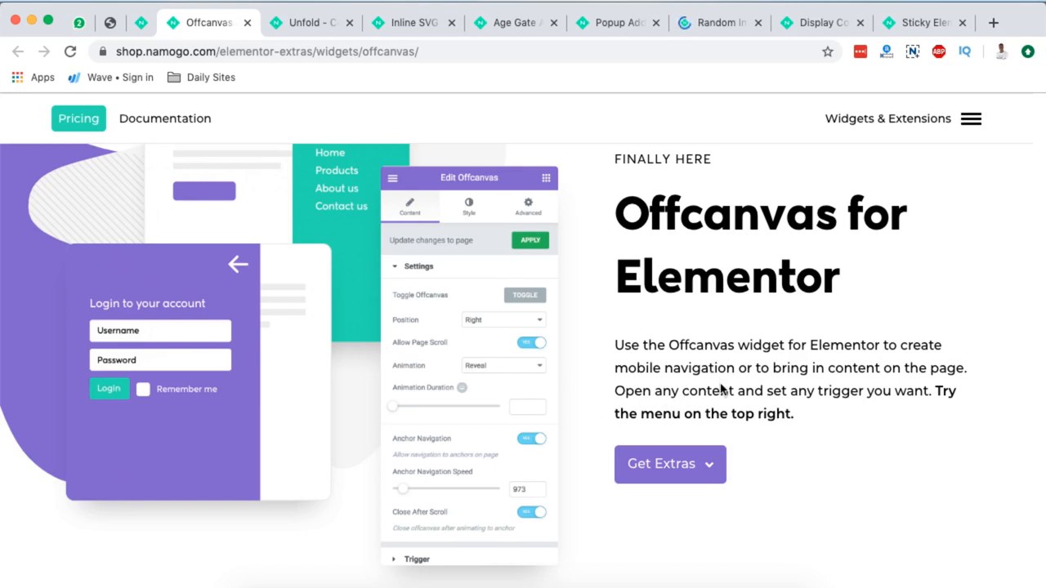
mouse_move(901, 402)
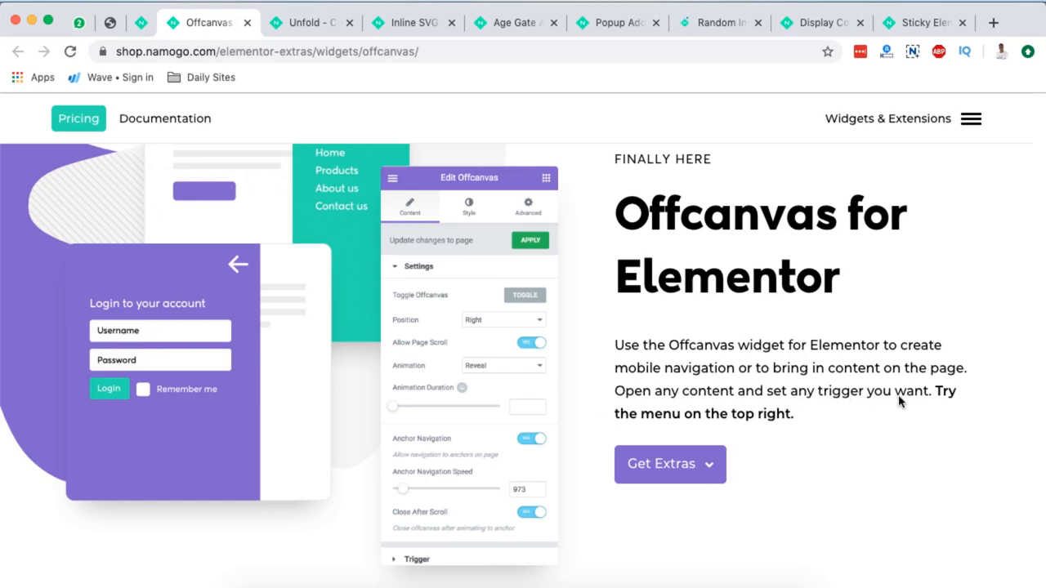
Preview the offcanvas panel from several position icons, including From Bottom, then scroll toward Transitions.
scroll("down", 3)
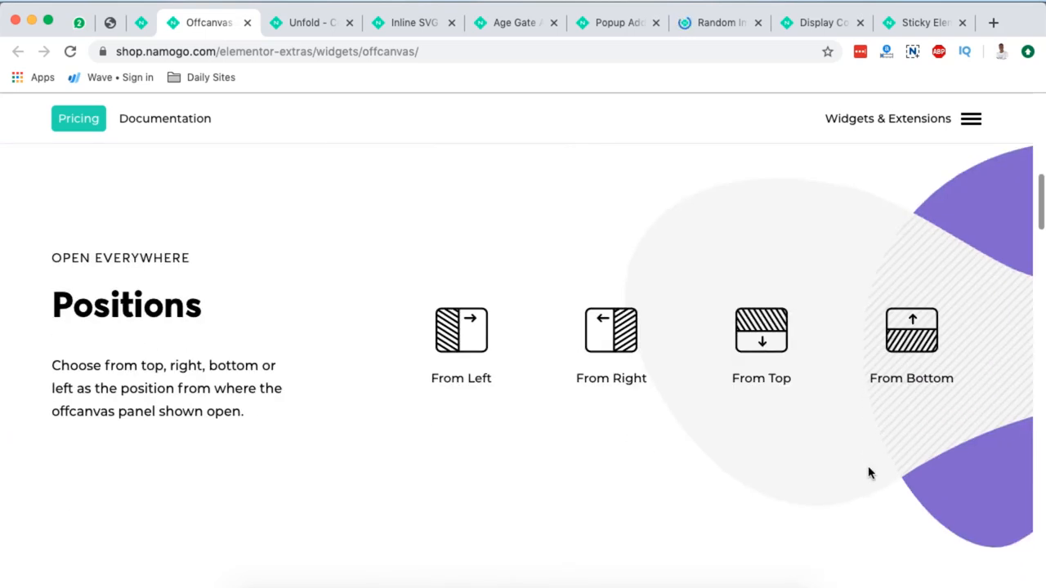
mouse_move(399, 298)
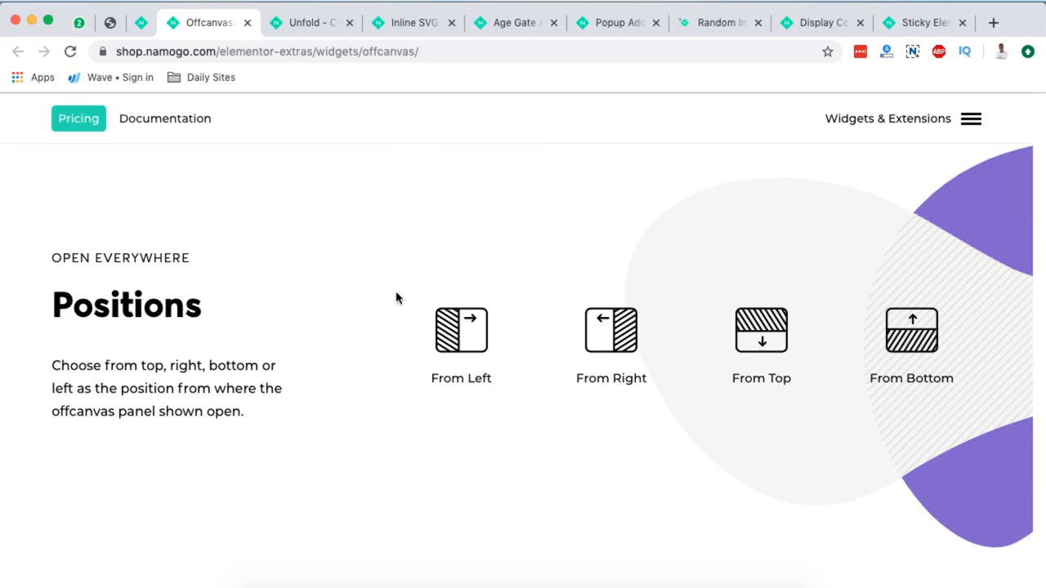
left_click(461, 333)
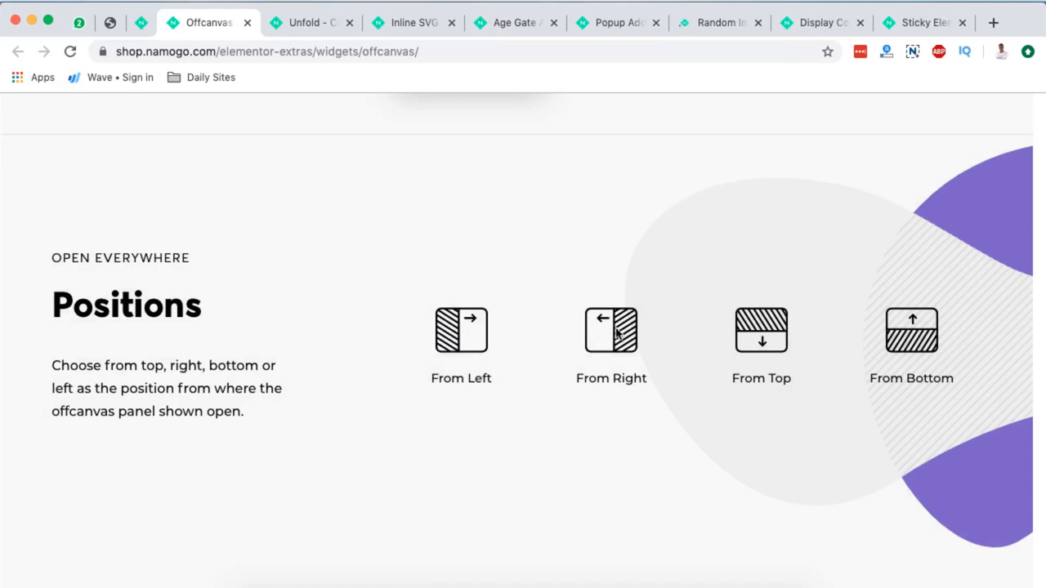
left_click(611, 330)
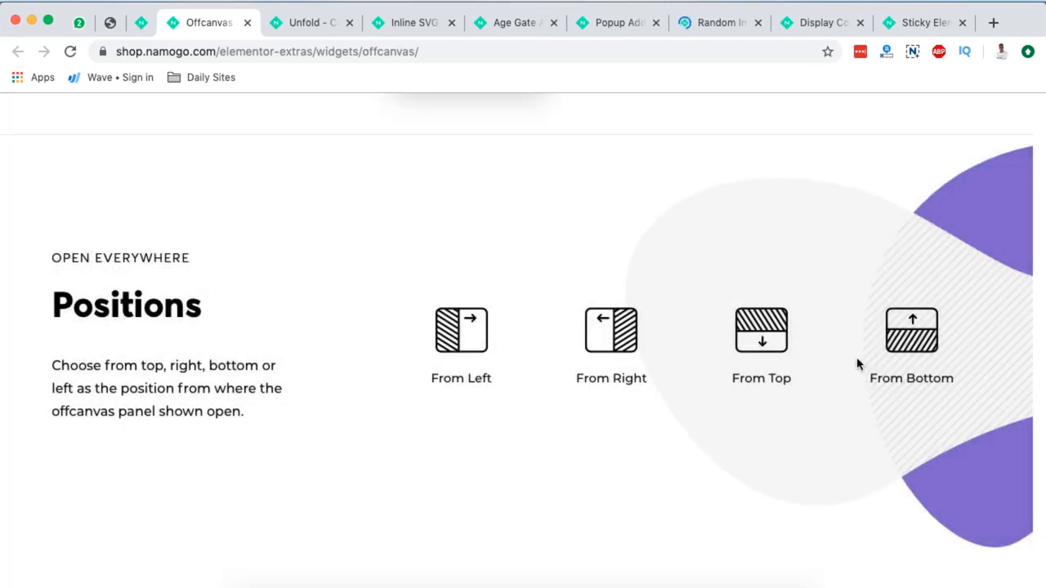
left_click(911, 330)
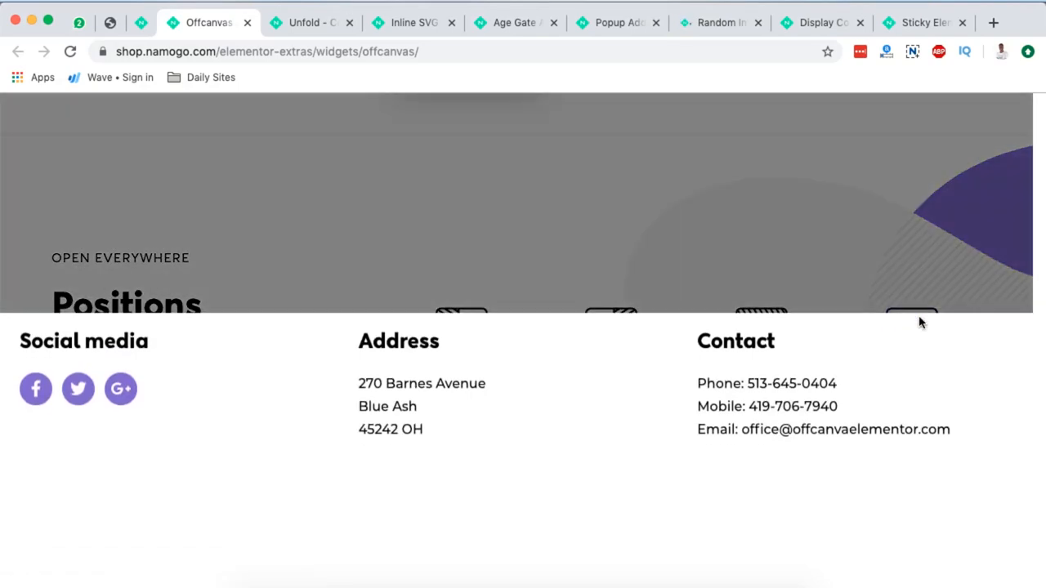
scroll("up", 3)
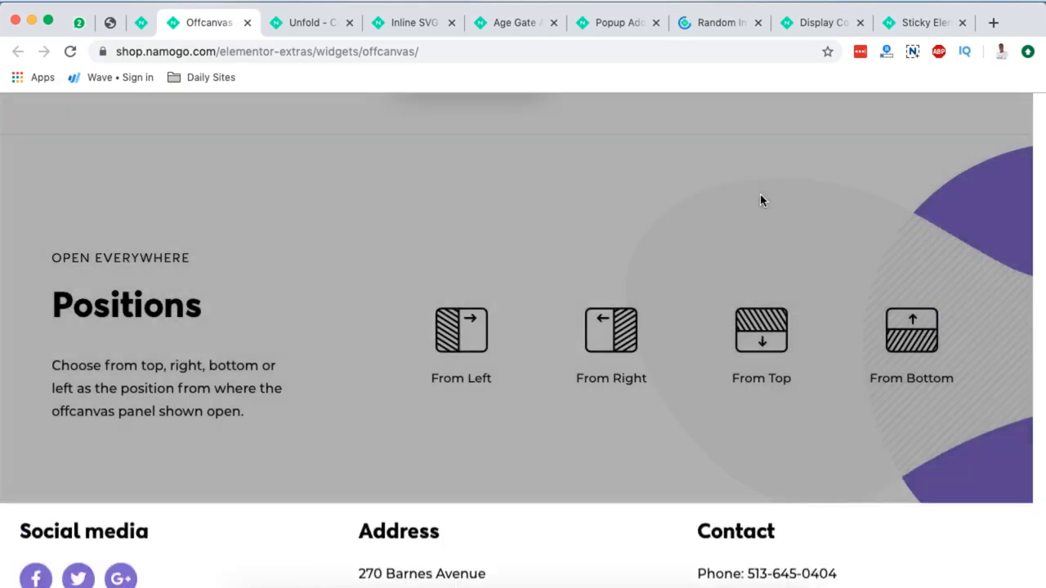
scroll("down", 3)
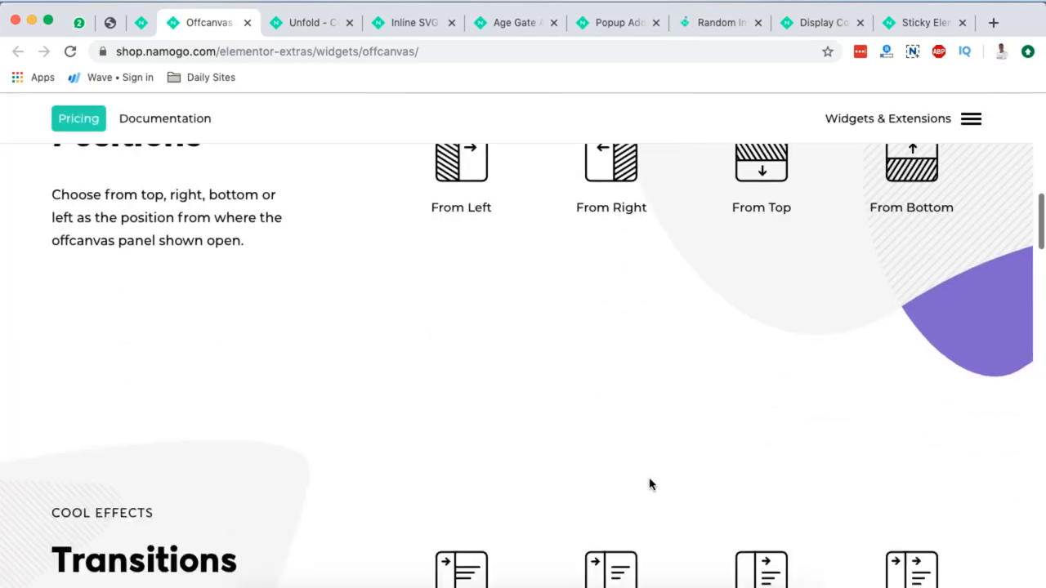
Open the offcanvas panel demo from the burger icon and dismiss it again.
scroll("down", 3)
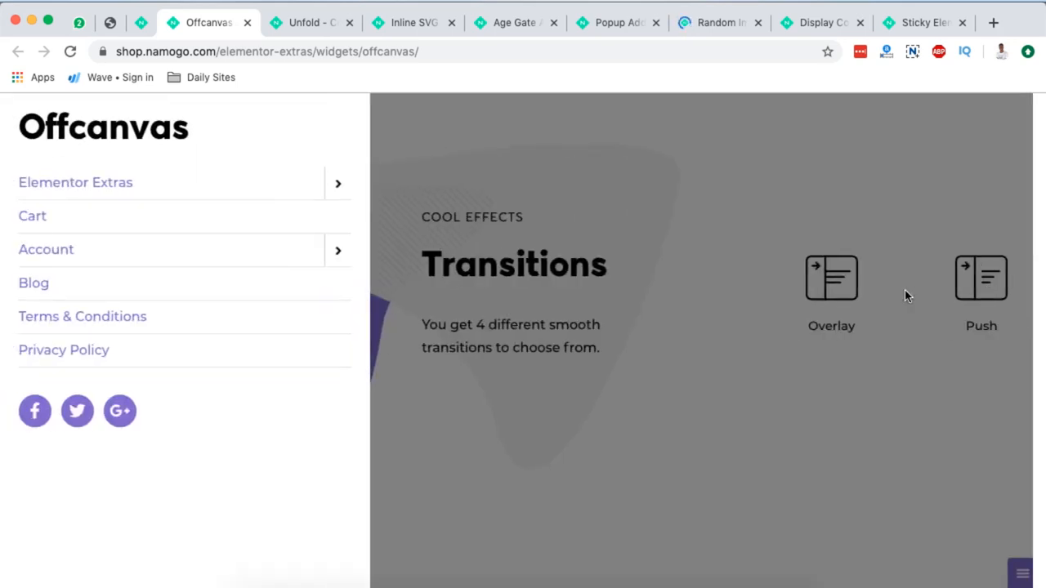
left_click(76, 183)
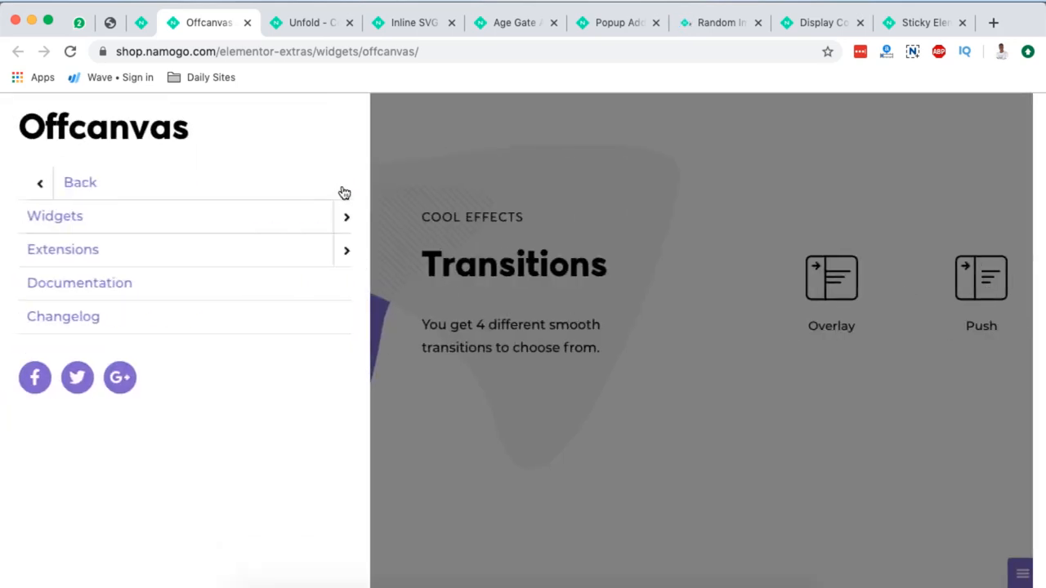
left_click(81, 183)
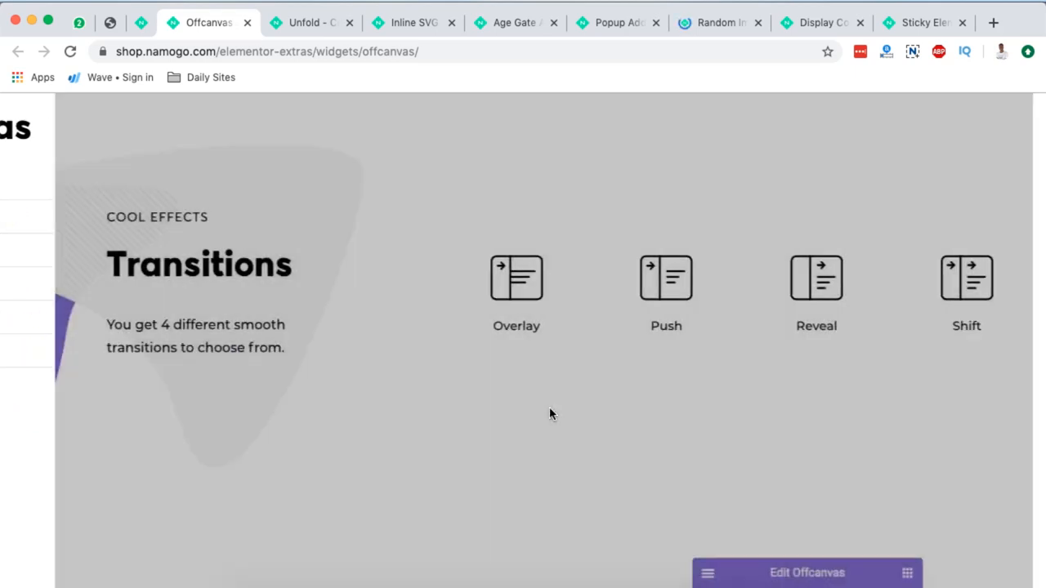
Scroll the Offcanvas page down to its Sneak peek section and close the page so Unfold shows.
scroll("down", 3)
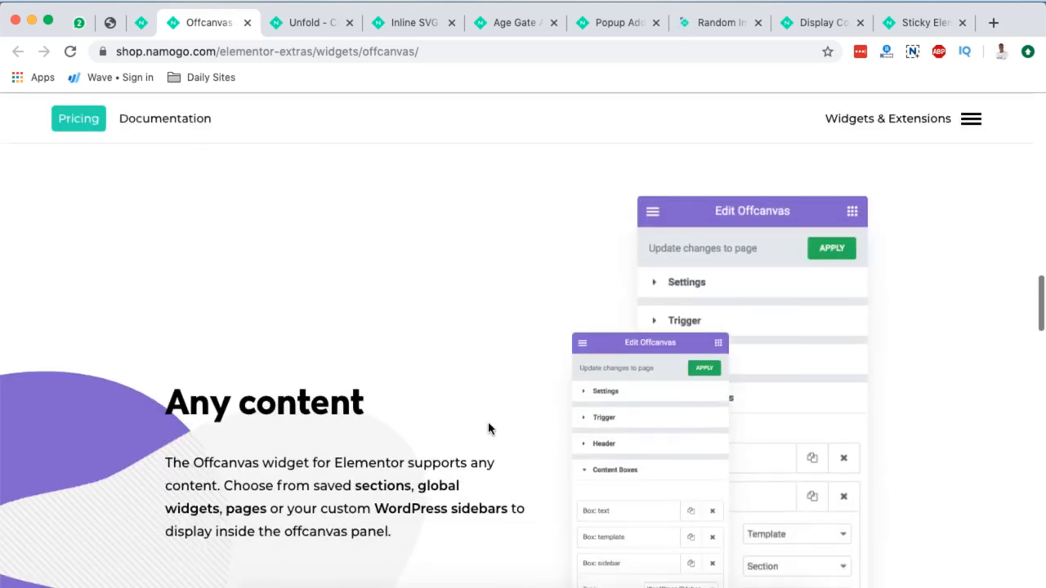
scroll("down", 3)
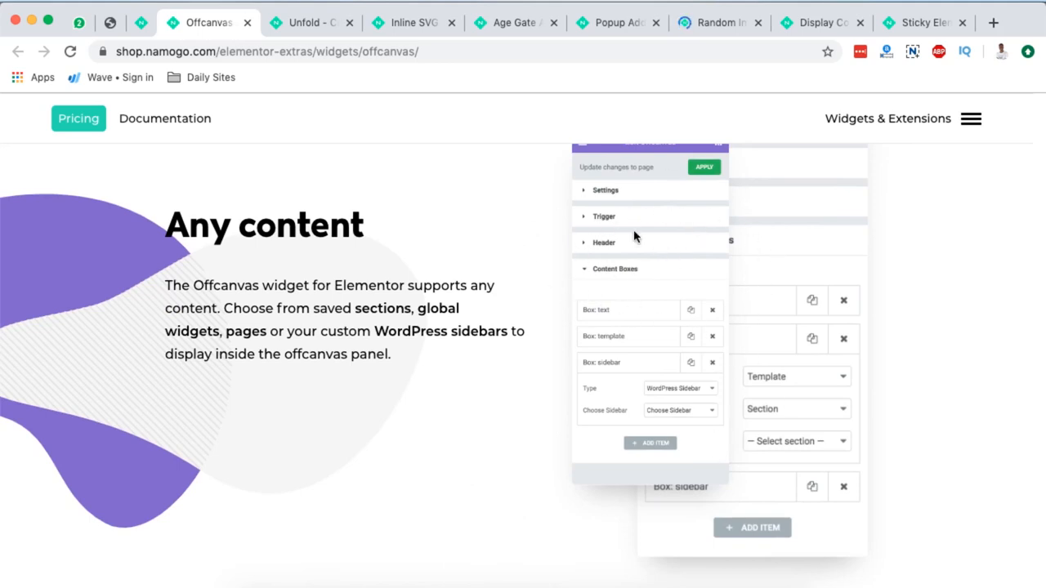
scroll("down", 3)
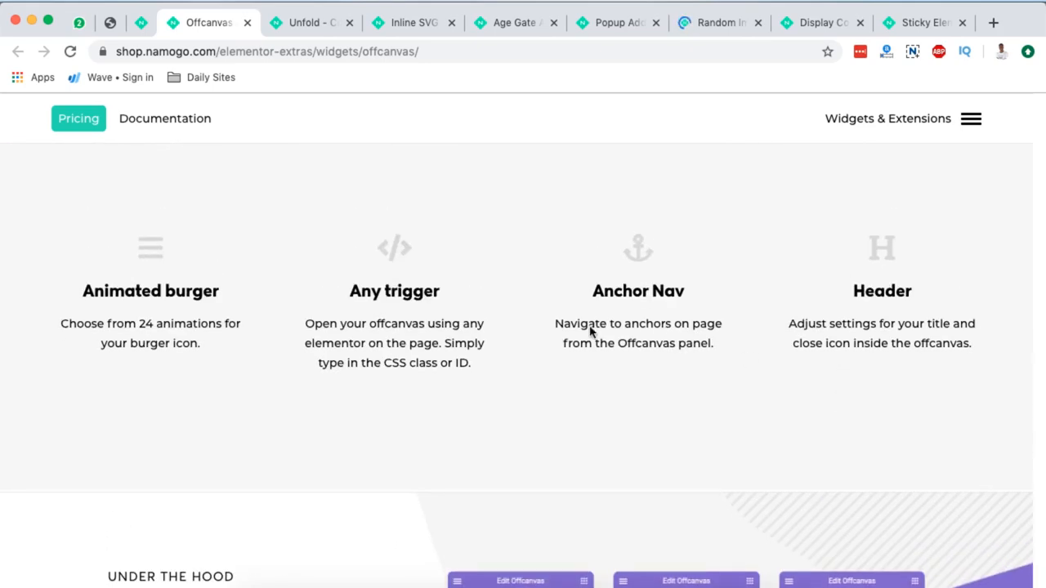
scroll("down", 3)
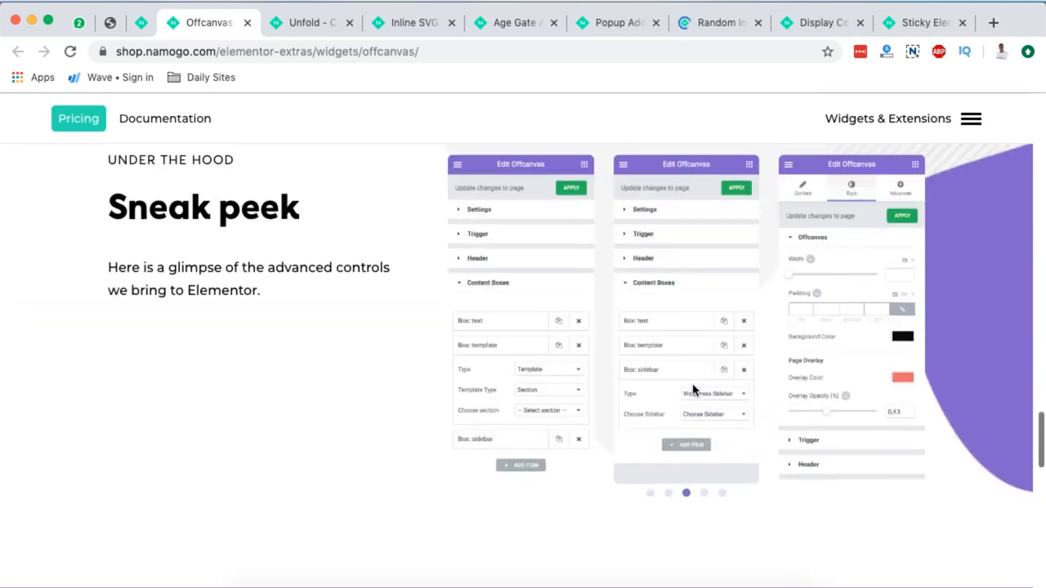
left_click(721, 494)
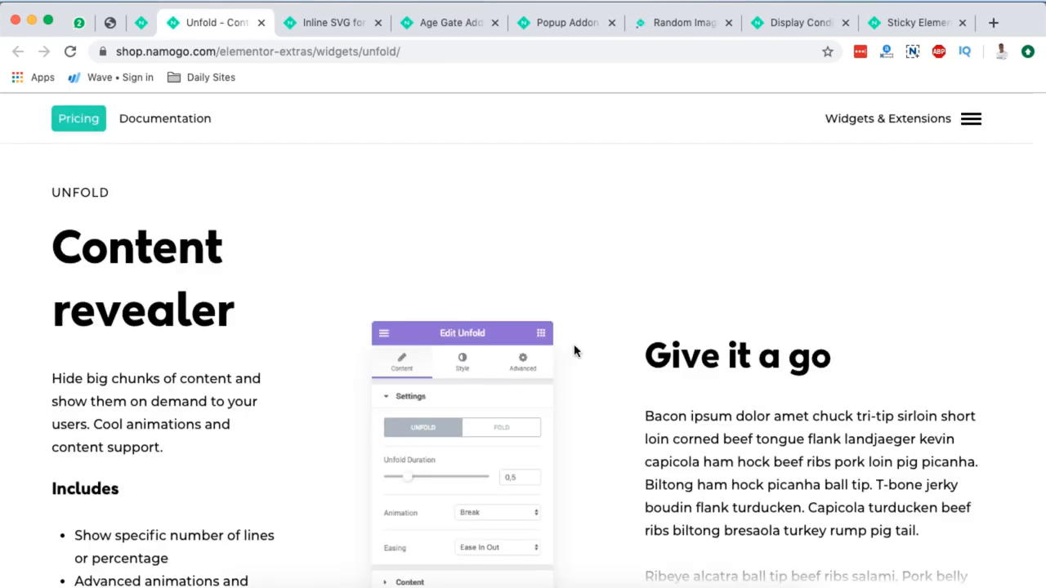
Scroll the Unfold page to its demo and expand the first text block with Read more.
scroll("down", 3)
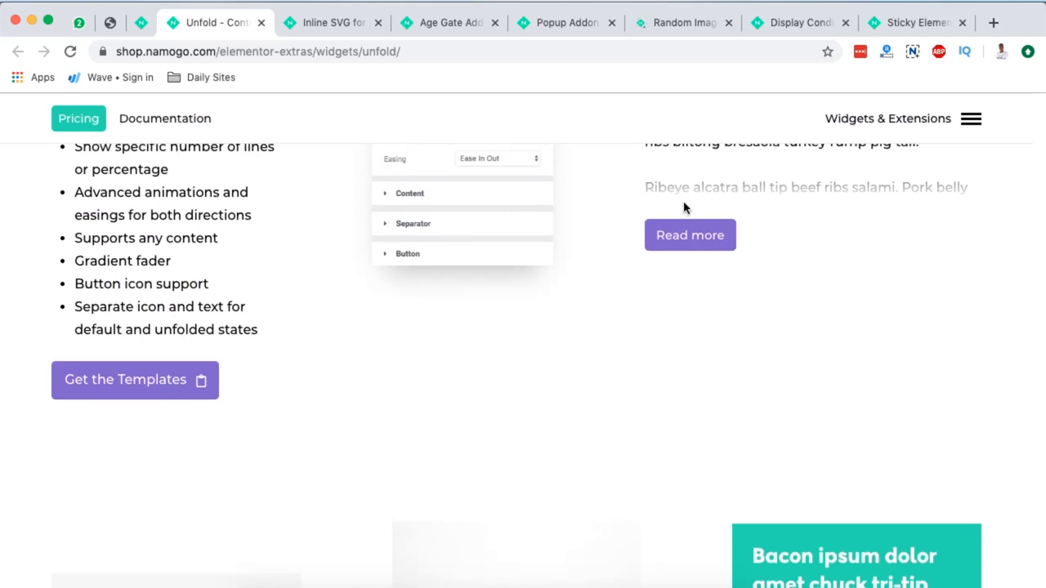
scroll("up", 3)
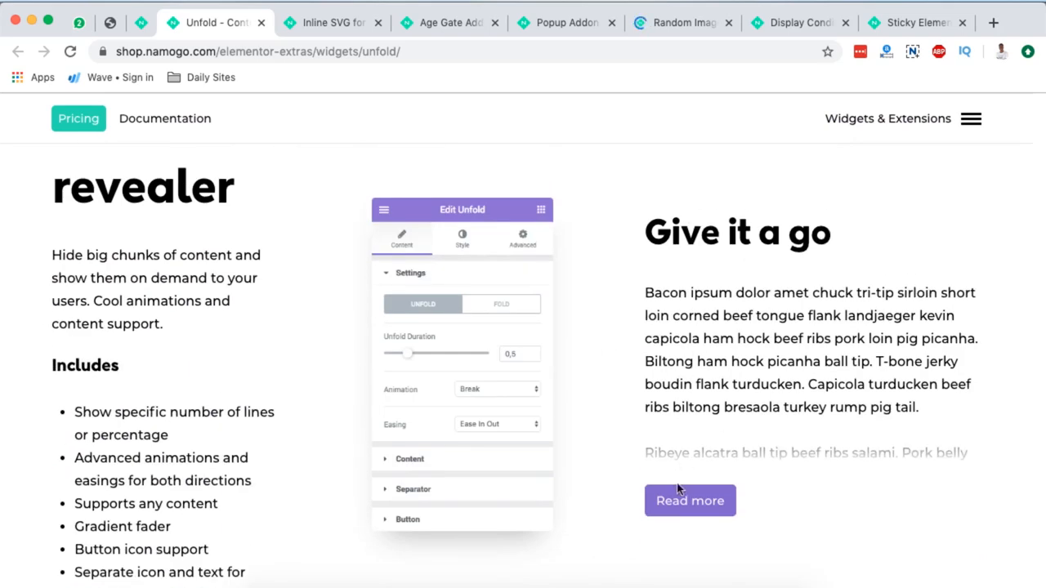
scroll("down", 3)
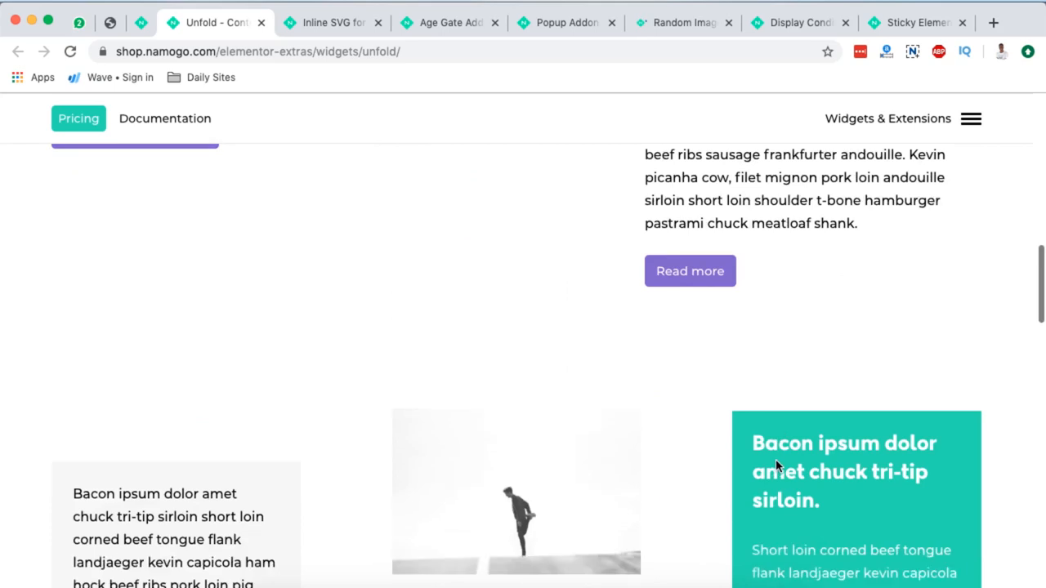
scroll("down", 3)
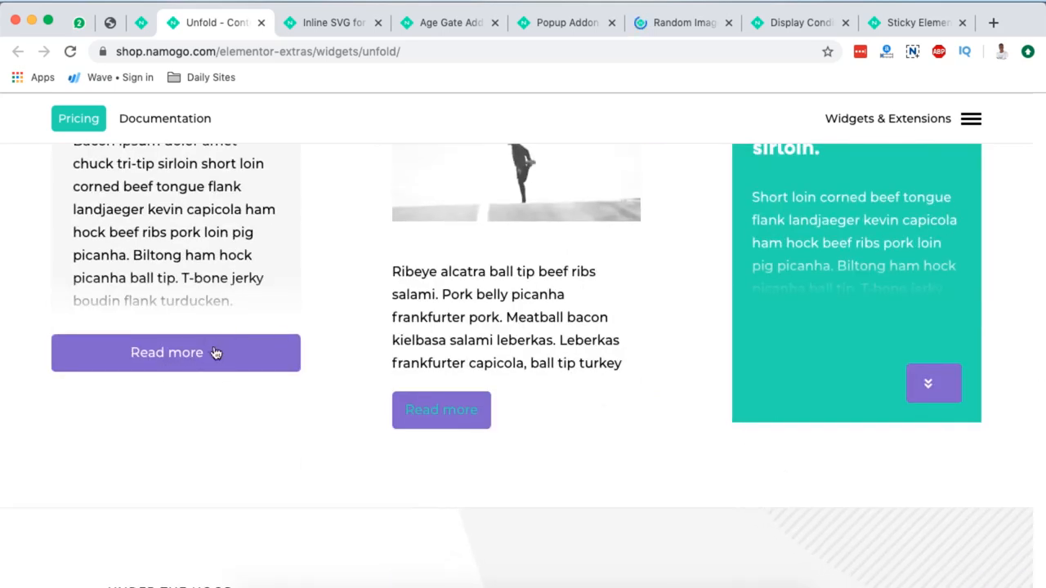
left_click(175, 353)
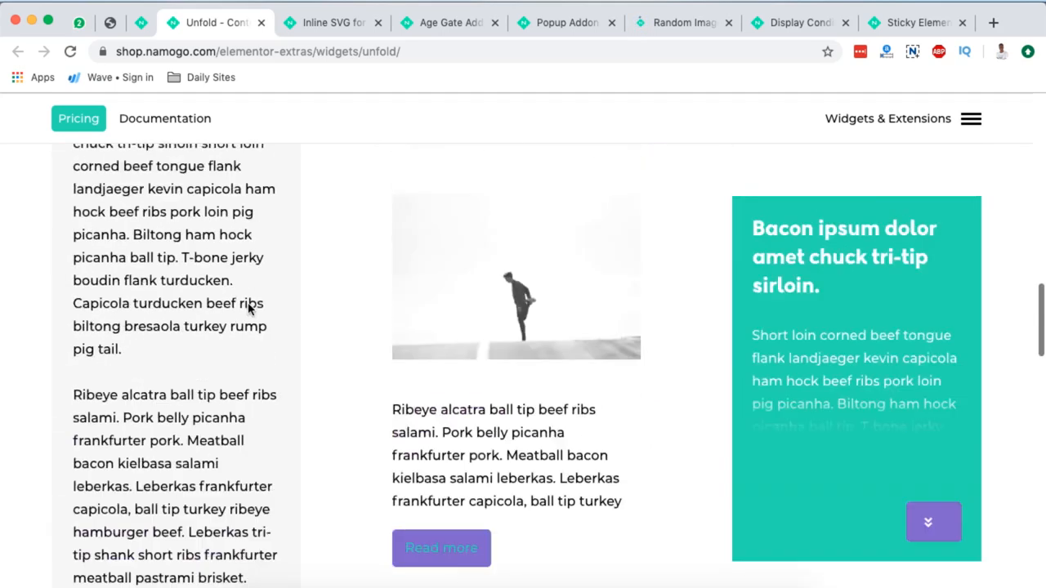
Scroll through the expanded text, collapse it with Read less and scroll on.
scroll("down", 3)
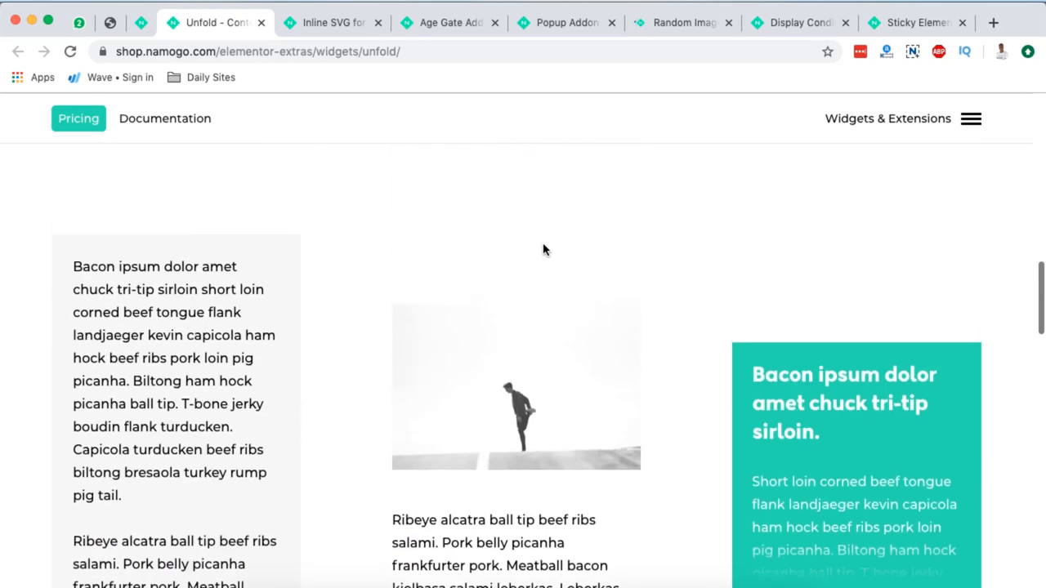
scroll("down", 3)
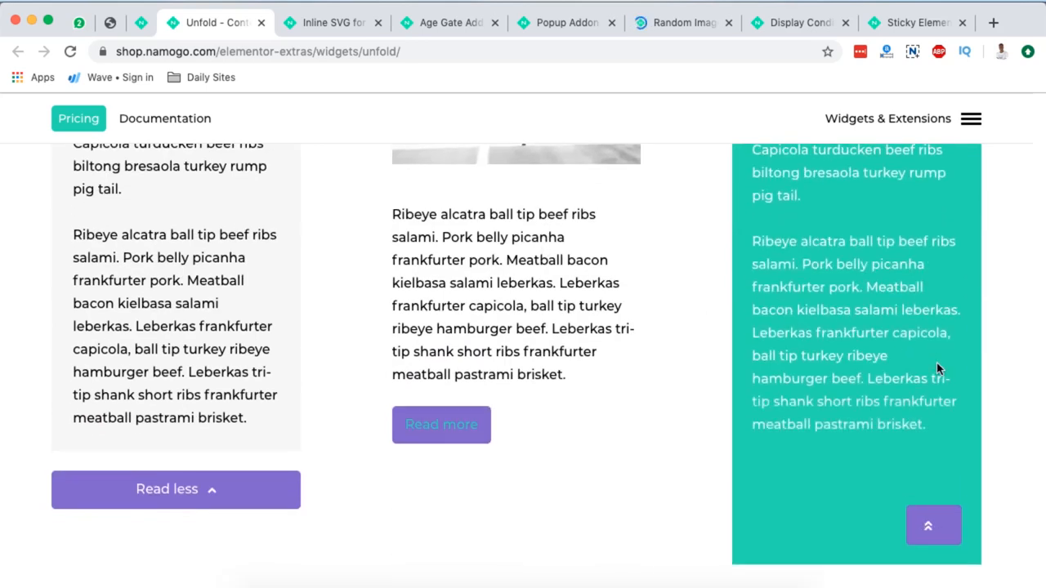
scroll("down", 3)
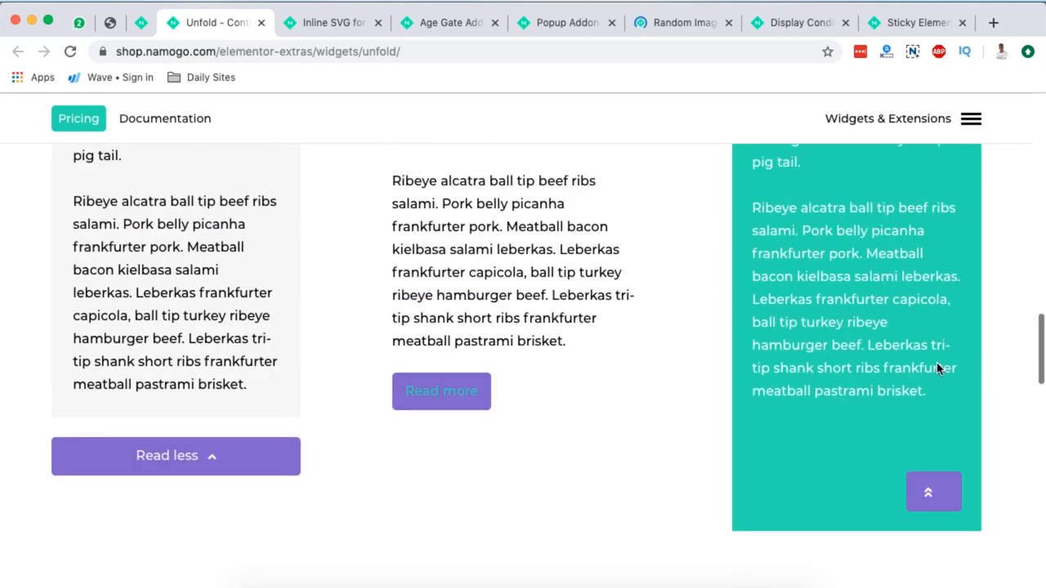
scroll("down", 3)
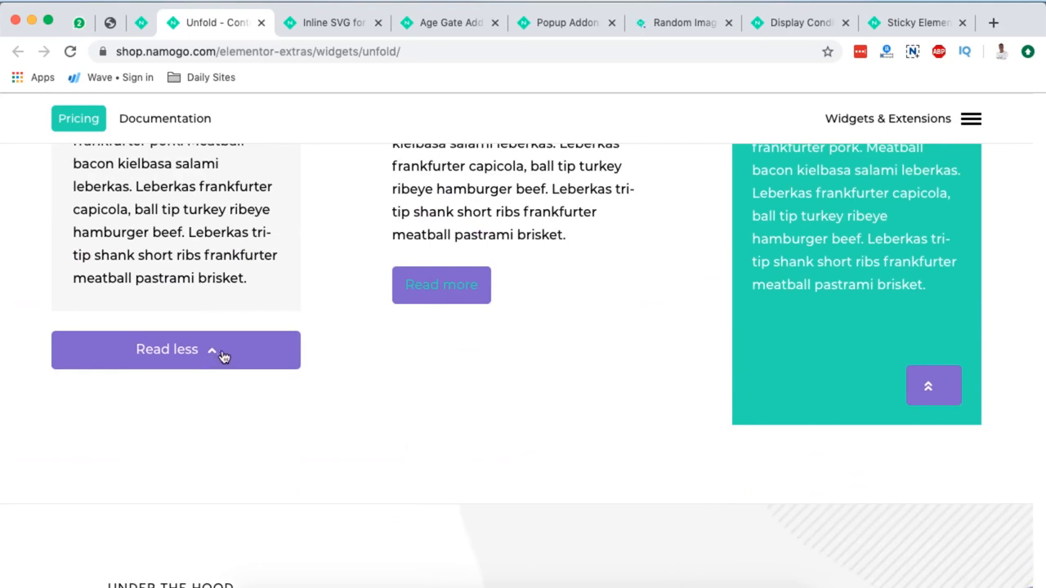
left_click(175, 349)
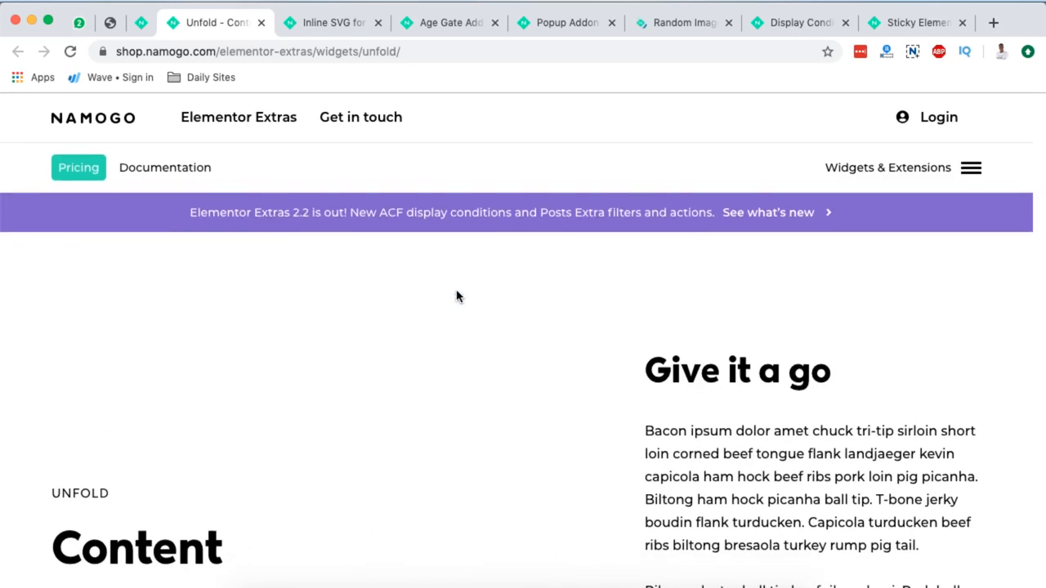
scroll("down", 3)
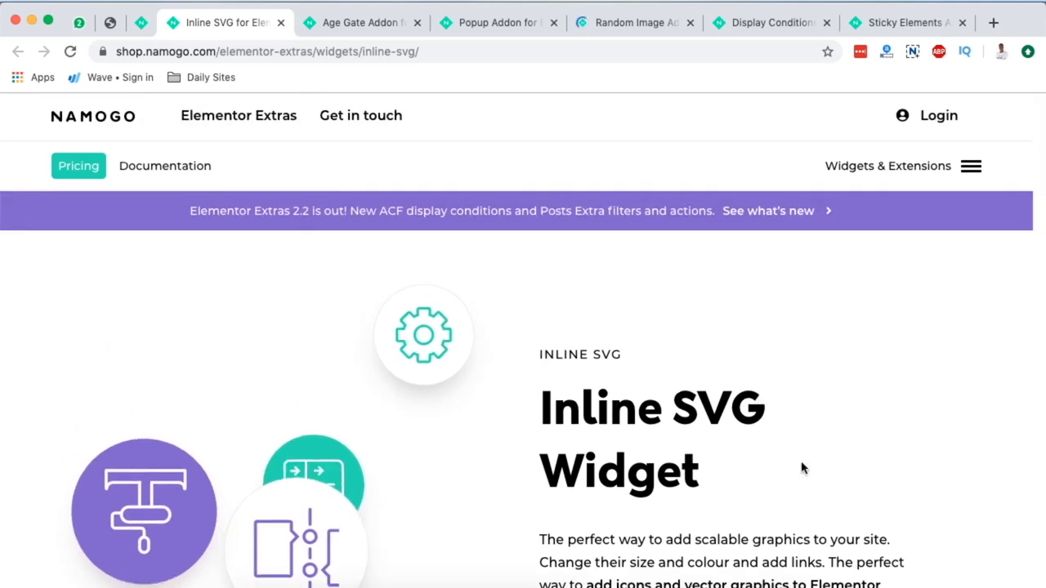
Scroll the Inline SVG page through its features, testimonial and sneak peek of editor controls.
scroll("down", 3)
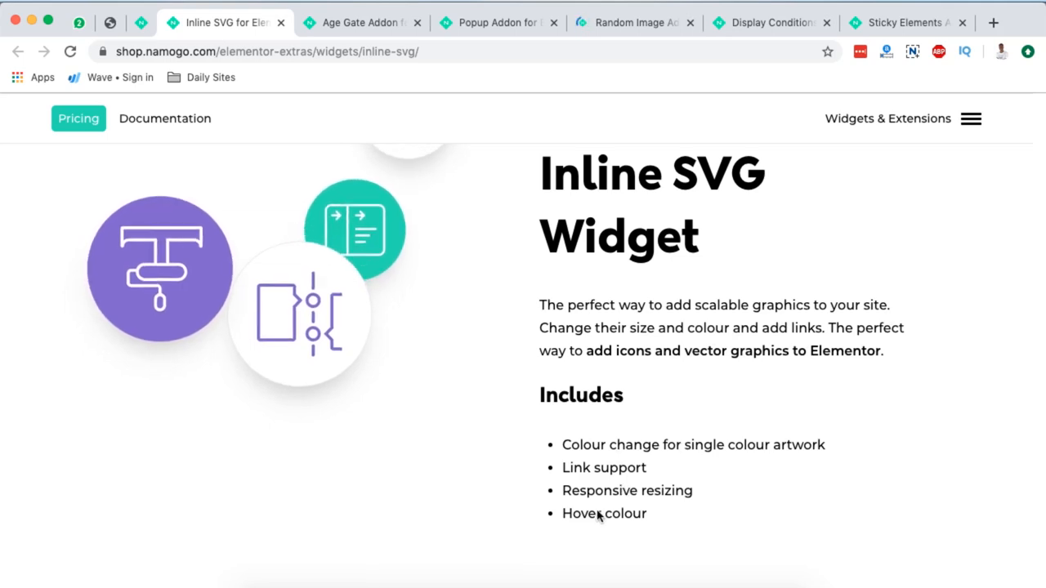
scroll("down", 3)
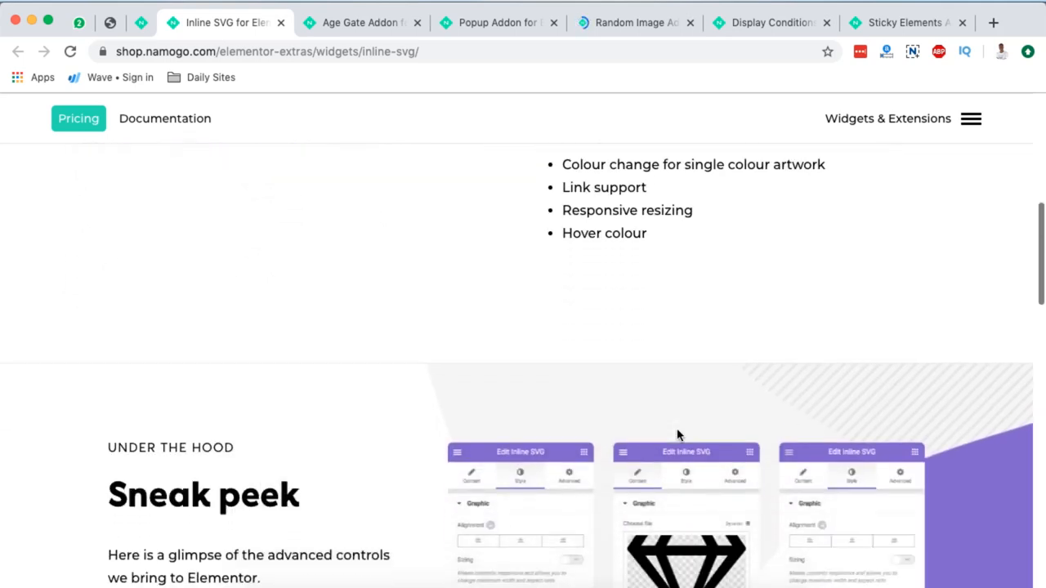
scroll("down", 3)
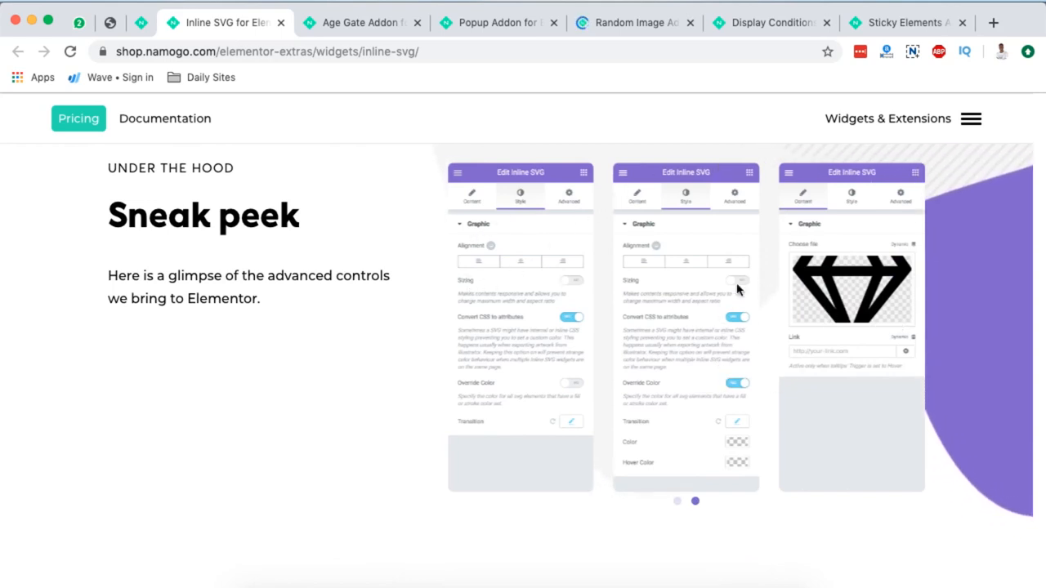
scroll("down", 3)
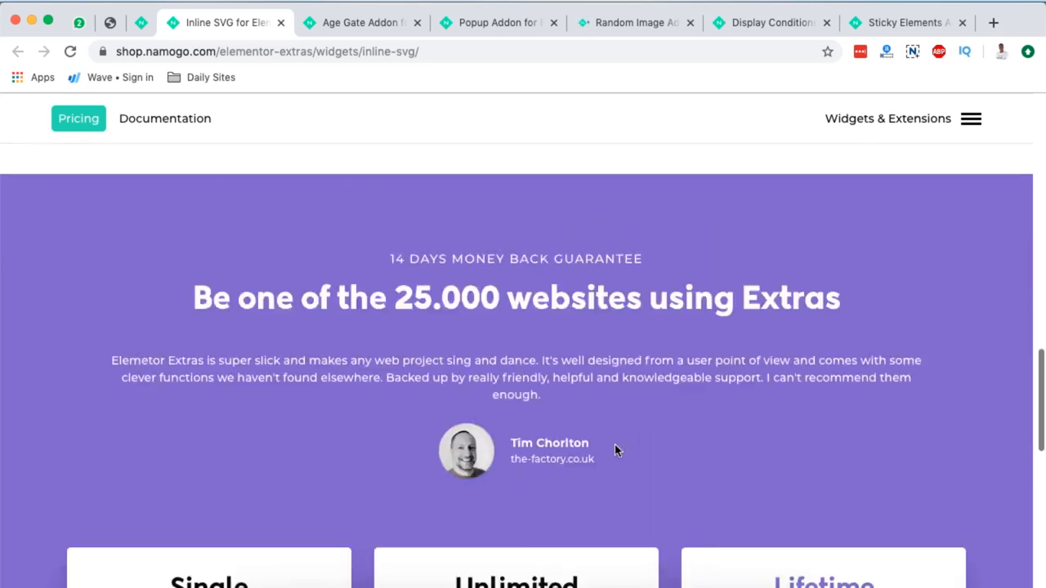
scroll("down", 3)
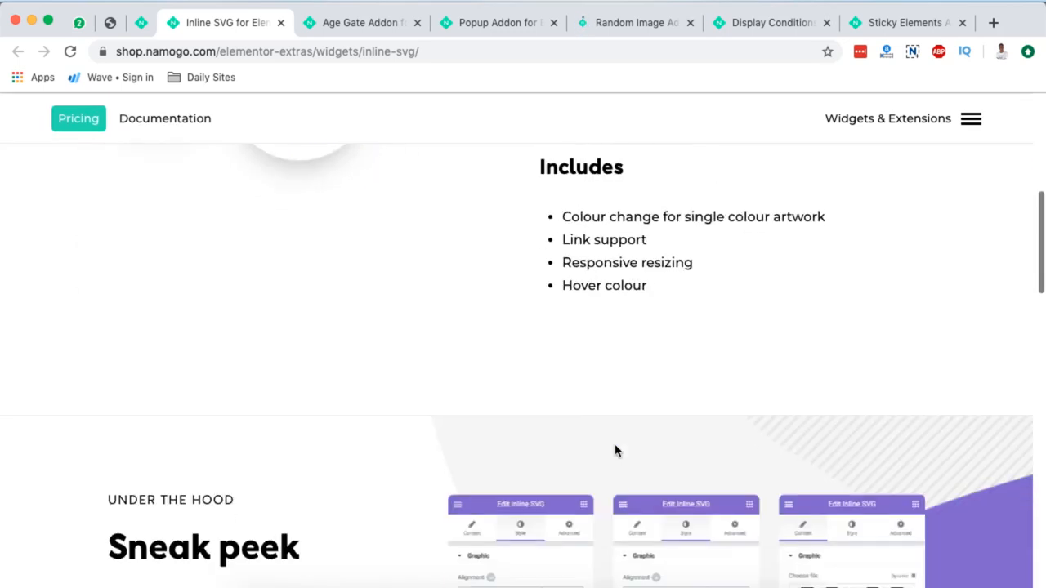
scroll("down", 3)
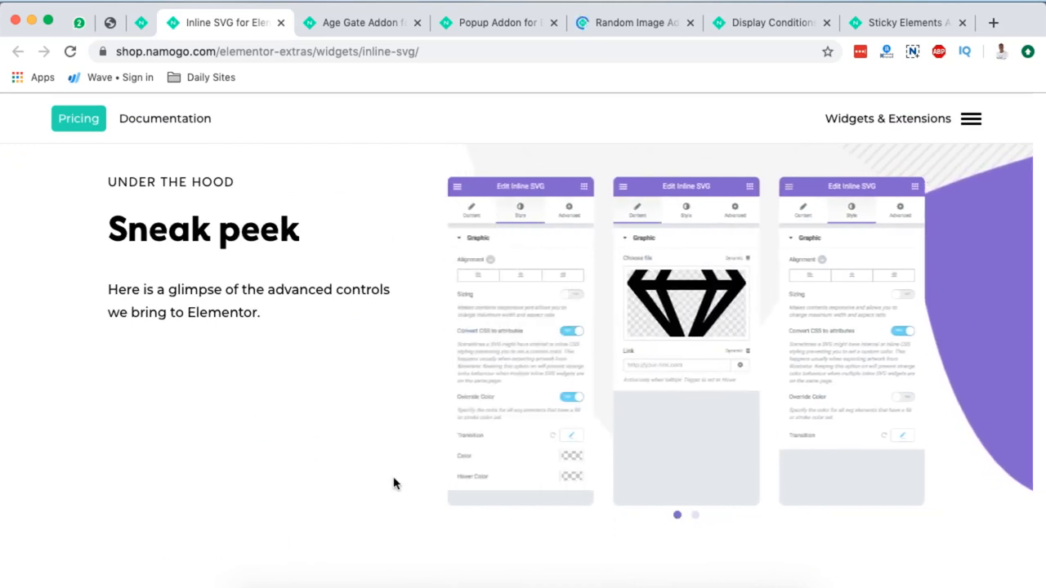
scroll("down", 3)
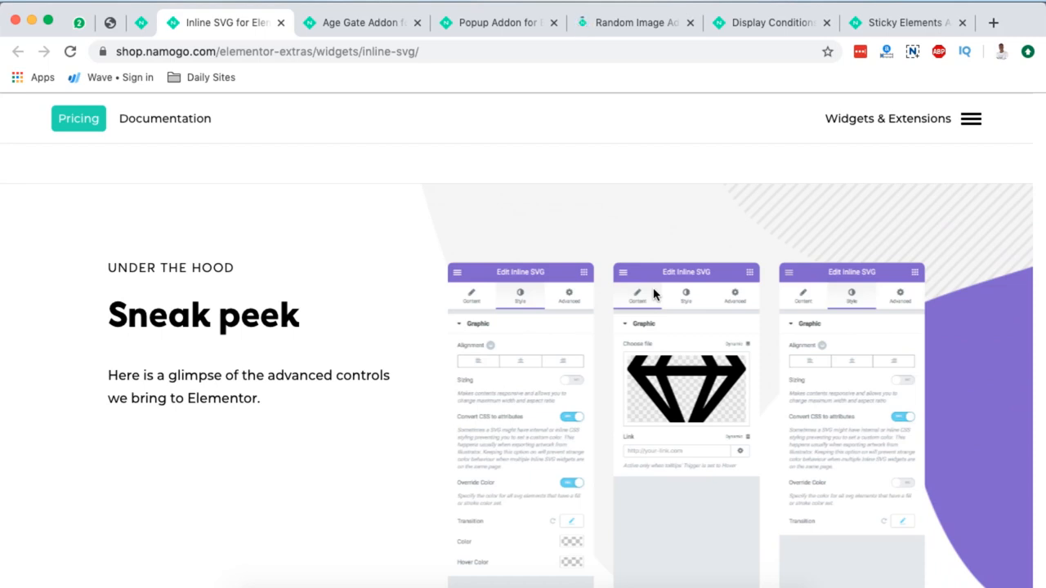
mouse_move(837, 252)
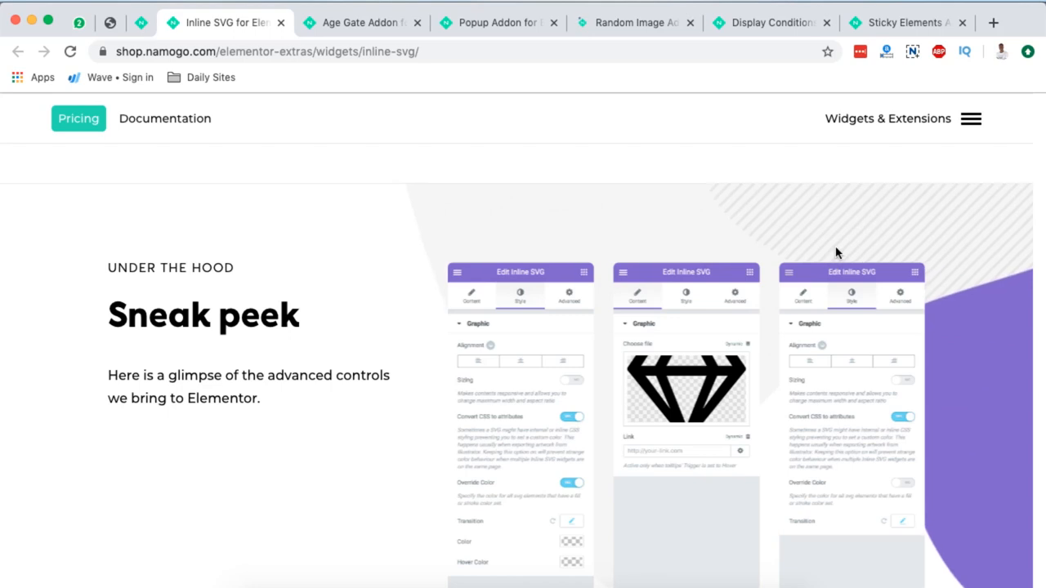
mouse_move(402, 439)
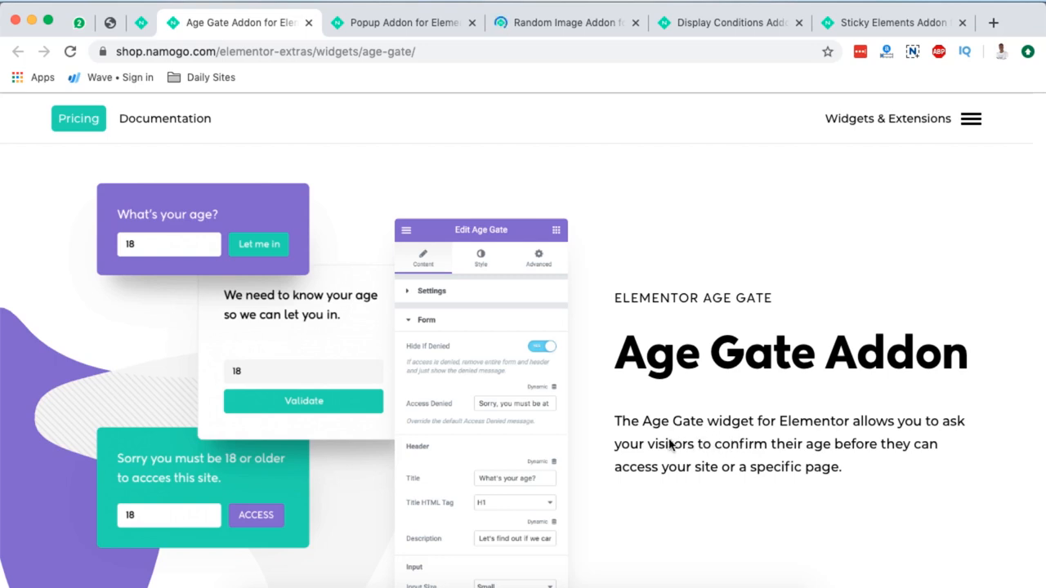
mouse_move(882, 432)
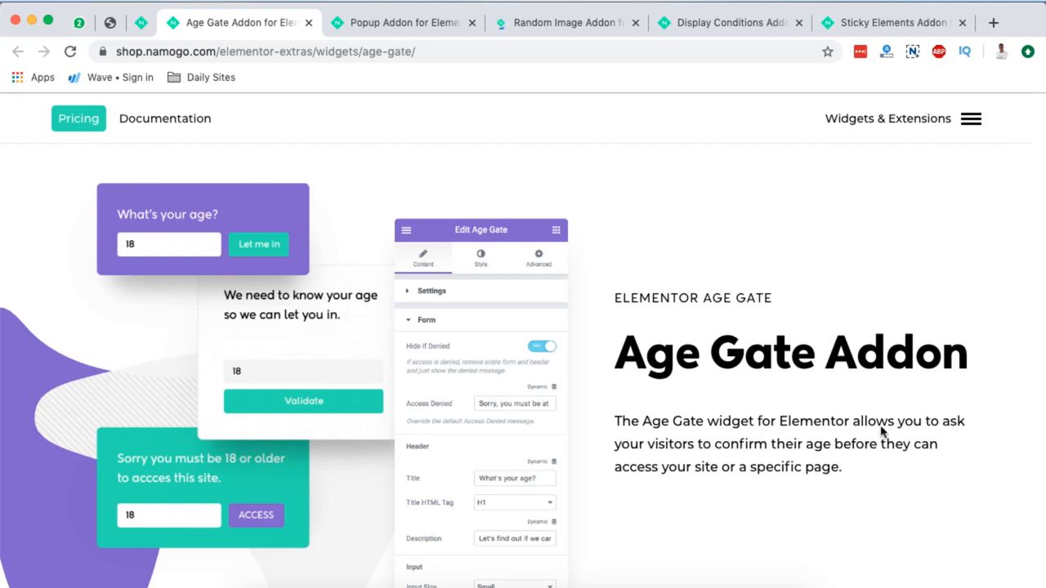
mouse_move(774, 455)
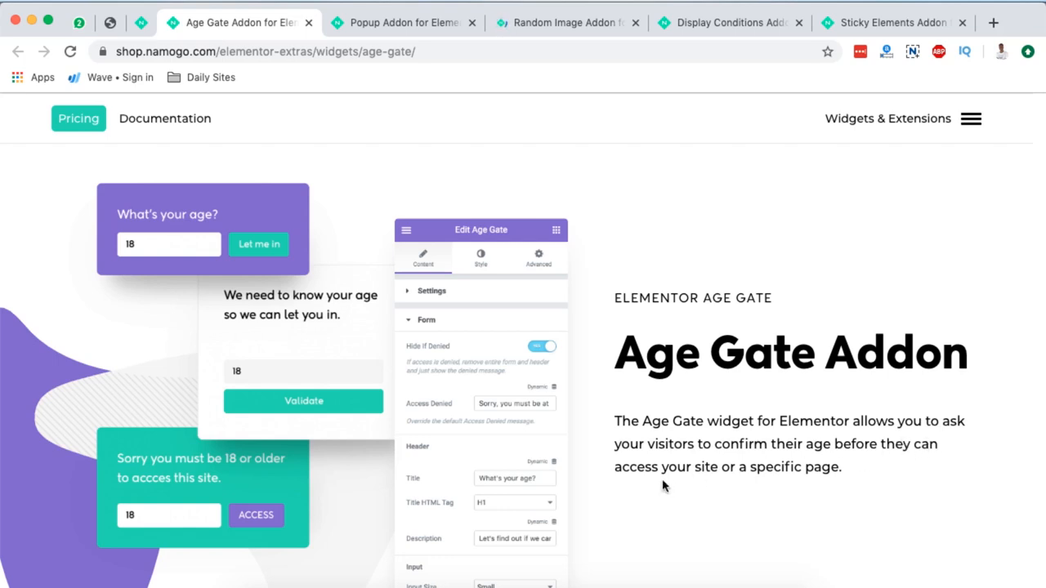
Scroll the Age Gate Addon page down to its Features list.
scroll("down", 3)
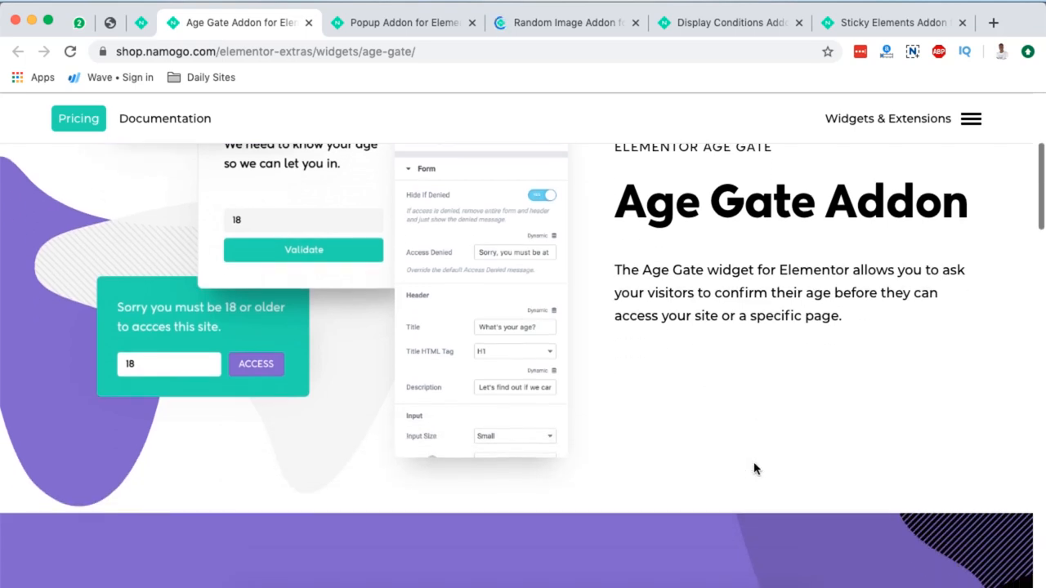
scroll("down", 3)
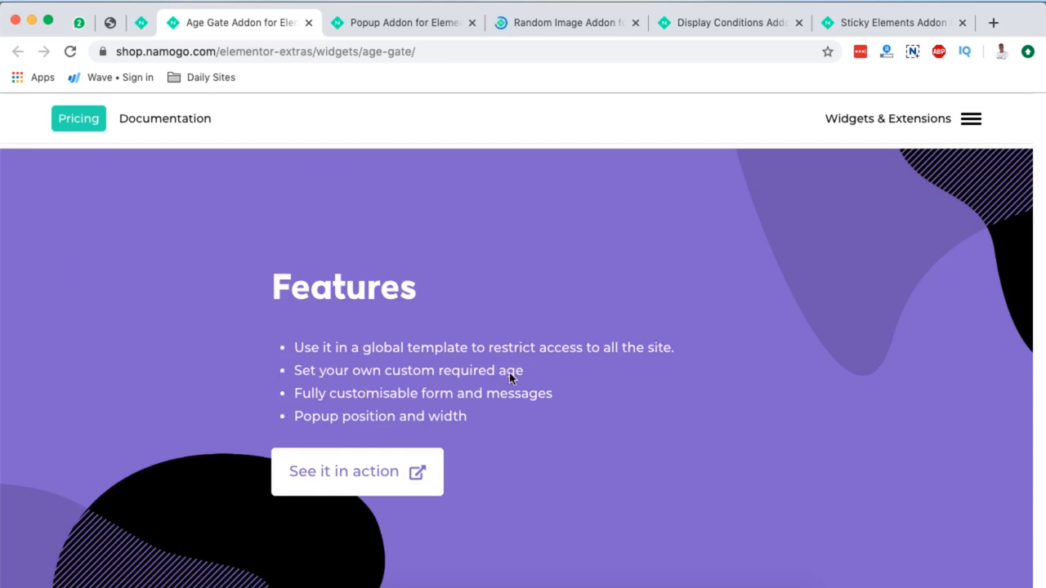
mouse_move(464, 397)
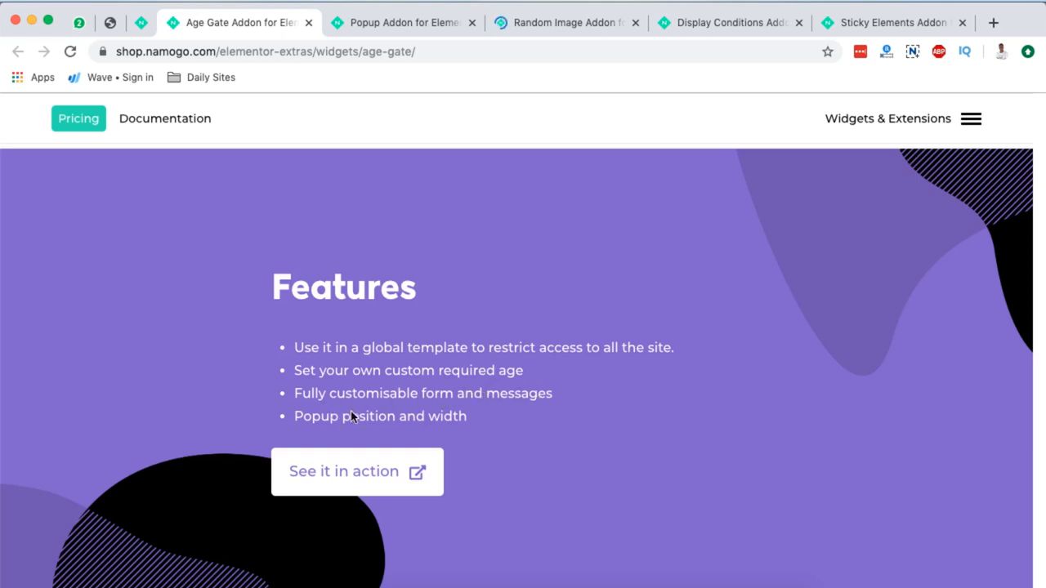
Launch the Age Gate live demo and get rejected by submitting age 5.
left_click(356, 471)
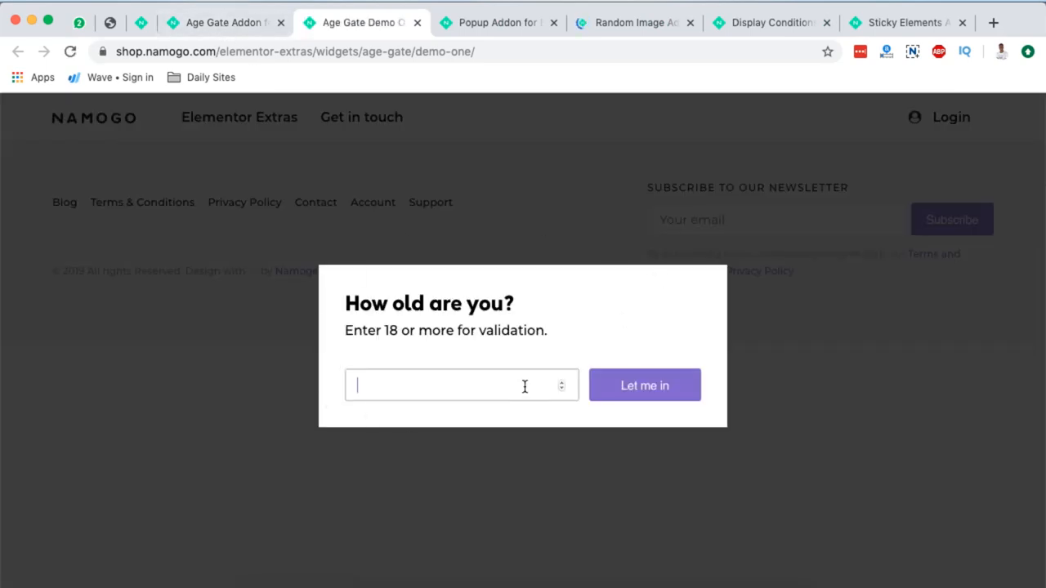
type("5")
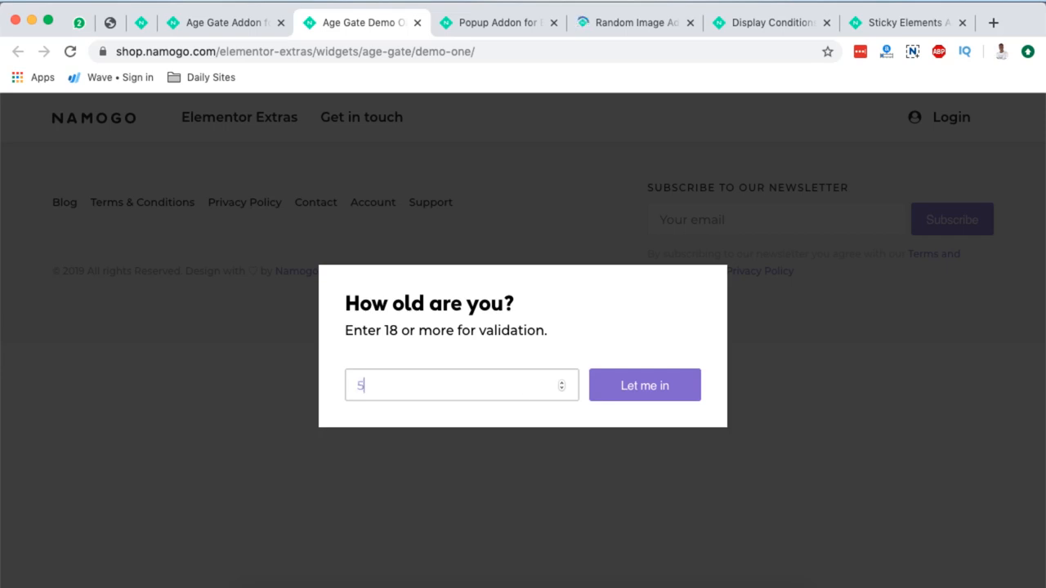
left_click(644, 386)
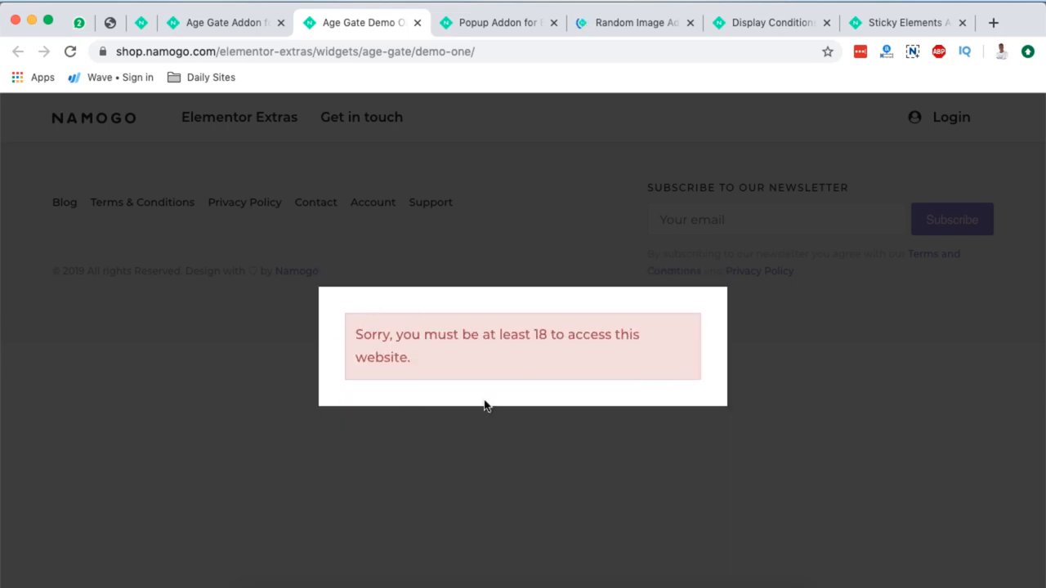
mouse_move(653, 343)
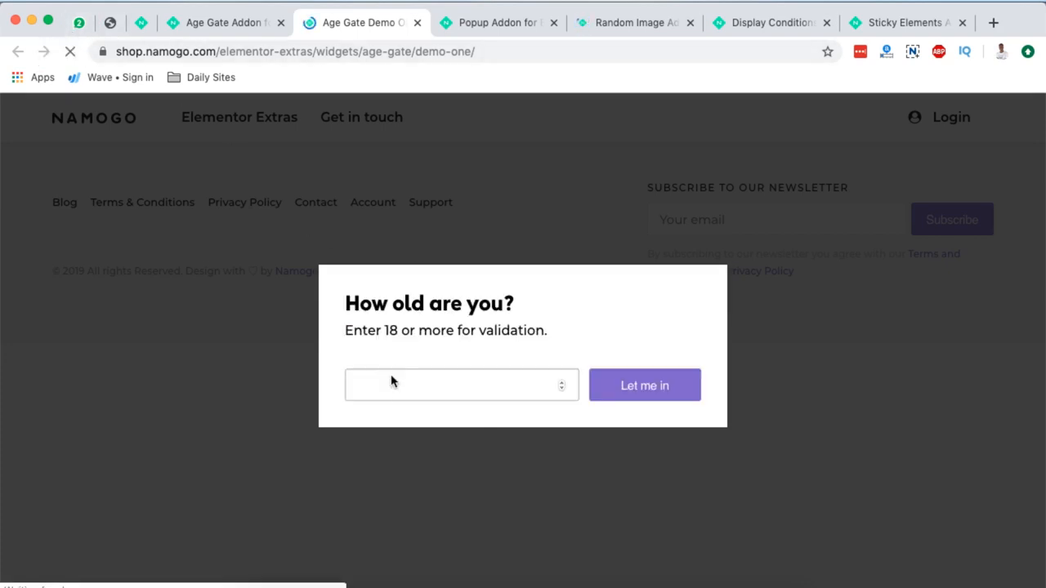
Submit age 19 to pass the Age Gate.
type("19")
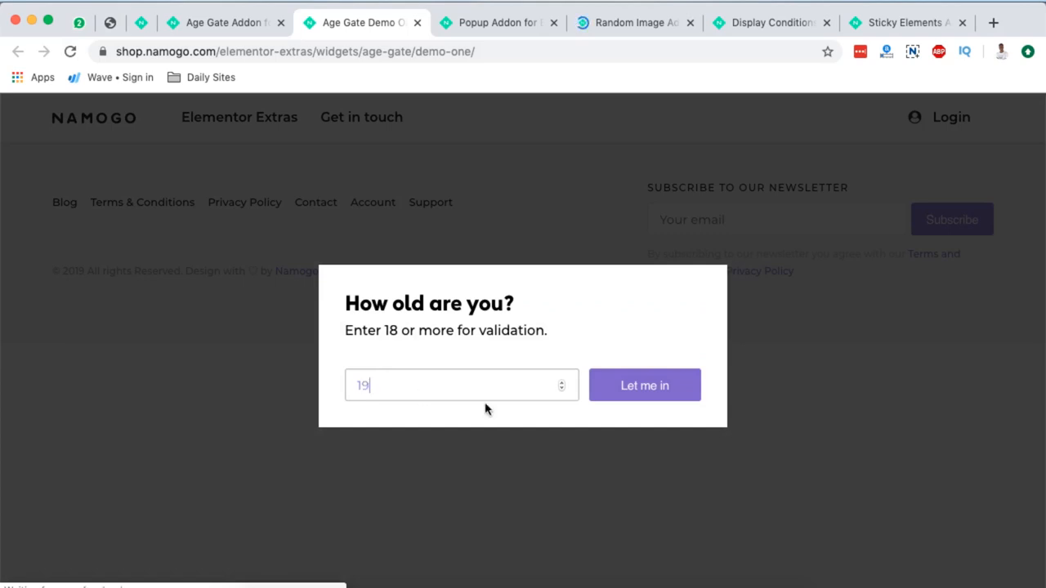
left_click(644, 386)
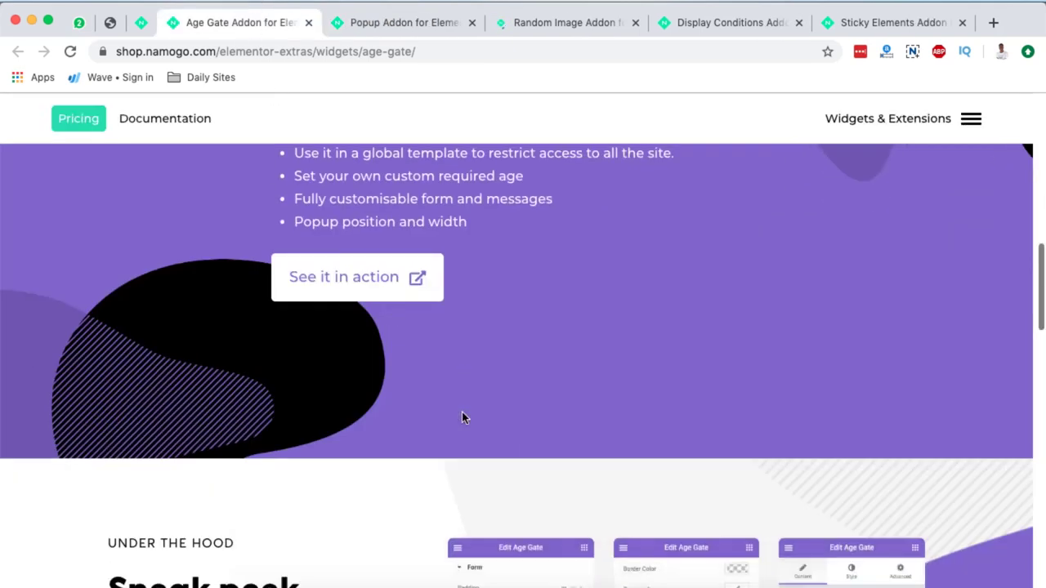
Advance the Age Gate Sneak peek carousel through the second and third control-panel slides.
scroll("down", 3)
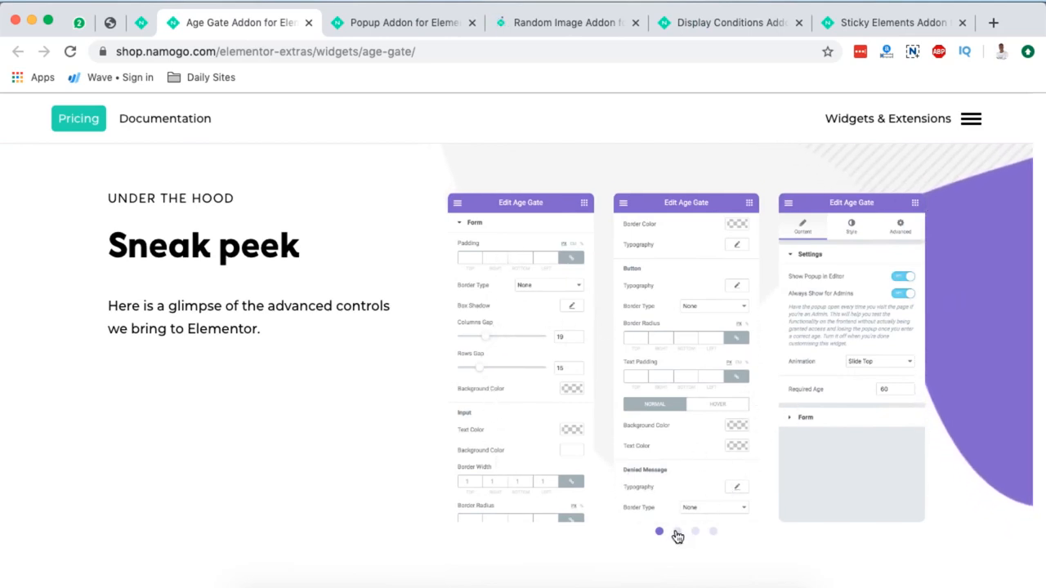
left_click(686, 533)
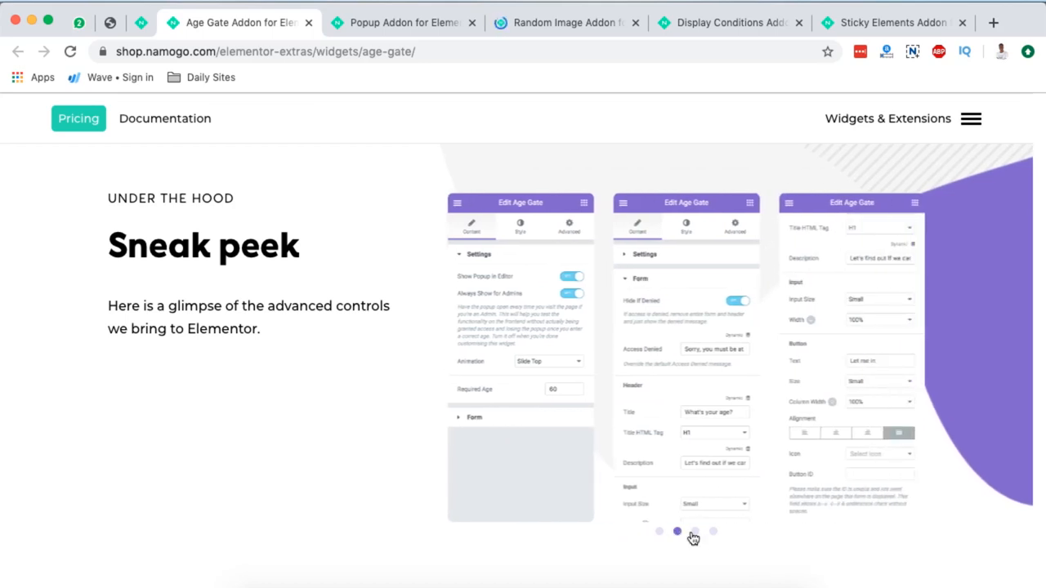
left_click(688, 529)
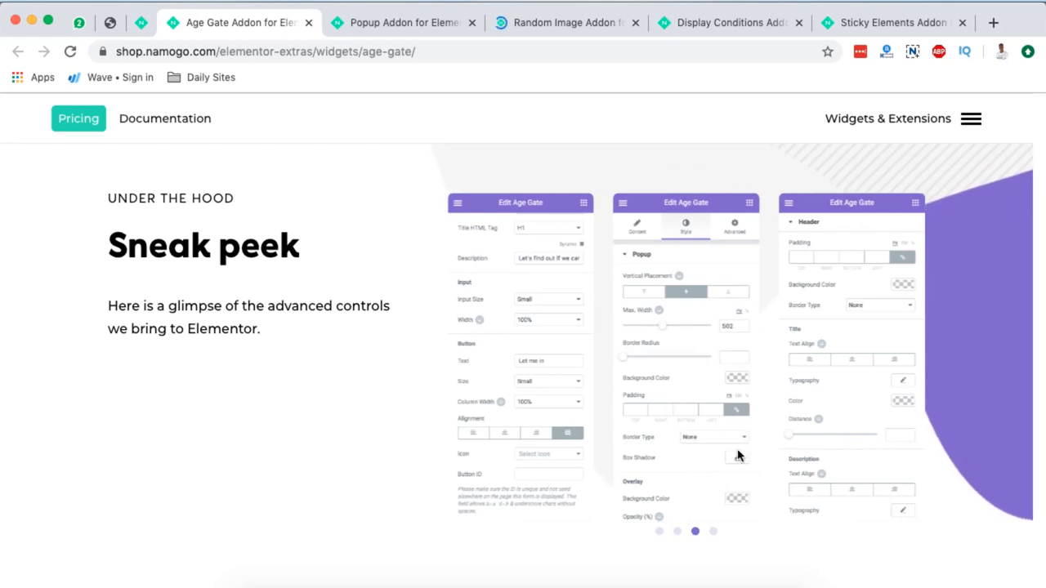
mouse_move(765, 458)
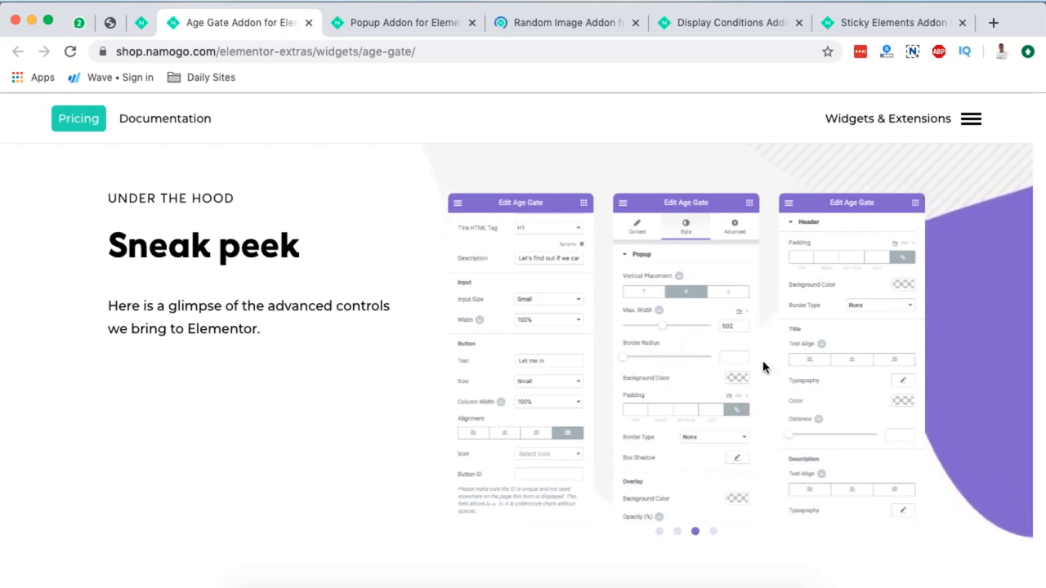
scroll("down", 3)
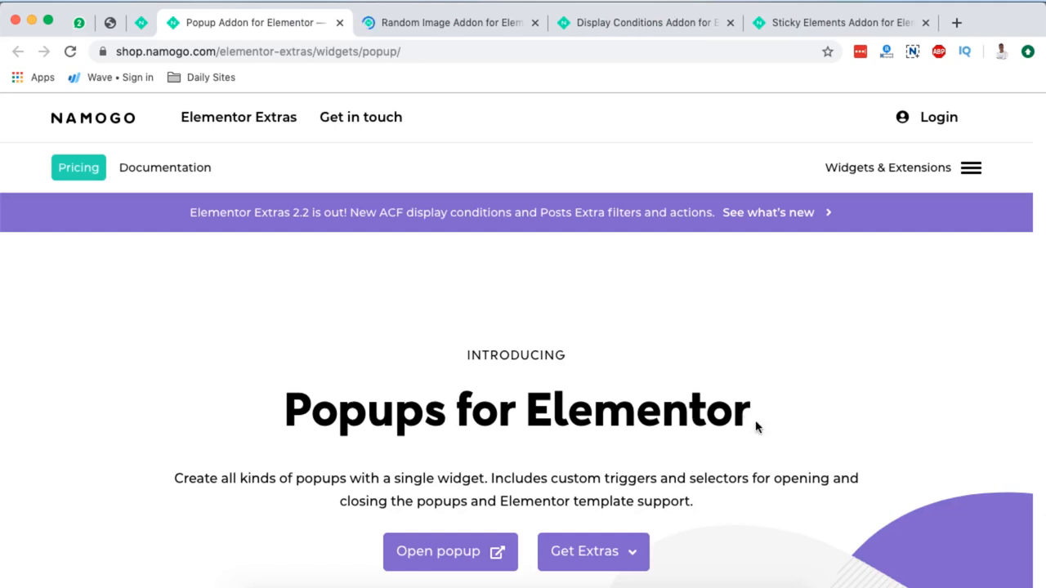
Show the most basic popup example on the Popups page and close it again.
scroll("down", 3)
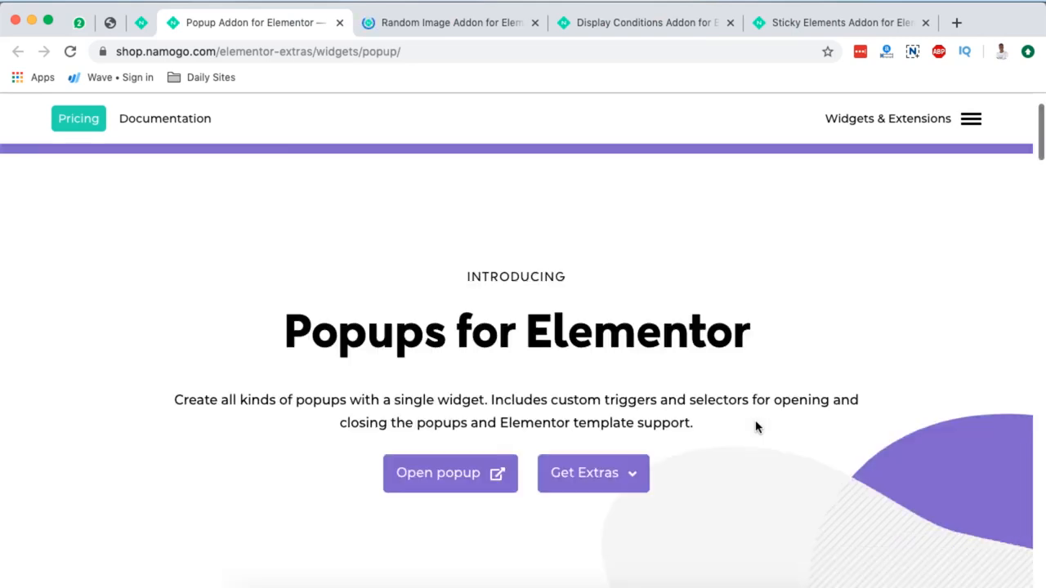
scroll("down", 3)
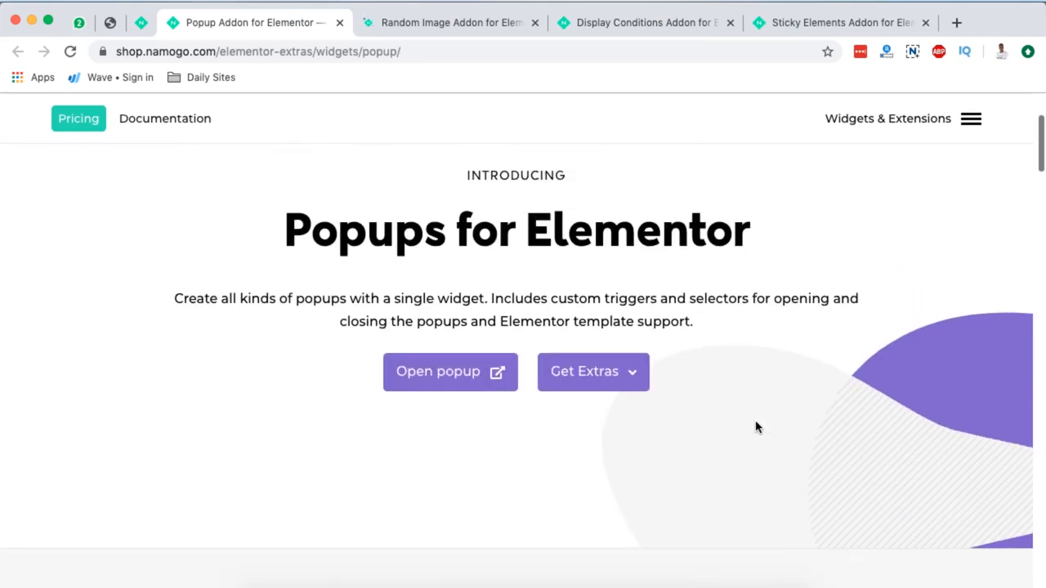
mouse_move(285, 412)
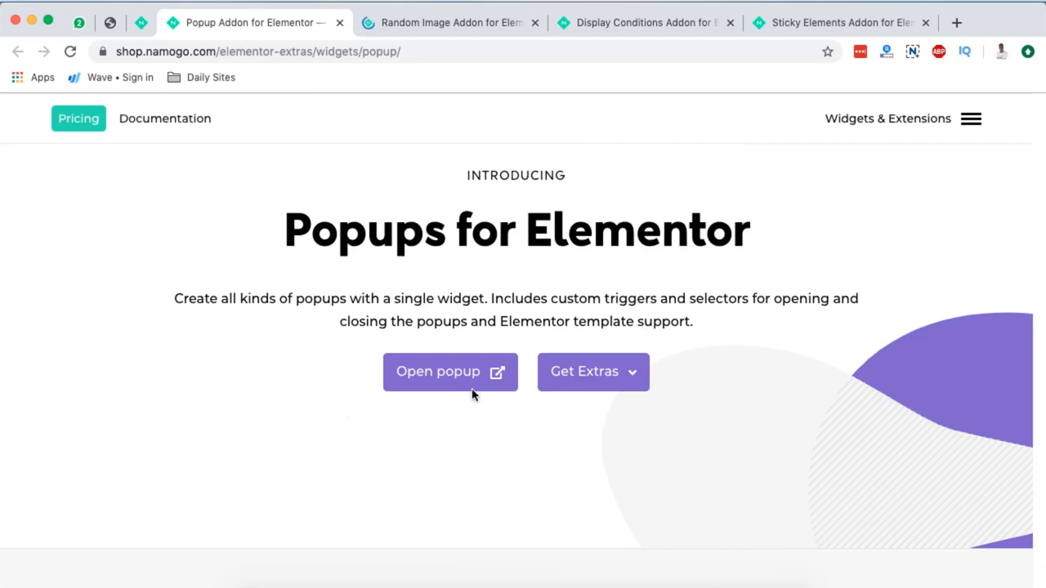
mouse_move(768, 310)
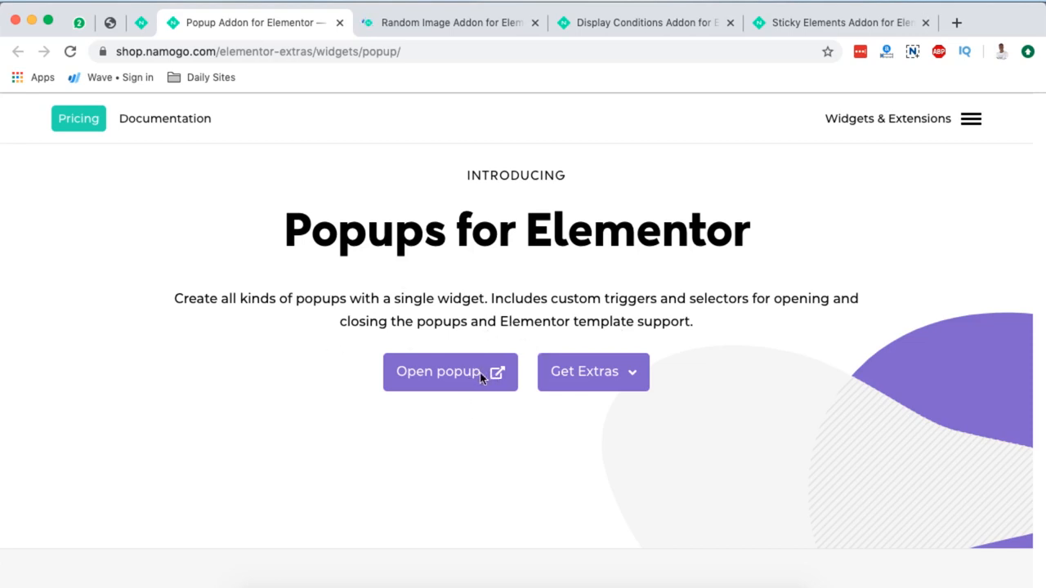
left_click(450, 372)
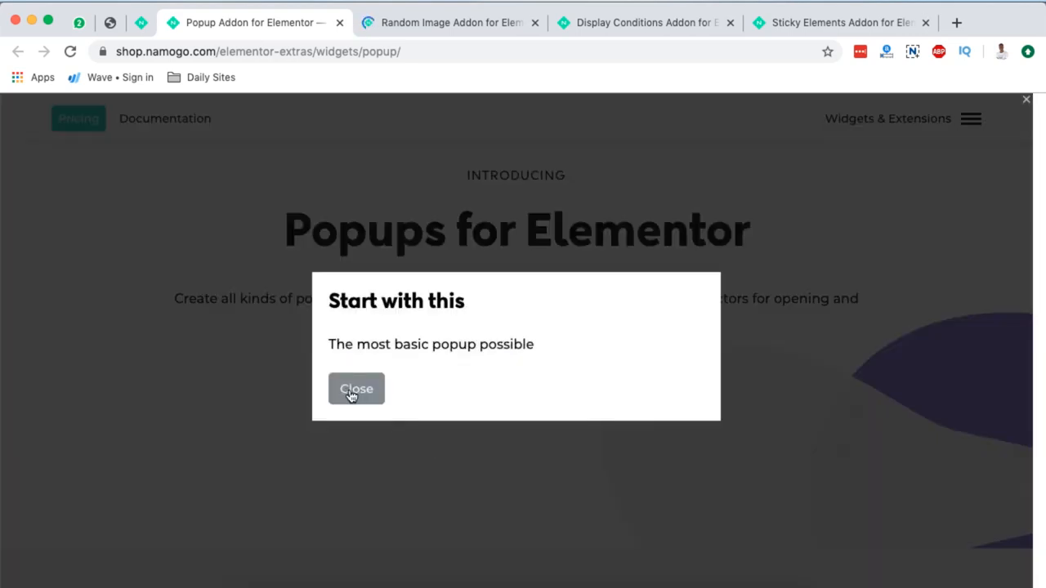
left_click(356, 389)
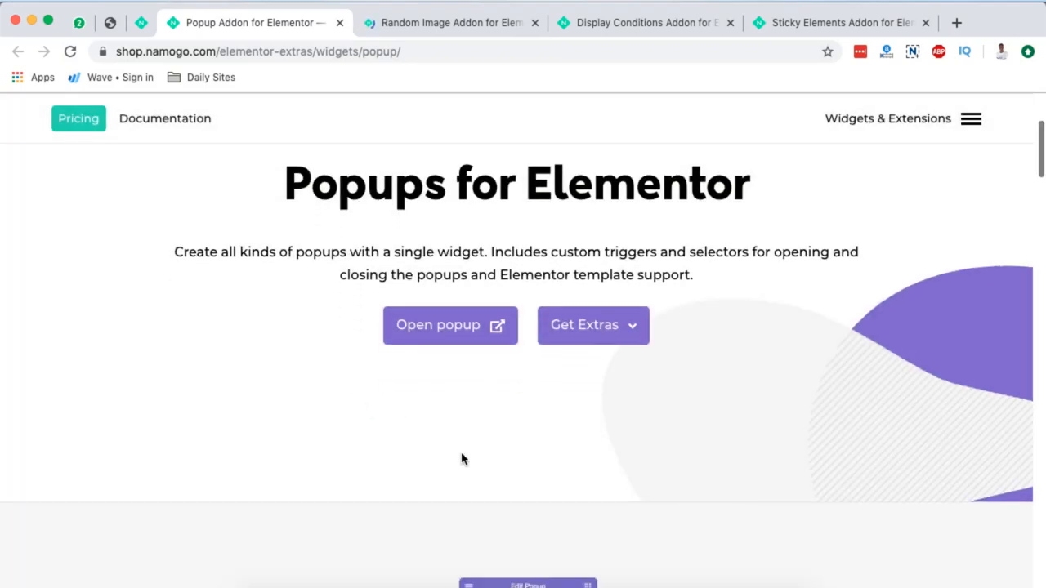
Preview the video popup example on the Popups page.
scroll("down", 3)
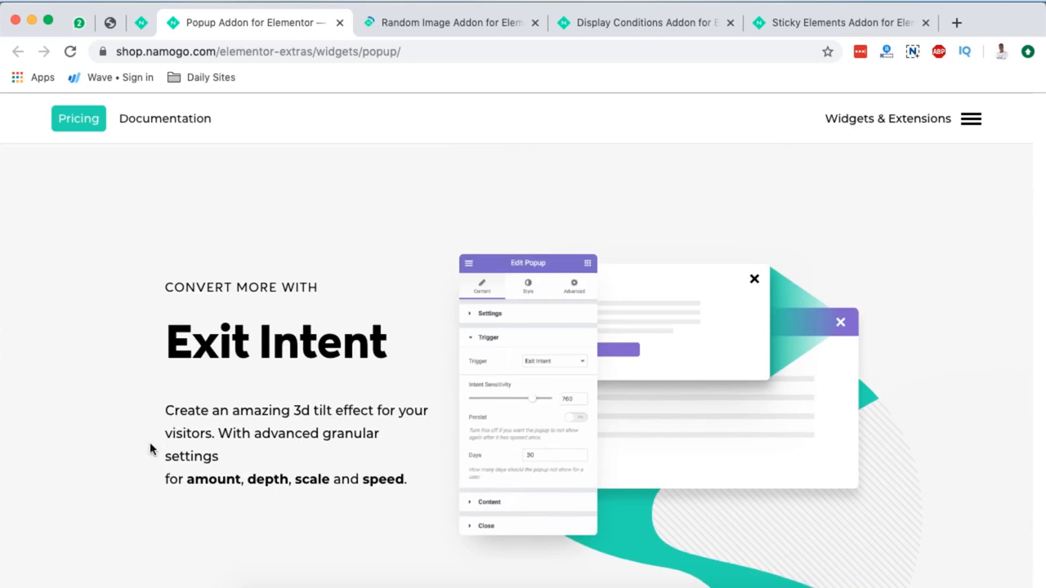
mouse_move(347, 430)
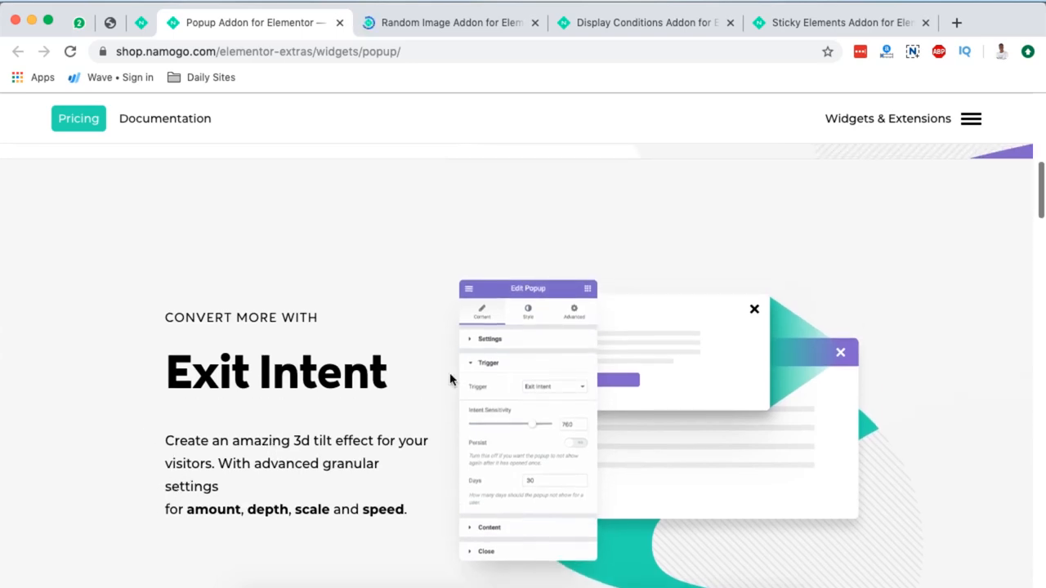
mouse_move(438, 431)
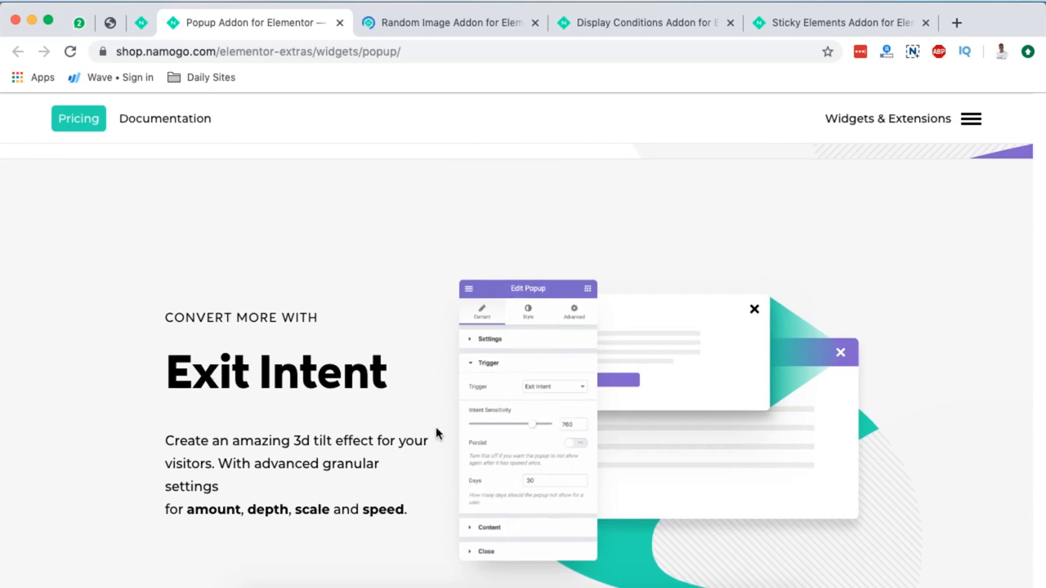
mouse_move(850, 322)
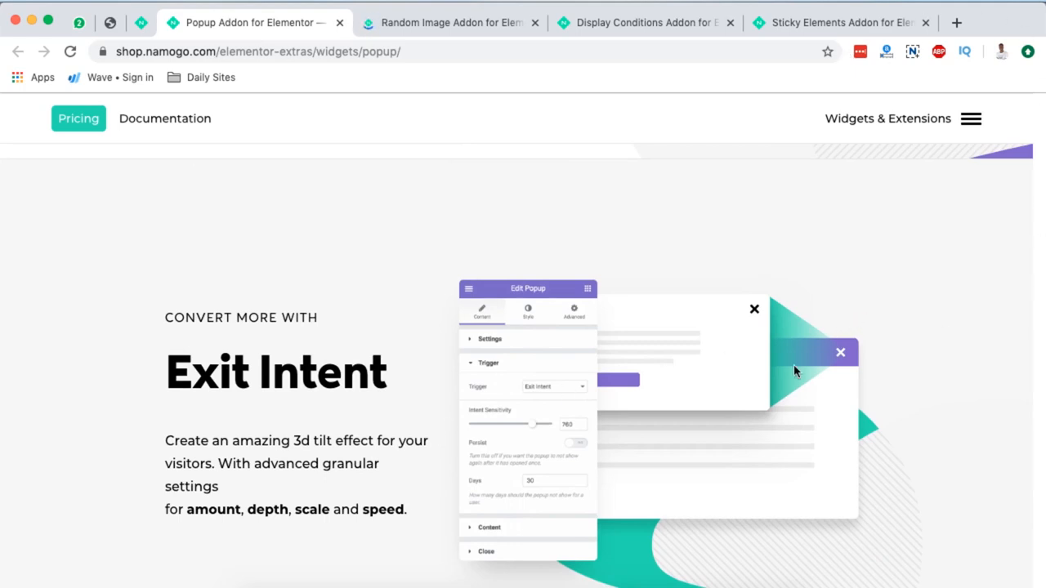
scroll("down", 3)
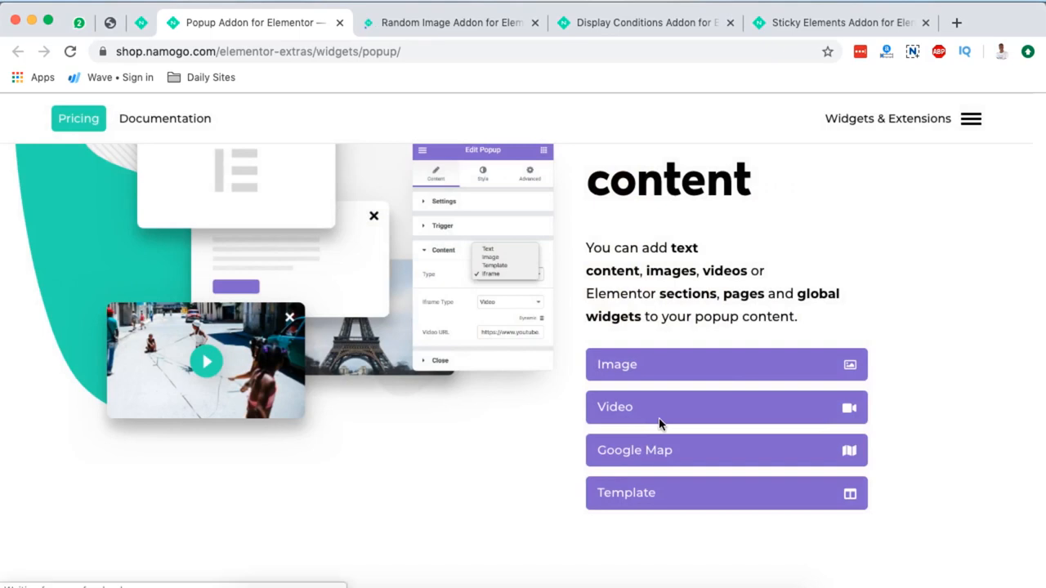
left_click(206, 361)
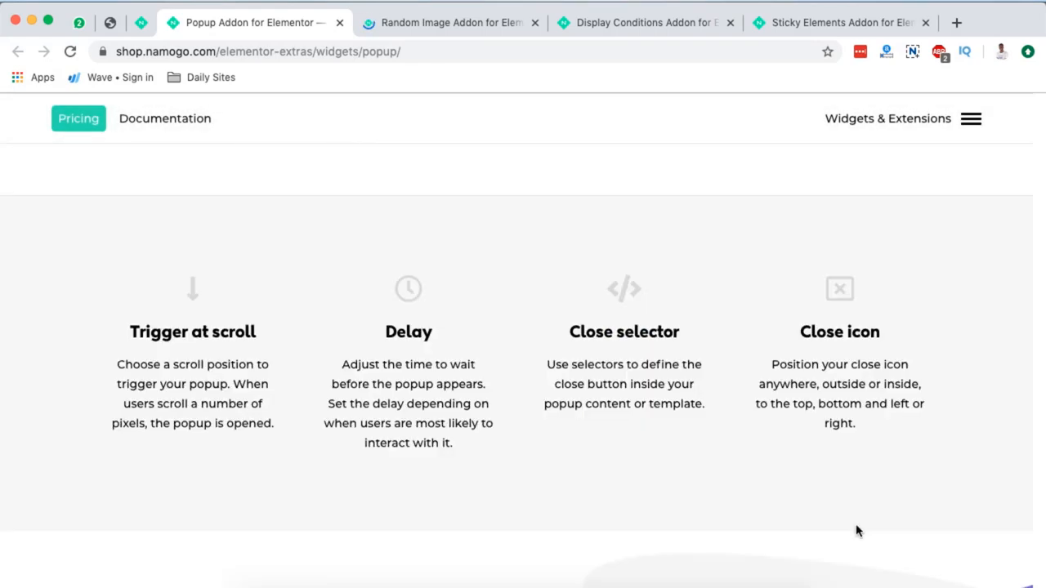
mouse_move(686, 523)
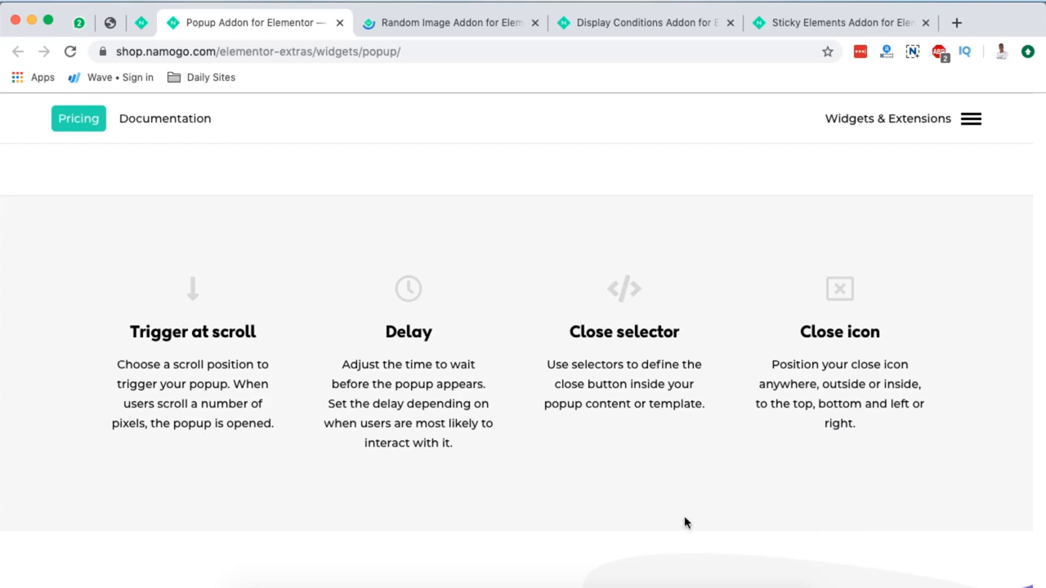
mouse_move(150, 245)
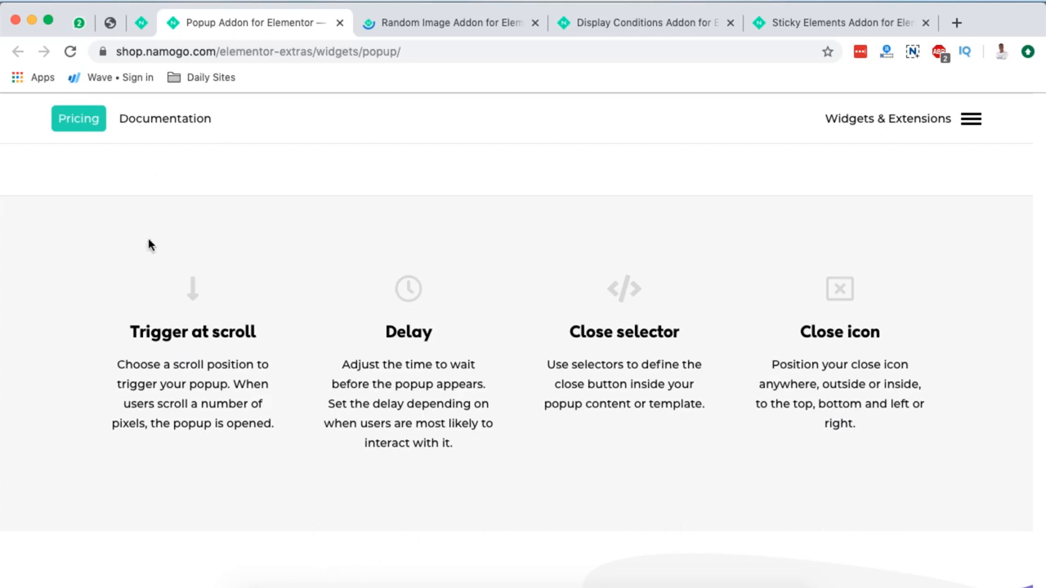
mouse_move(470, 341)
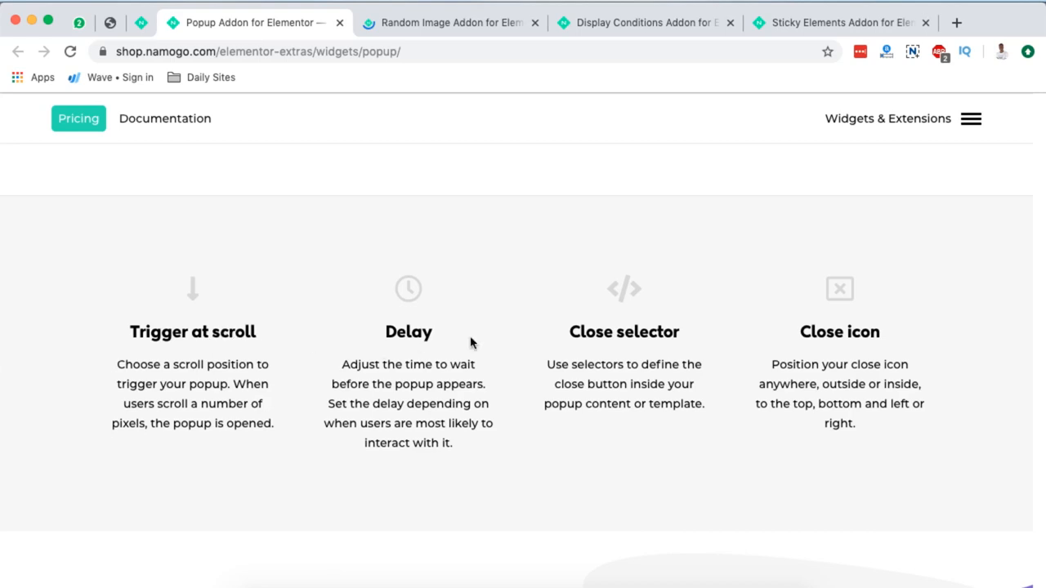
mouse_move(794, 397)
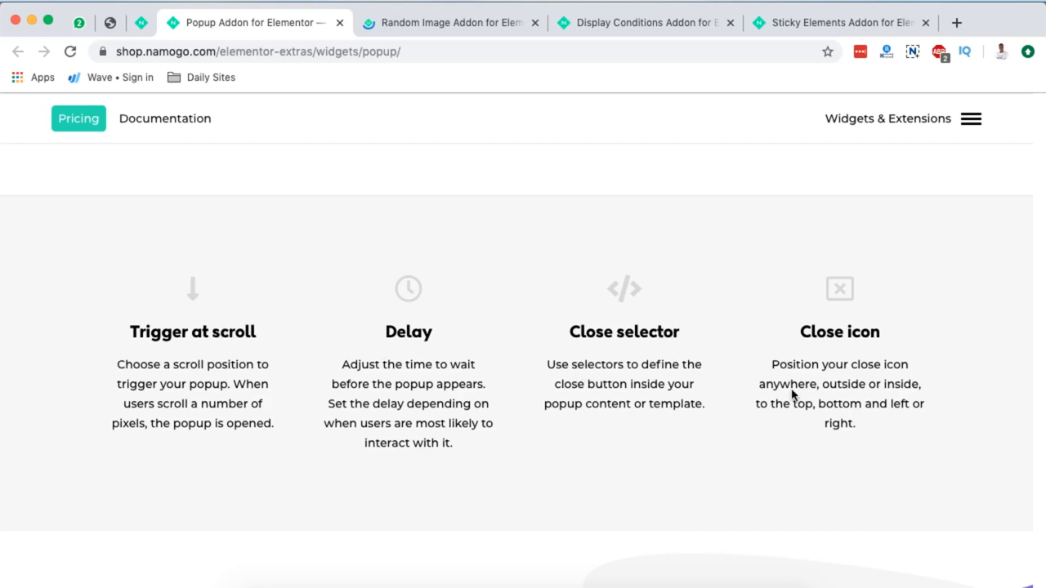
Advance the Popup addon Sneak peek carousel to later control screenshots.
scroll("down", 3)
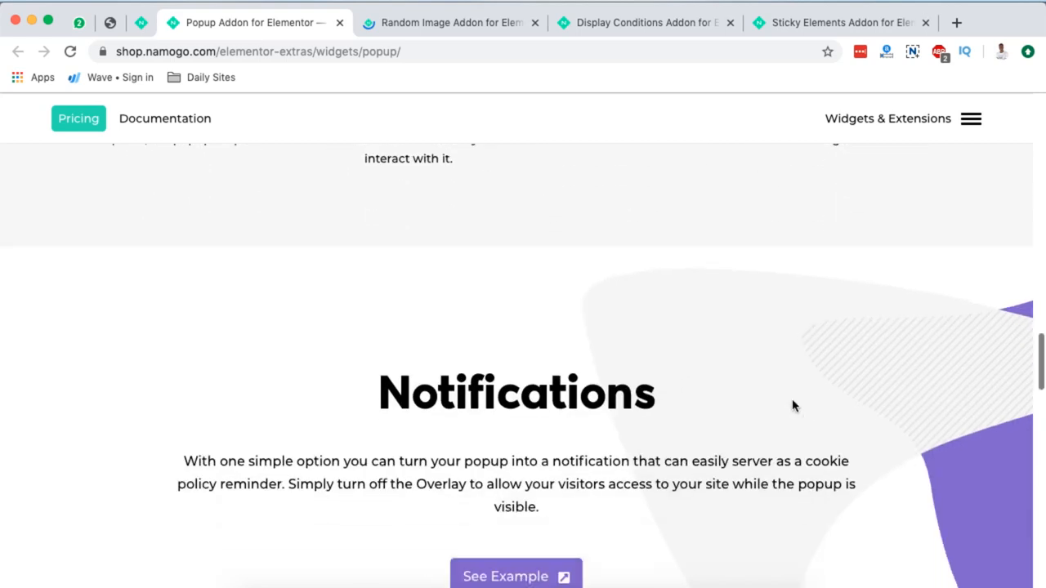
scroll("down", 3)
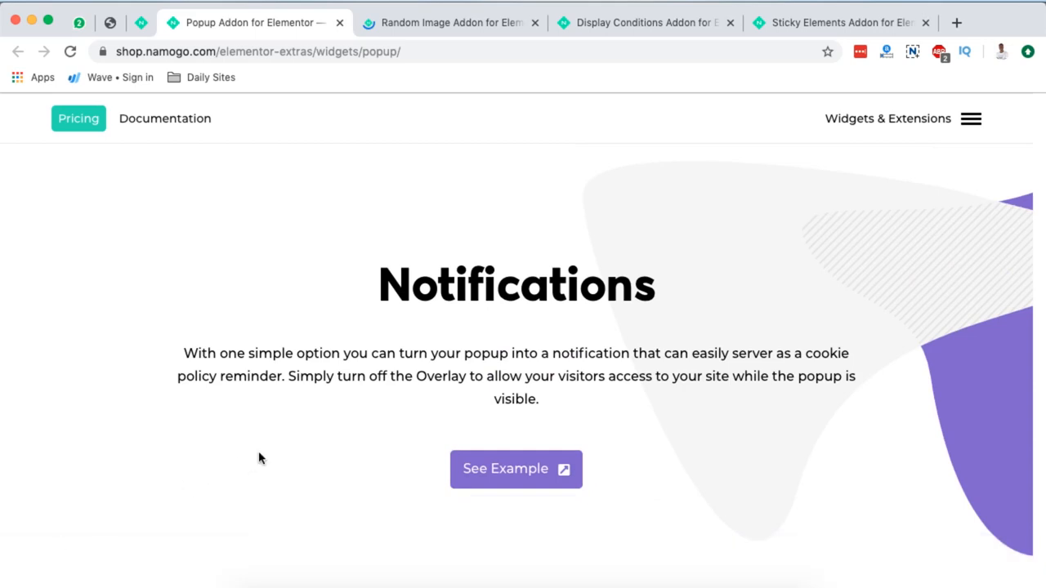
scroll("down", 3)
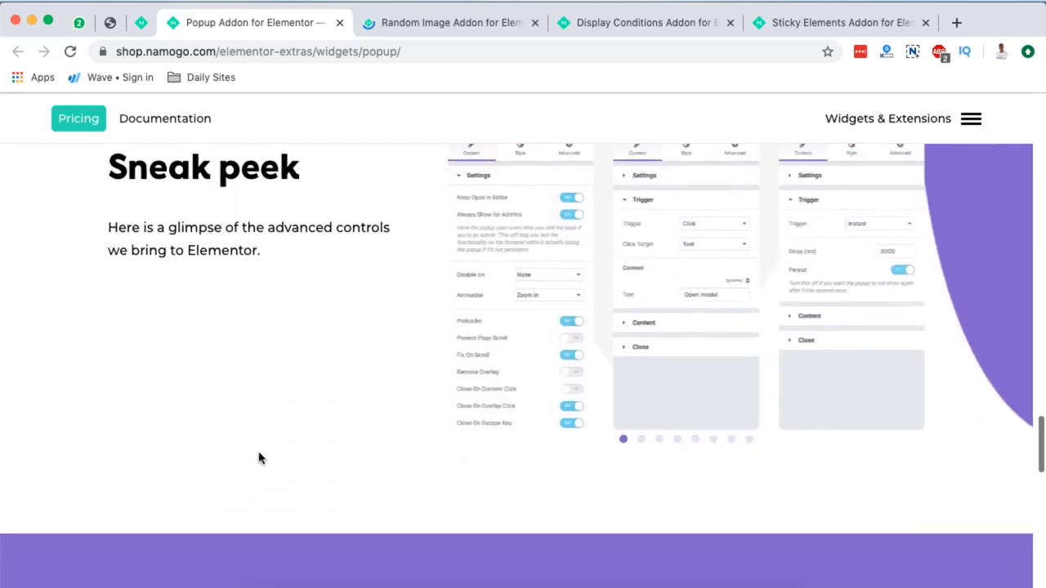
scroll("up", 3)
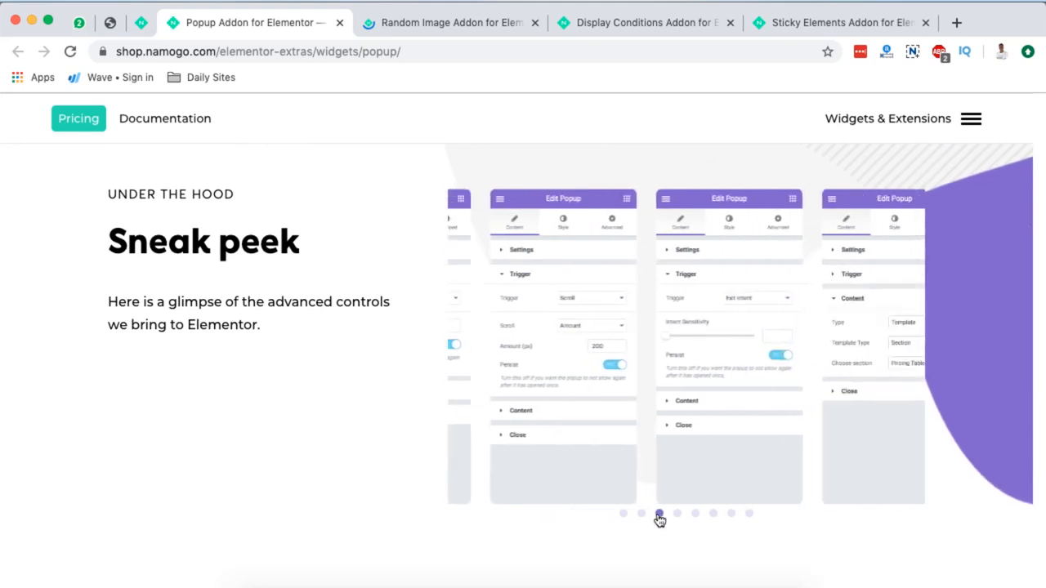
left_click(660, 514)
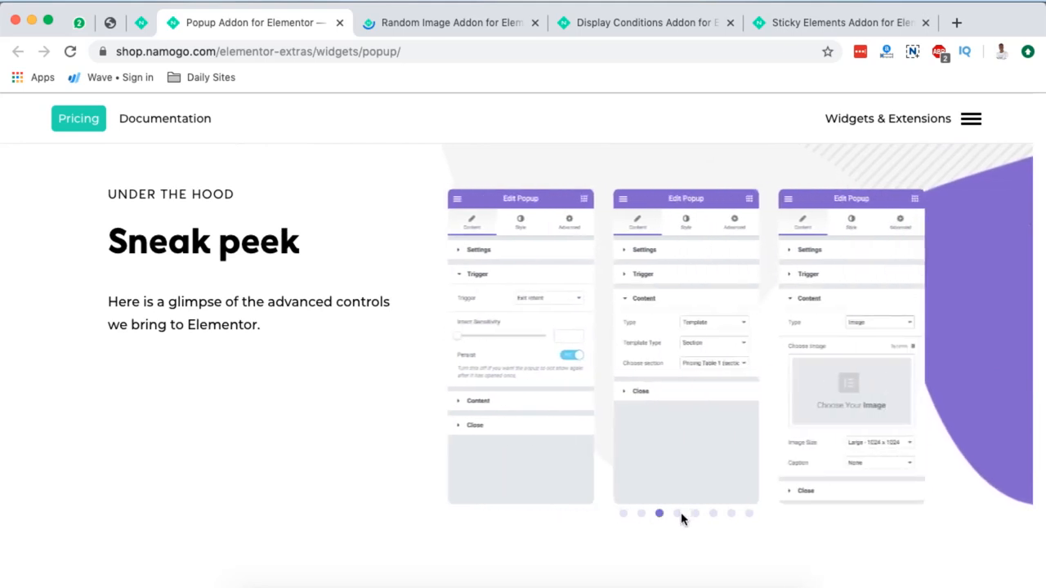
left_click(677, 514)
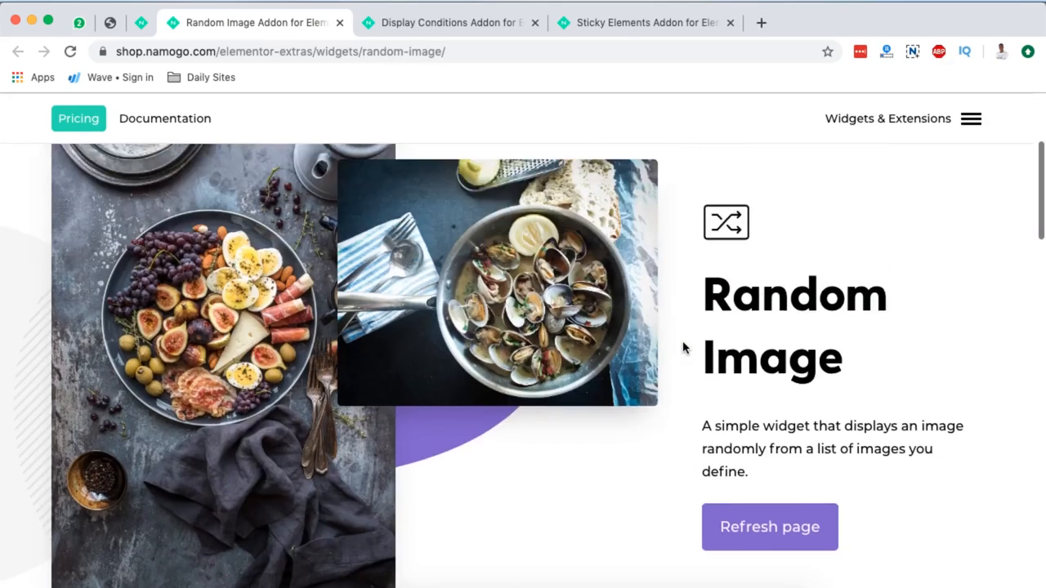
Reload the Random Image demo page twice to get different random images, then review it further.
left_click(75, 57)
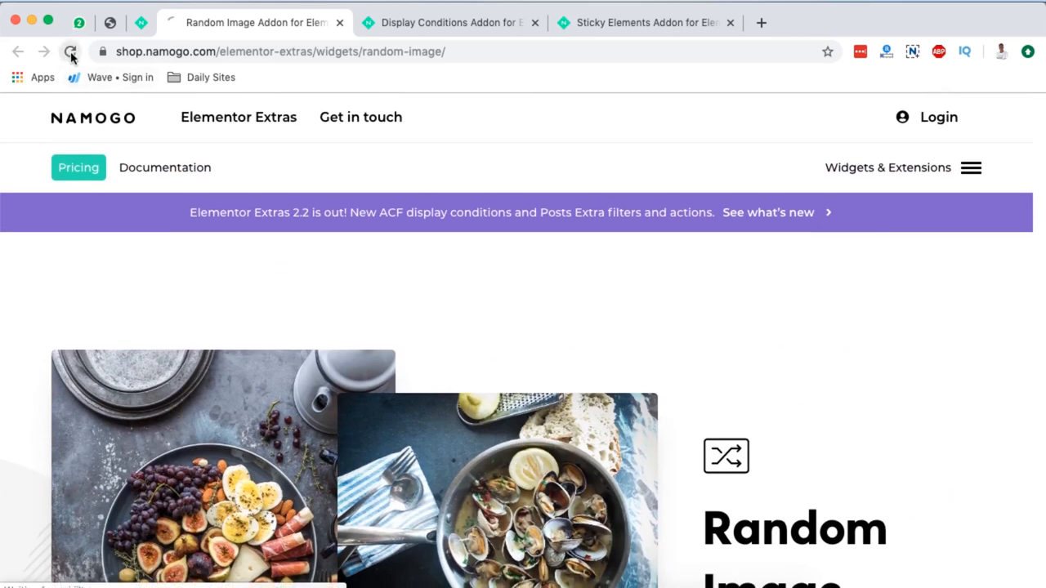
left_click(78, 59)
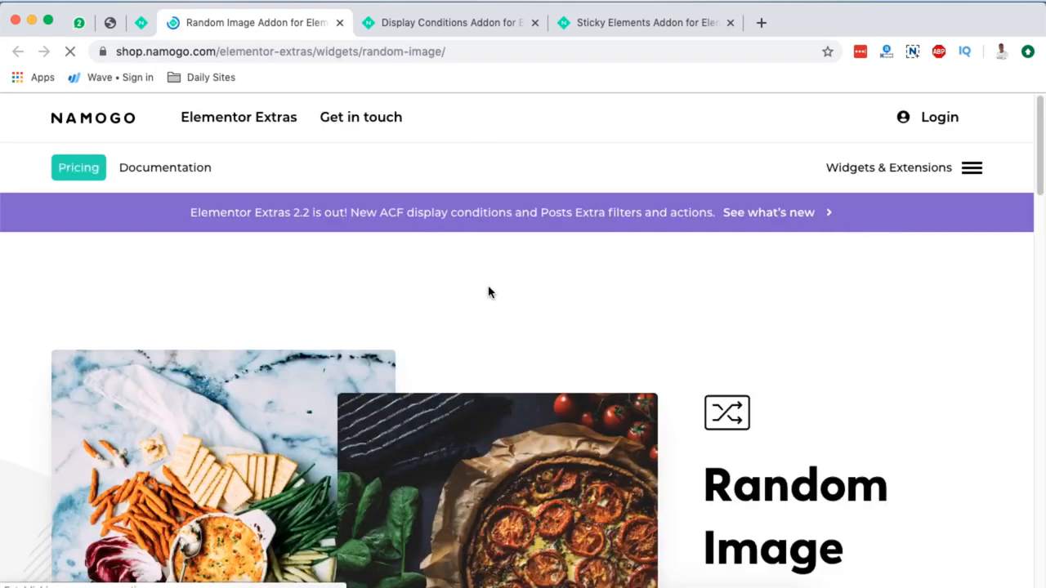
scroll("down", 3)
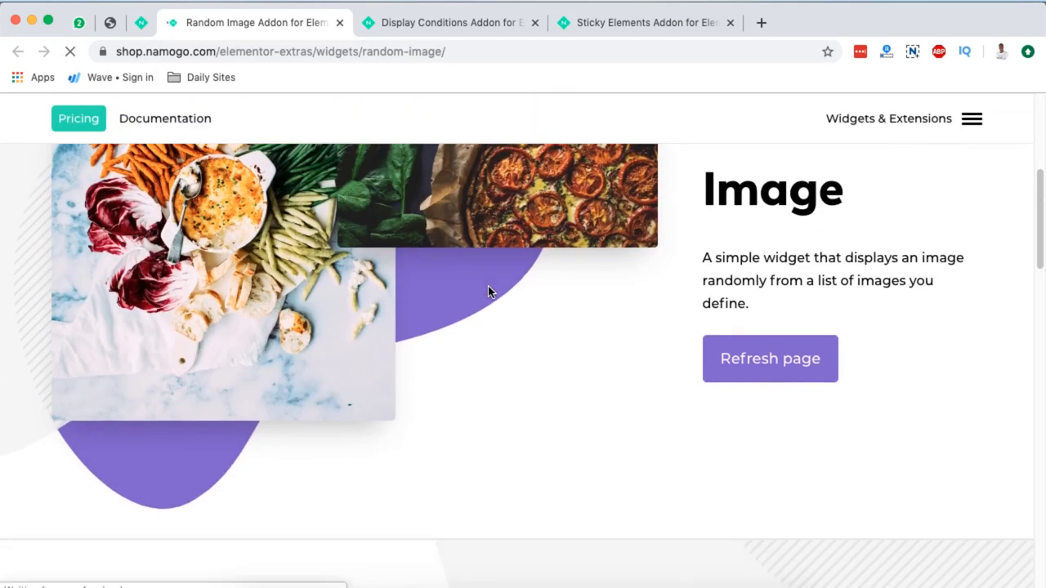
scroll("down", 3)
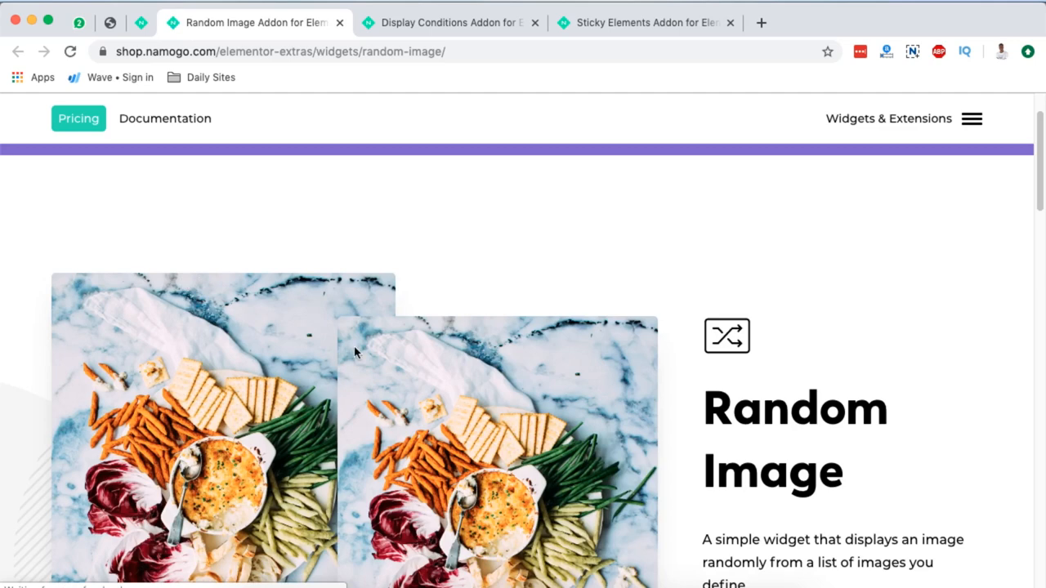
scroll("down", 3)
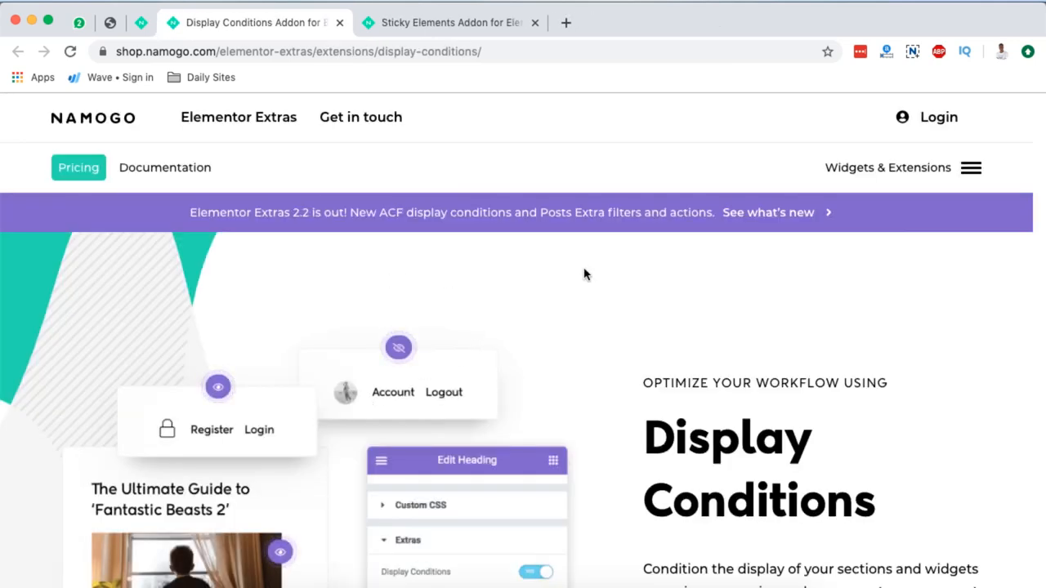
Move through the Display Conditions categories and expand the Variables conditions details.
scroll("down", 3)
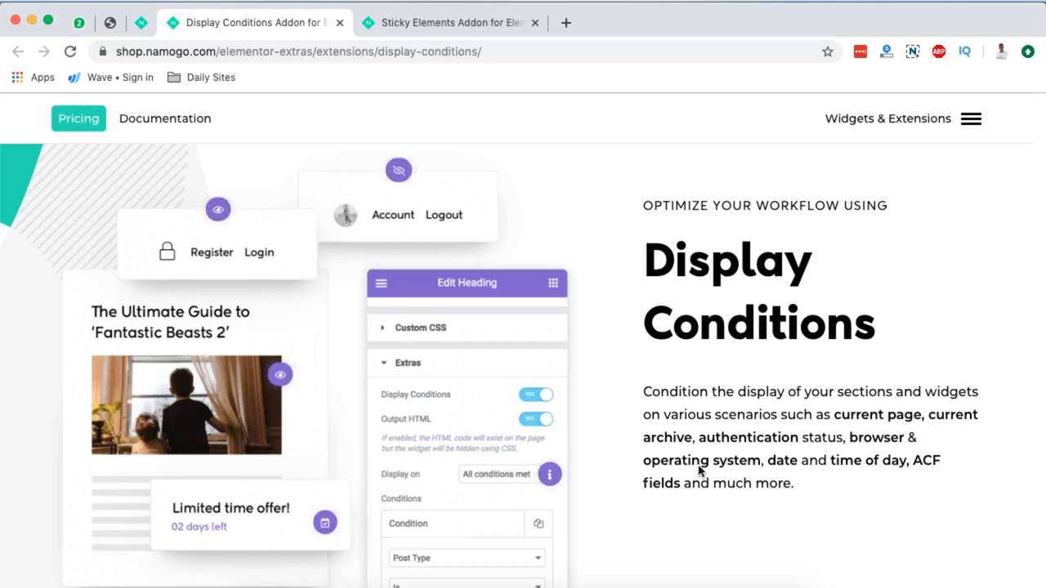
mouse_move(824, 448)
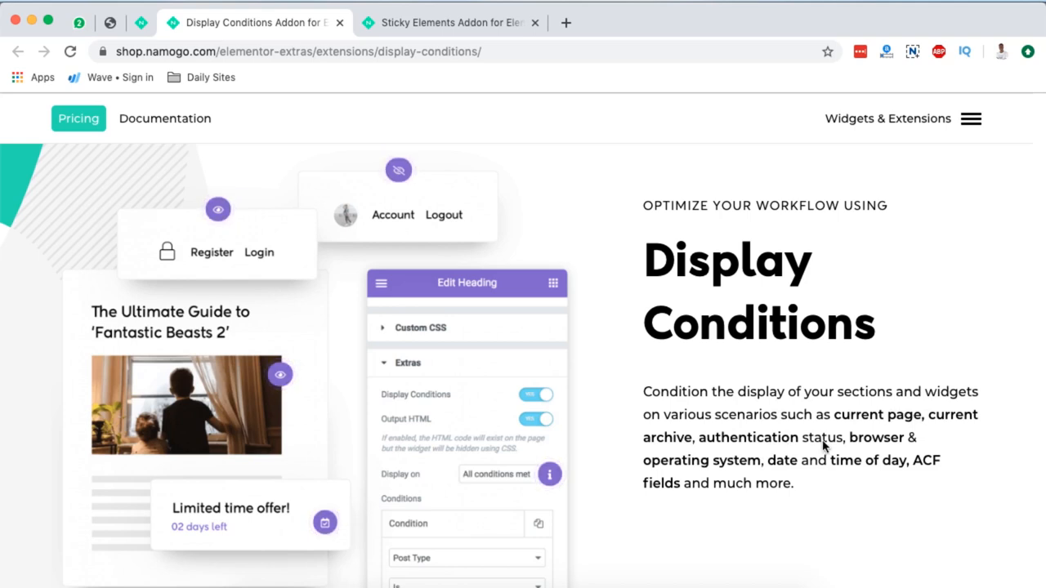
mouse_move(805, 476)
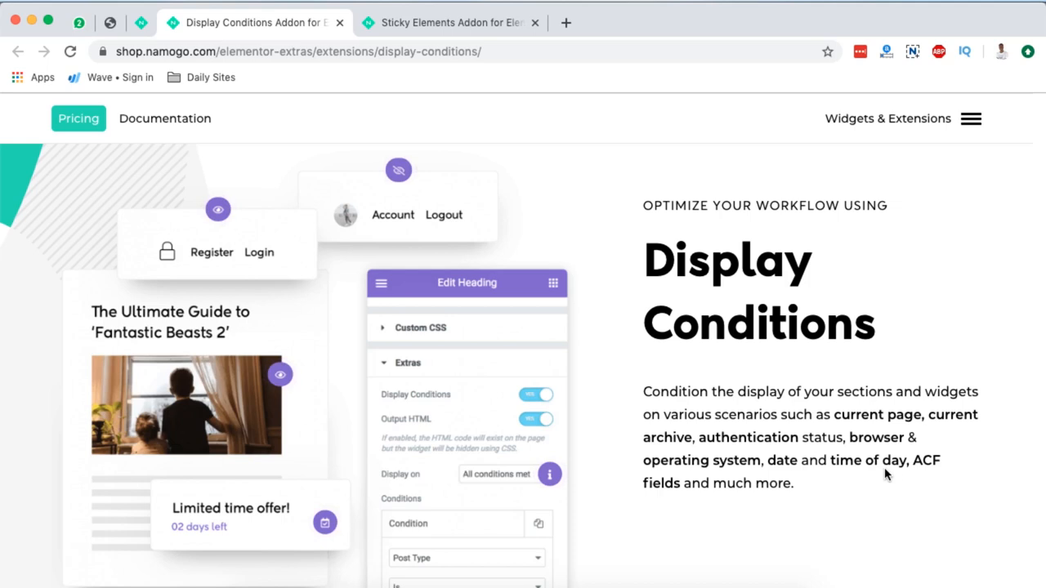
mouse_move(929, 476)
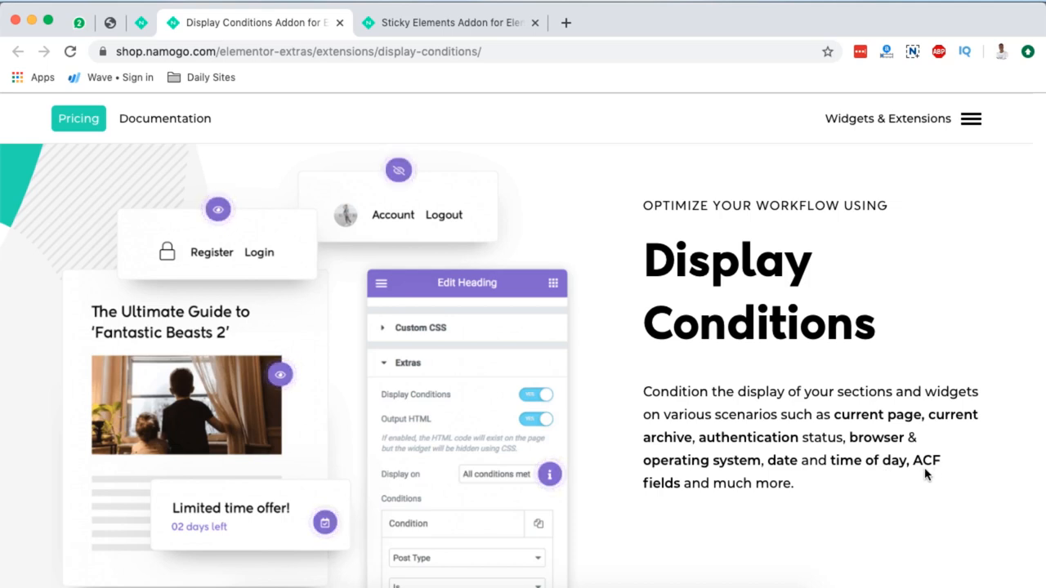
scroll("down", 3)
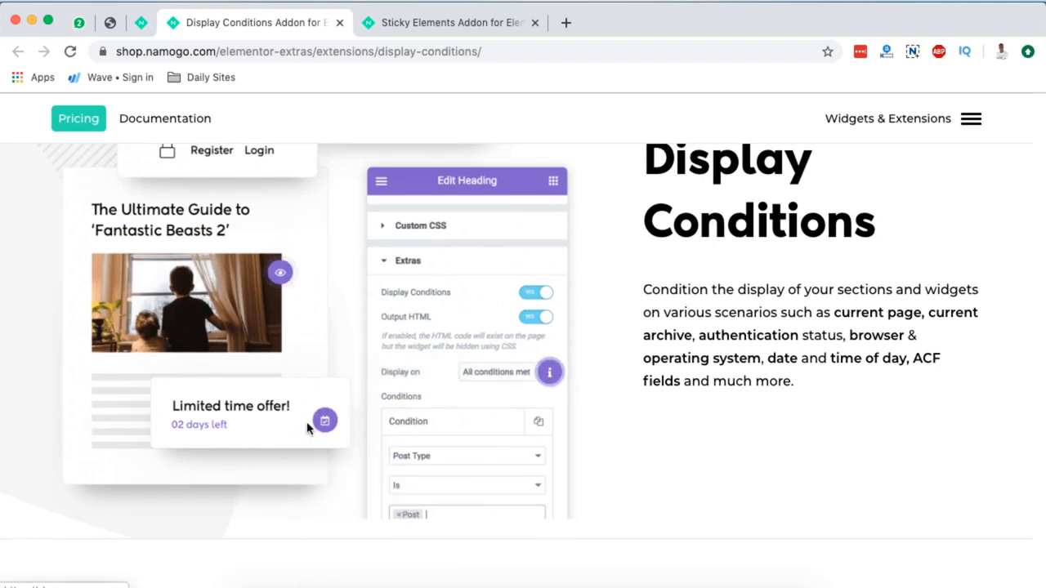
mouse_move(323, 422)
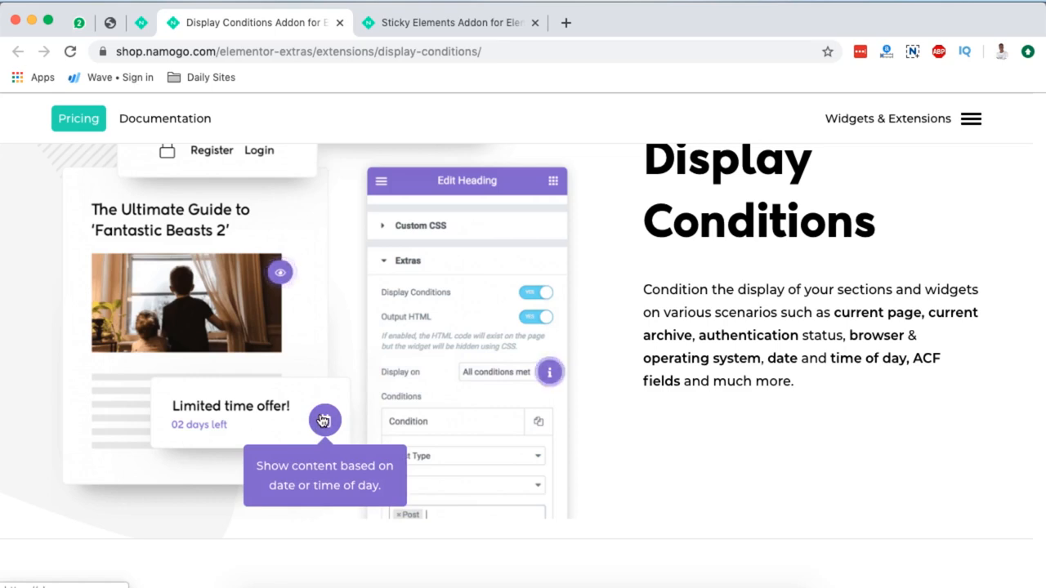
mouse_move(279, 271)
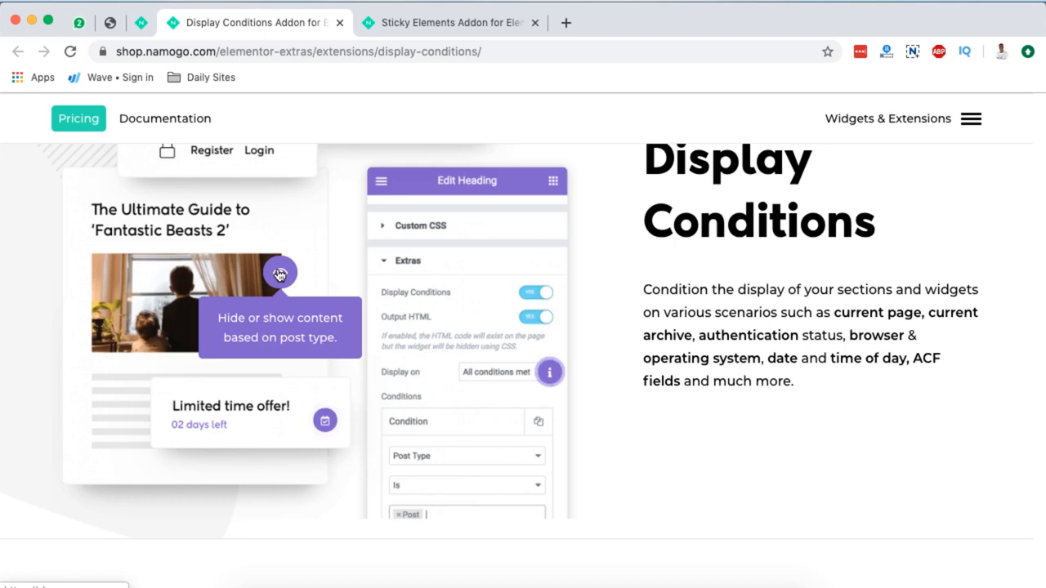
scroll("down", 3)
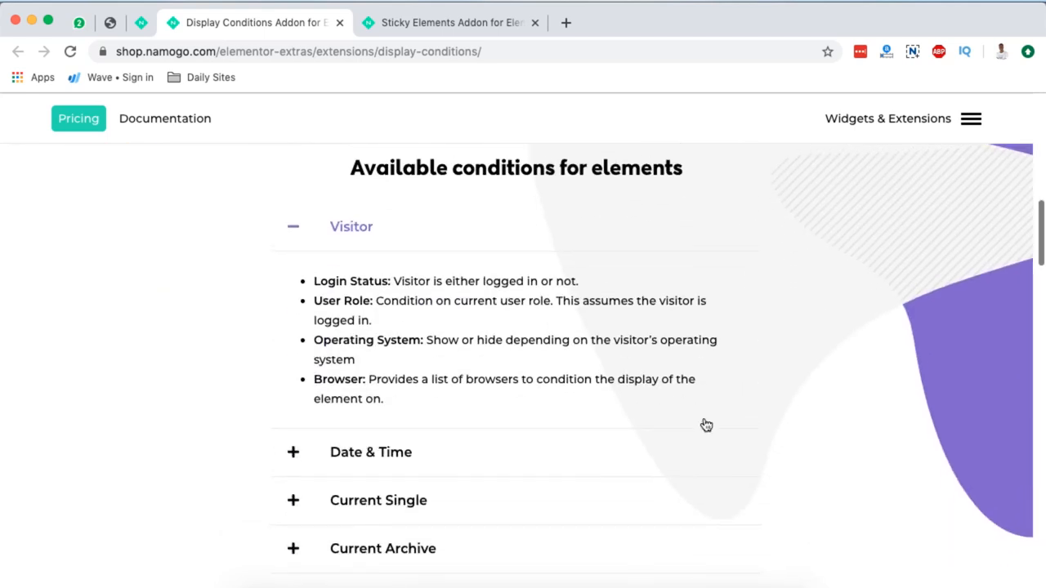
mouse_move(624, 255)
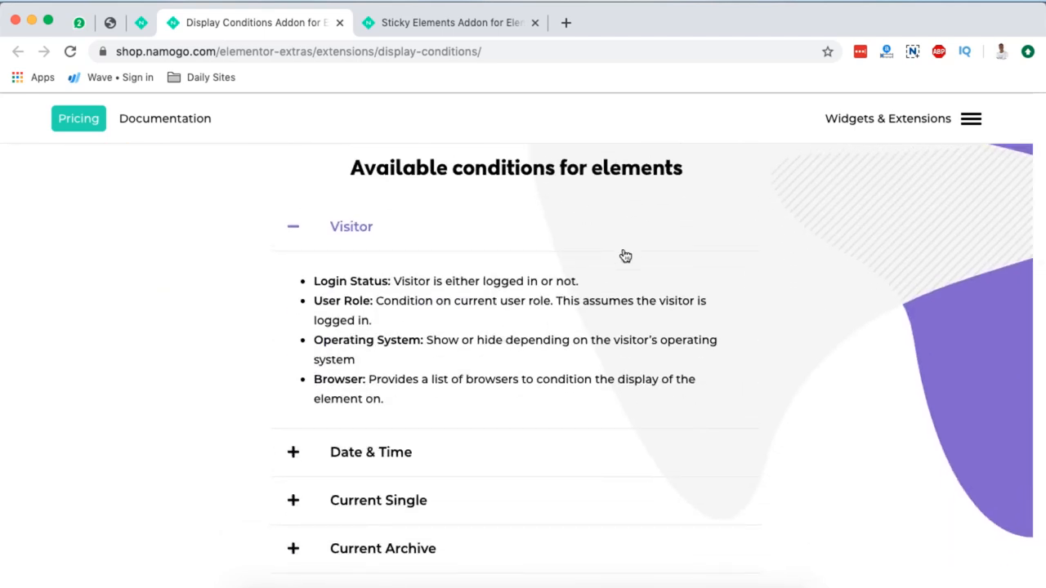
scroll("down", 3)
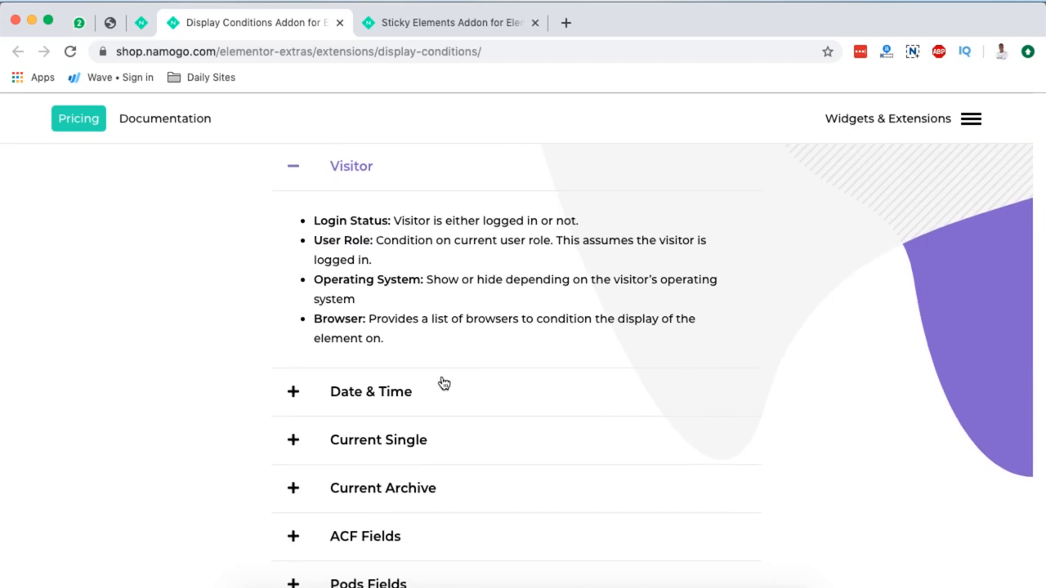
scroll("down", 3)
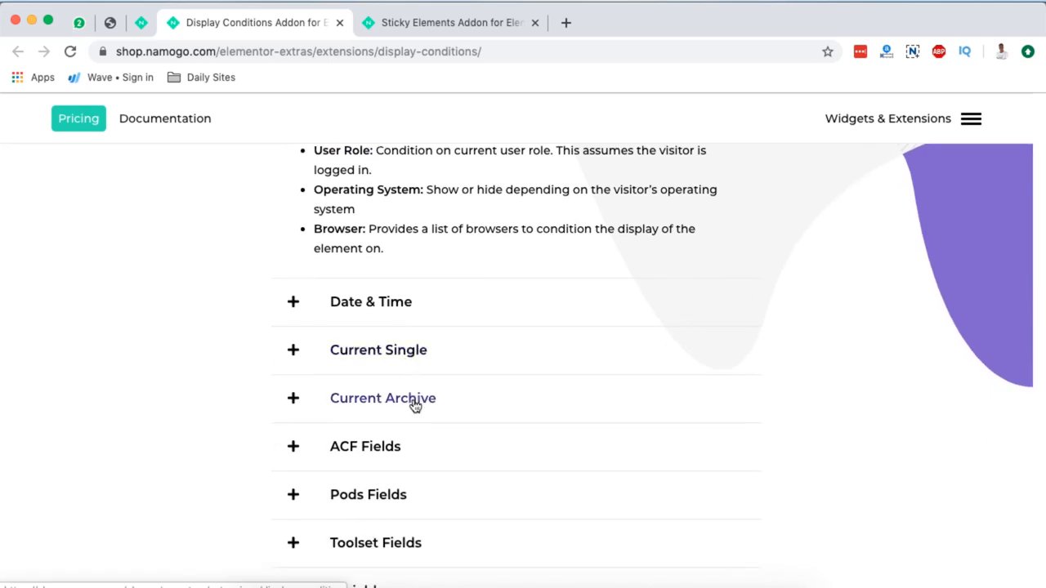
scroll("down", 3)
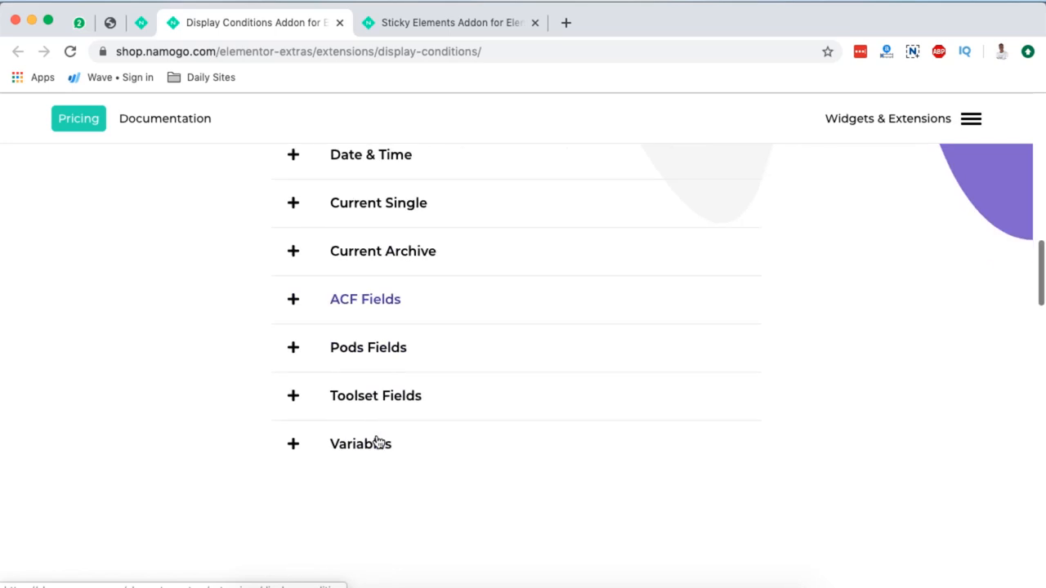
left_click(359, 445)
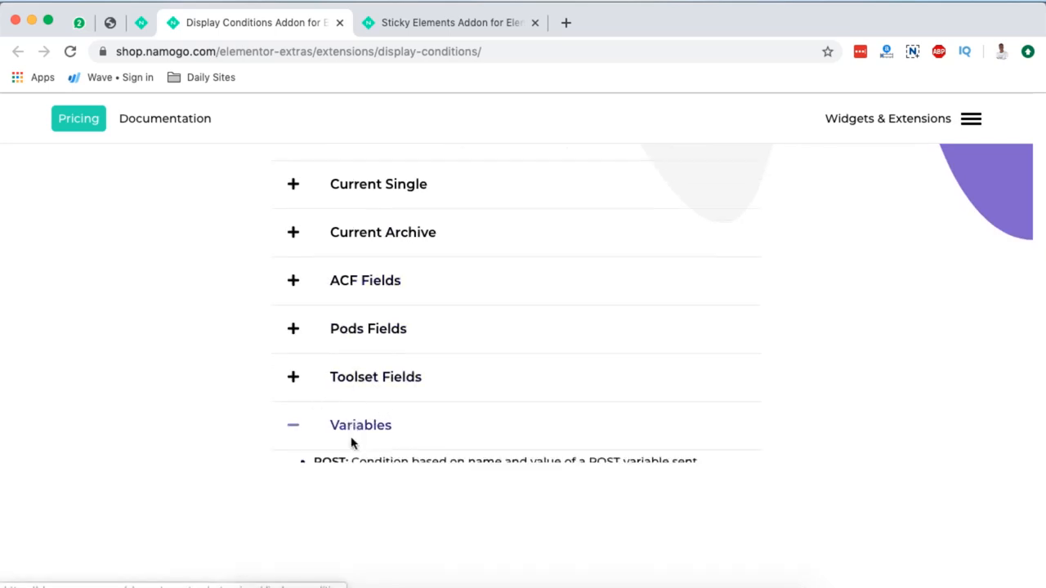
Continue down the Display Conditions page to its Sneak peek section.
scroll("down", 3)
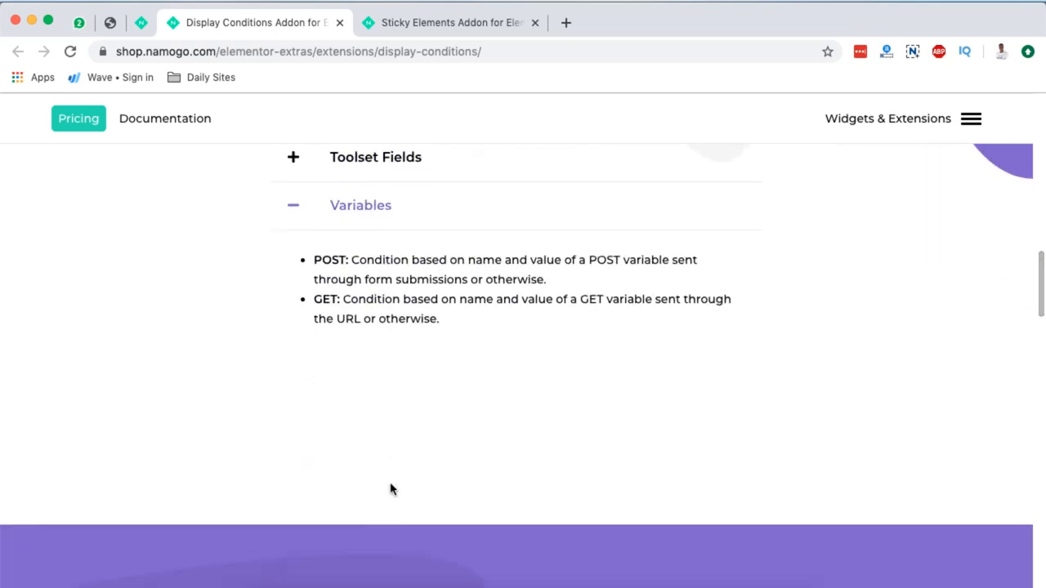
scroll("down", 3)
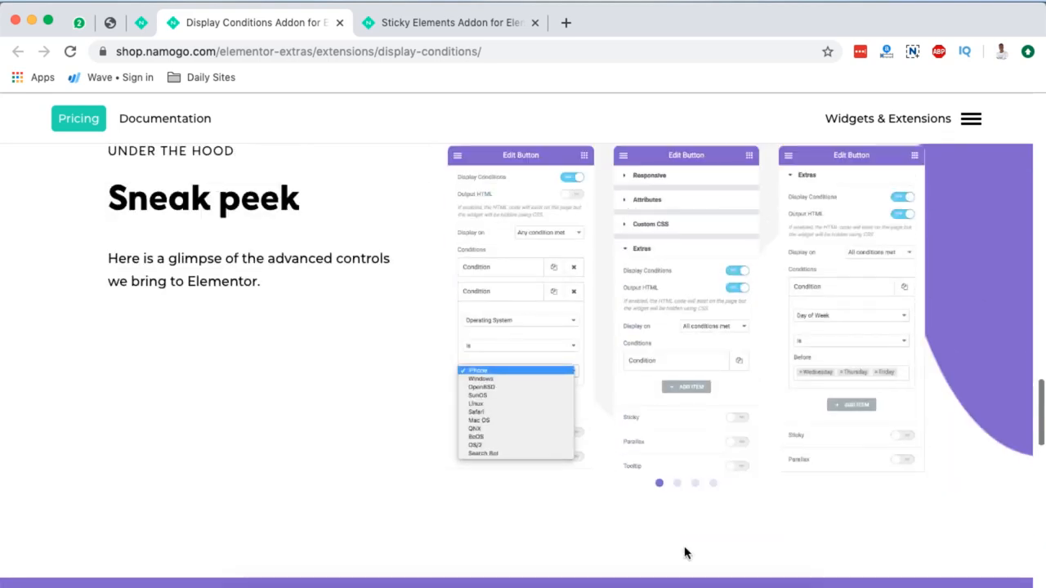
scroll("down", 3)
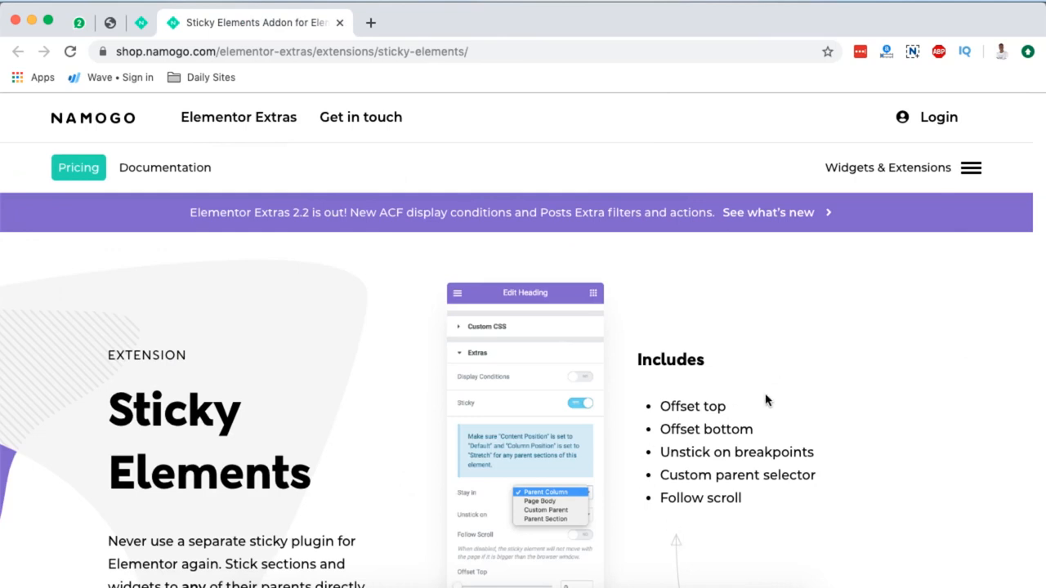
Scroll the Sticky Elements page from its Includes list down to the Under the Hood Sneak peek section.
scroll("down", 3)
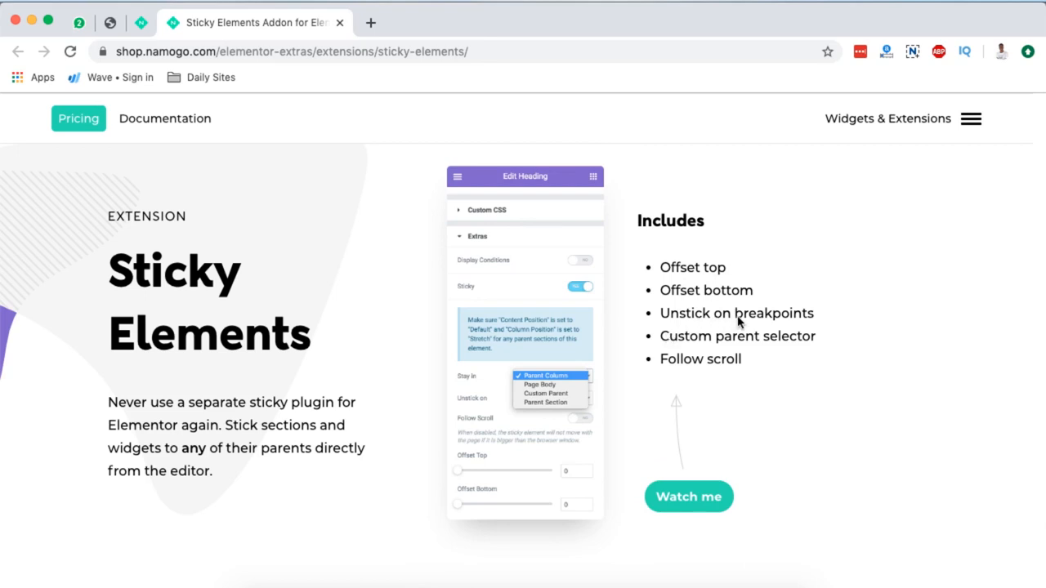
mouse_move(747, 344)
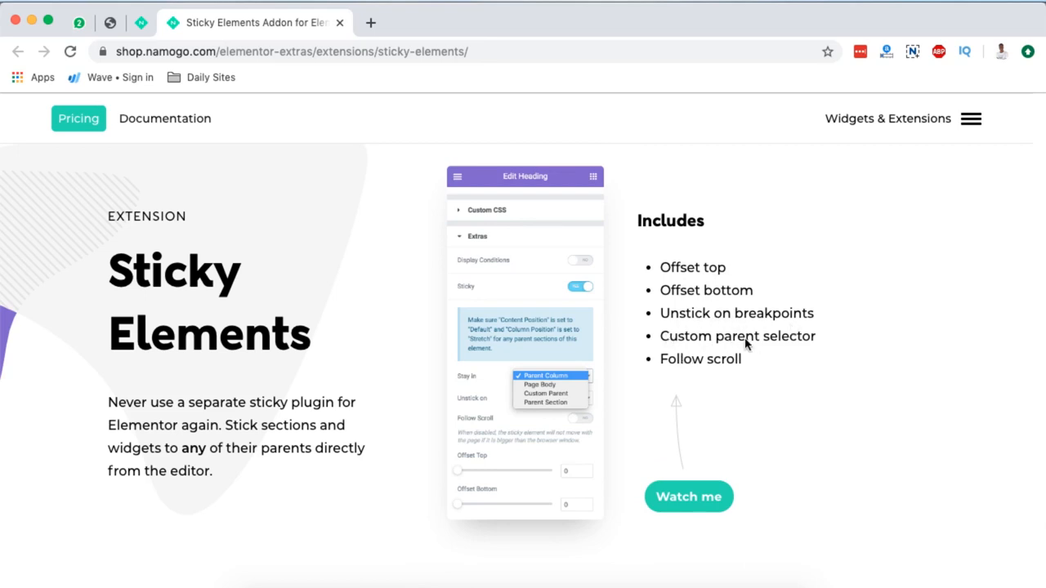
mouse_move(565, 350)
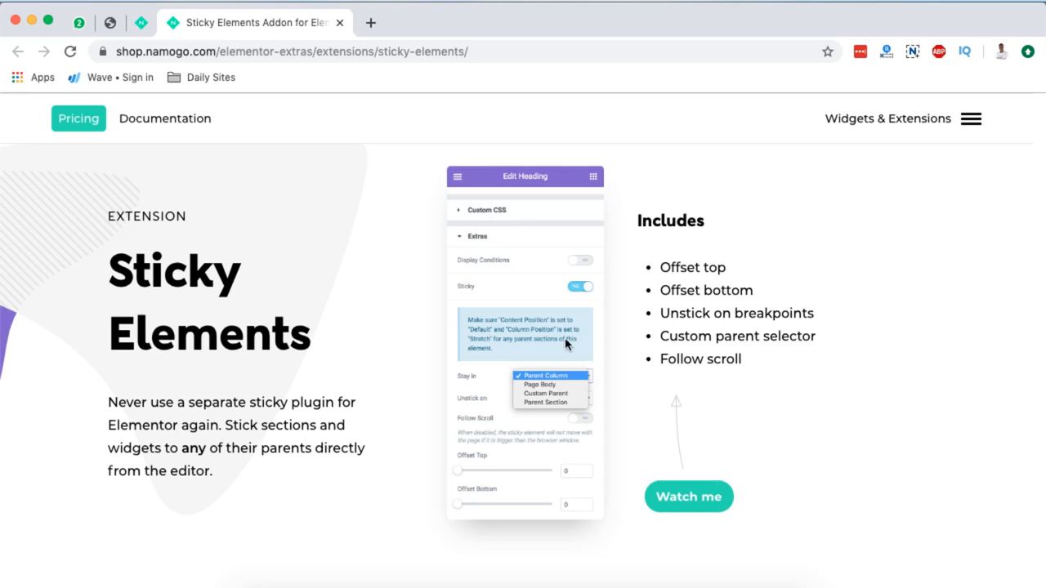
mouse_move(597, 386)
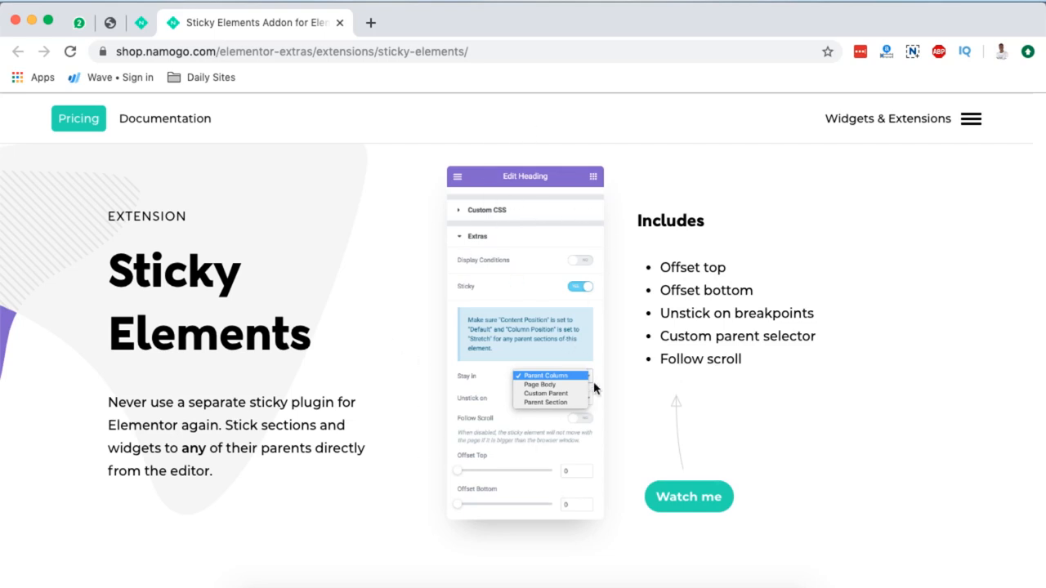
scroll("down", 3)
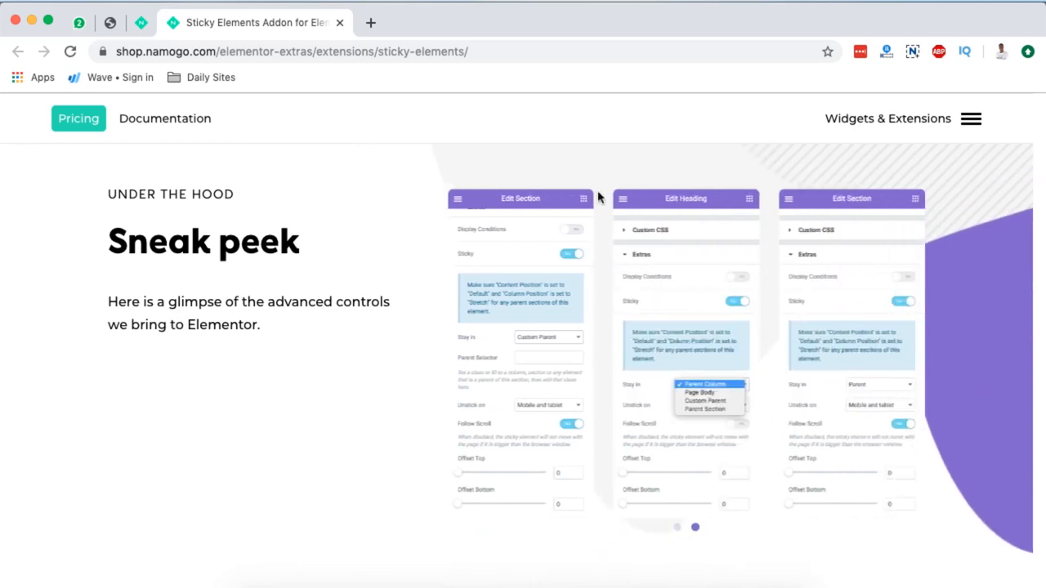
mouse_move(818, 392)
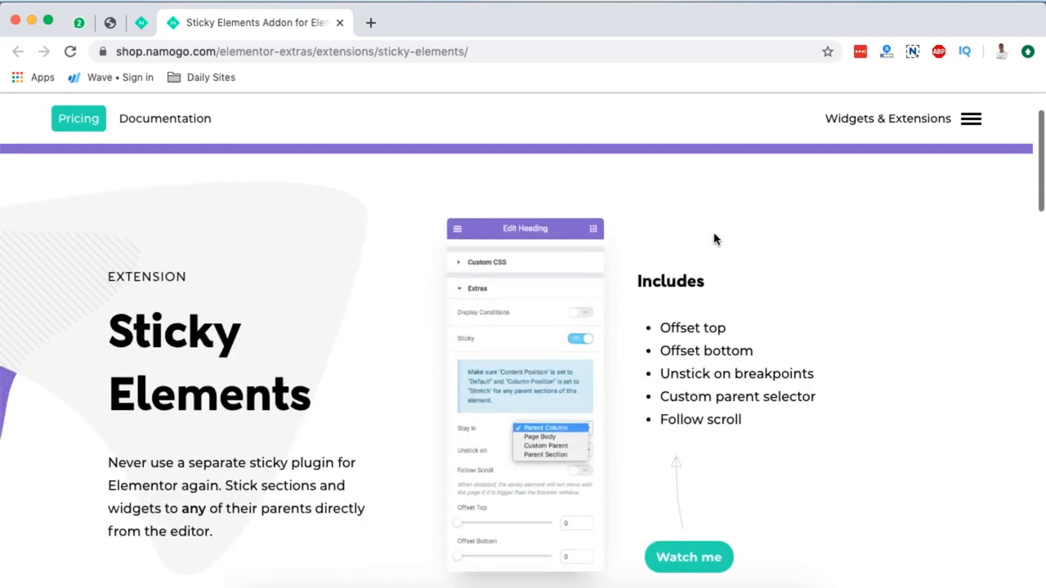
scroll("down", 3)
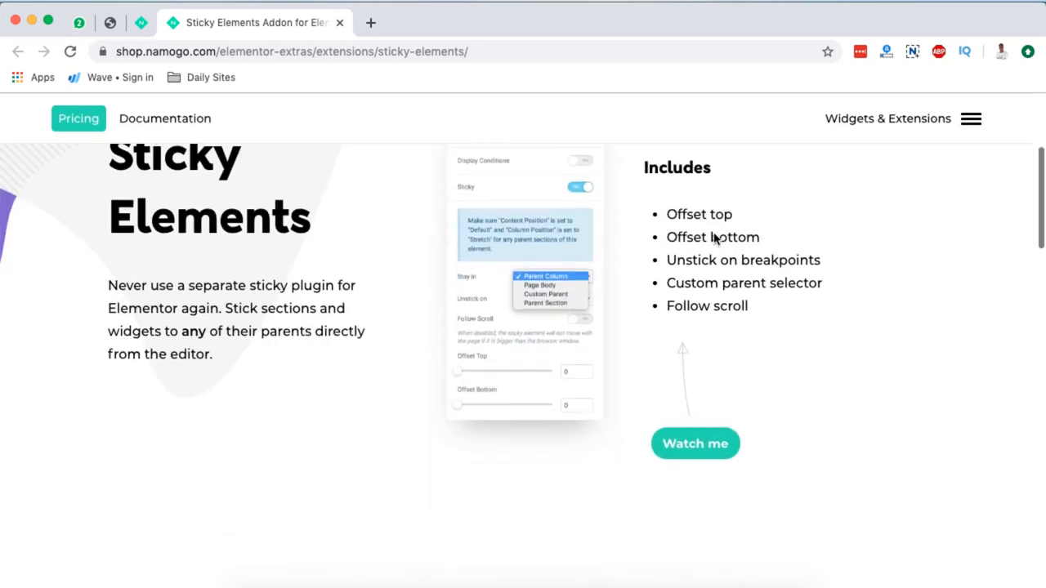
scroll("down", 3)
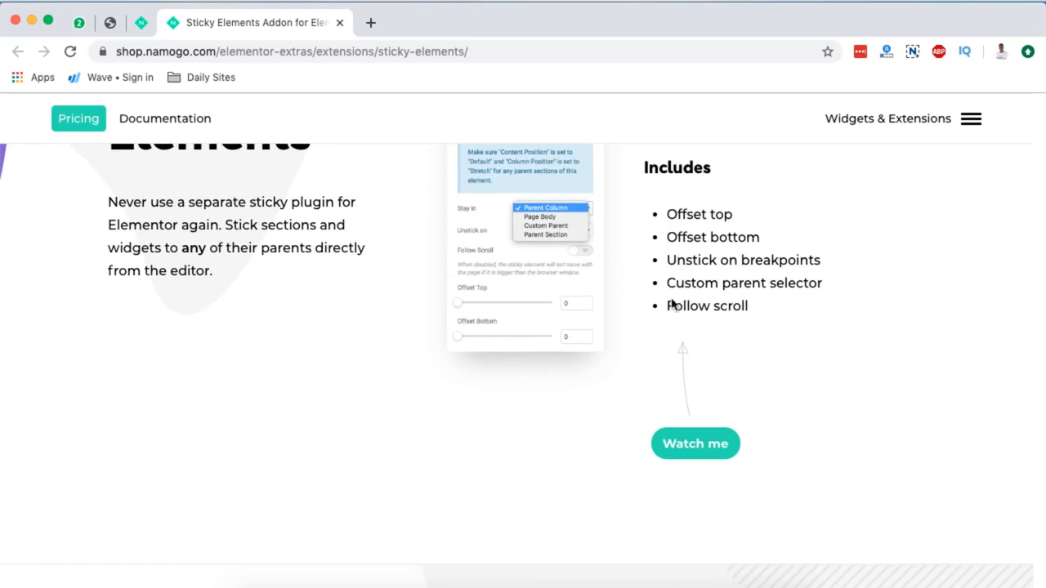
scroll("down", 3)
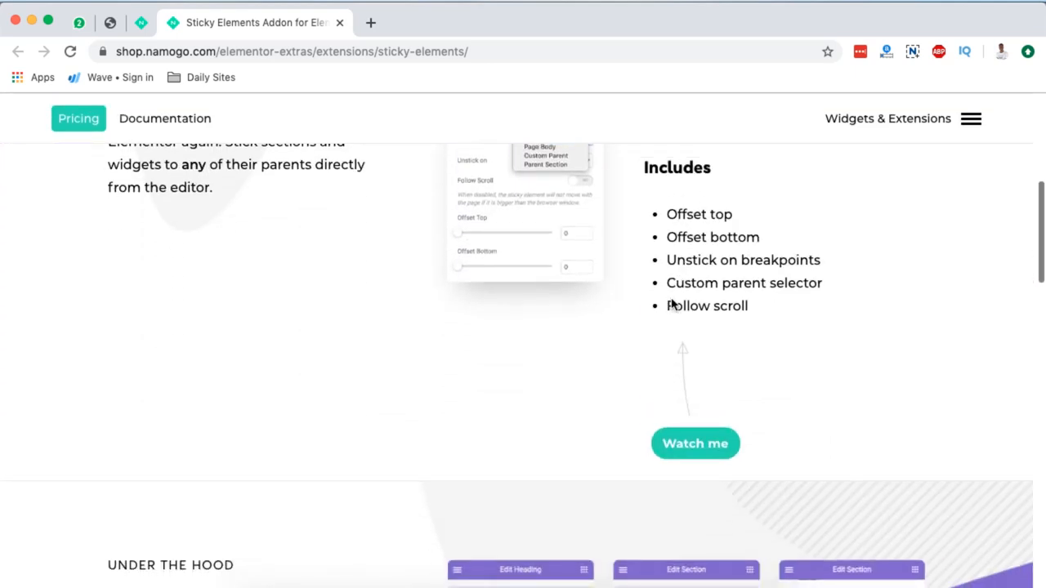
scroll("up", 3)
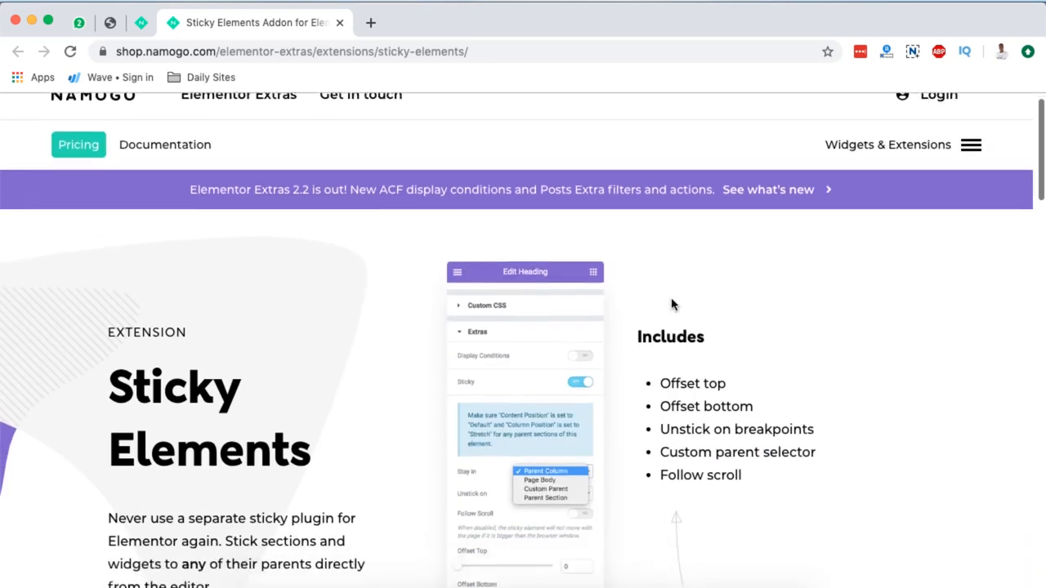
scroll("down", 3)
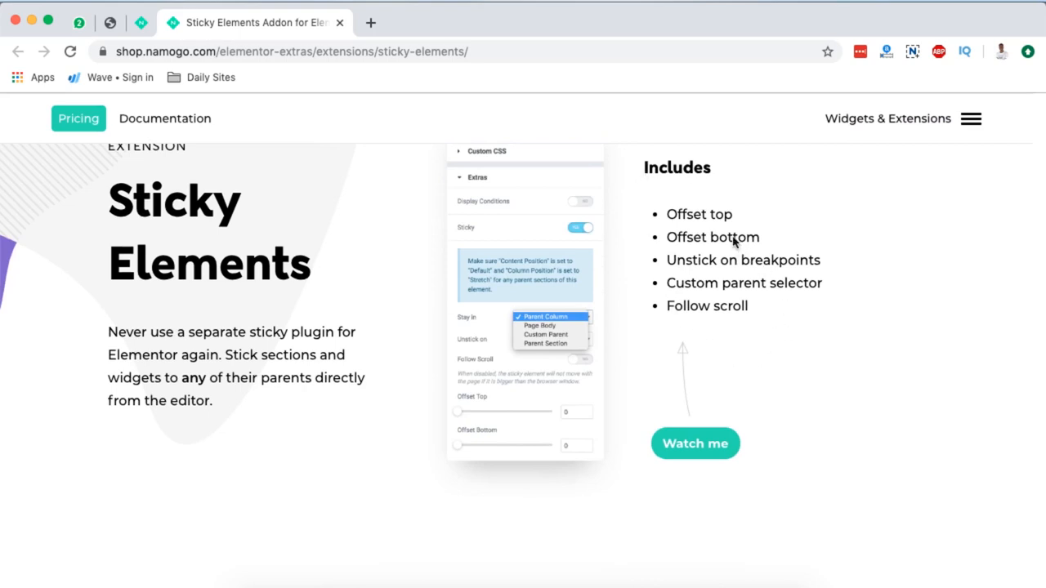
mouse_move(781, 316)
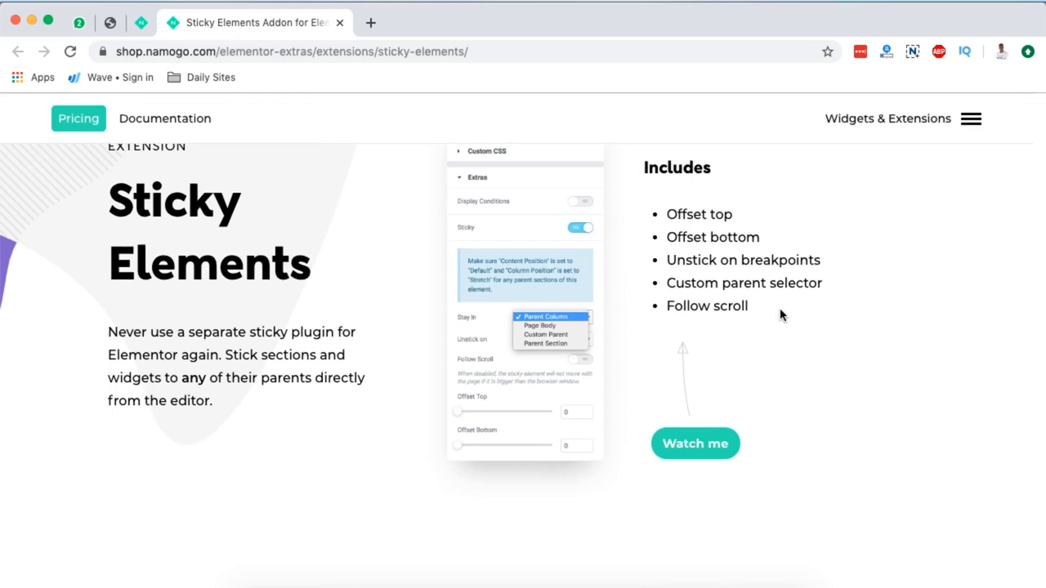
scroll("down", 3)
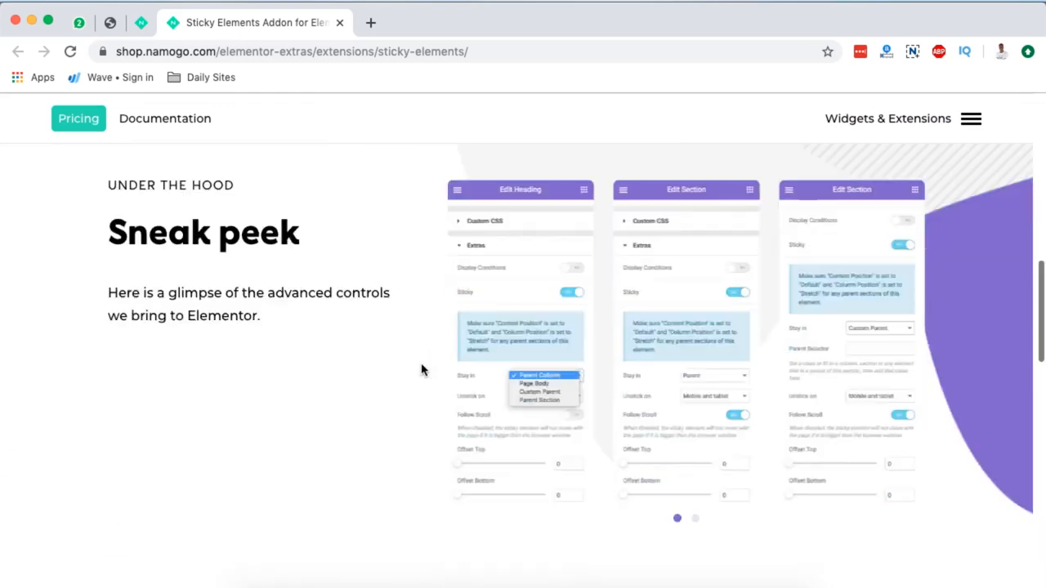
scroll("down", 3)
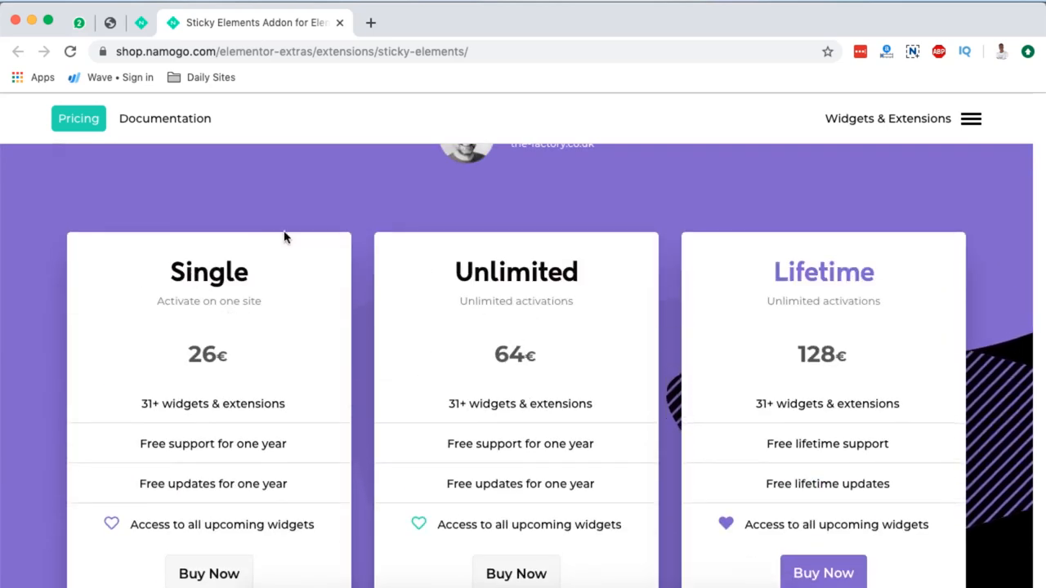
mouse_move(199, 292)
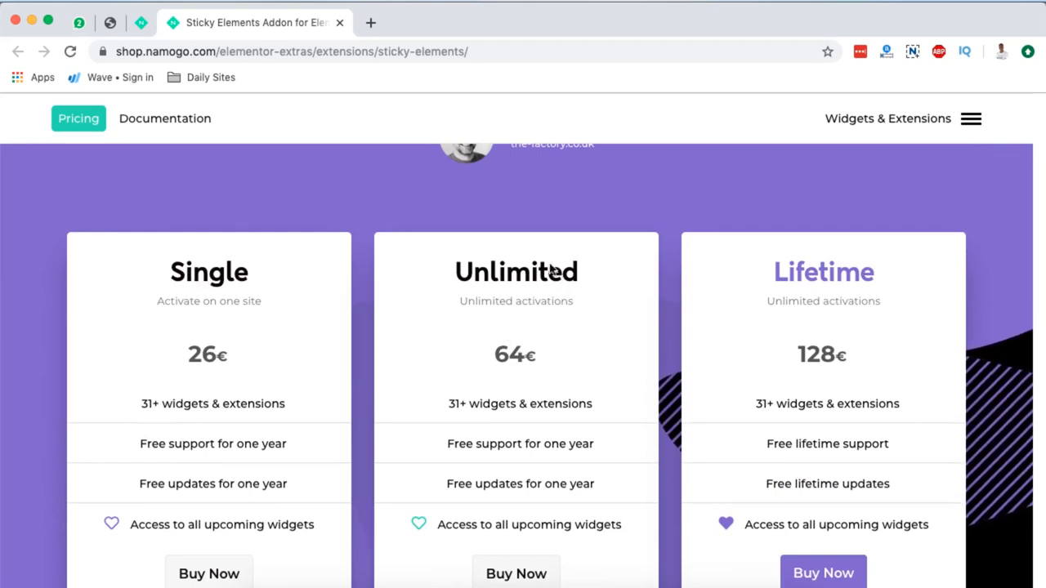
mouse_move(854, 241)
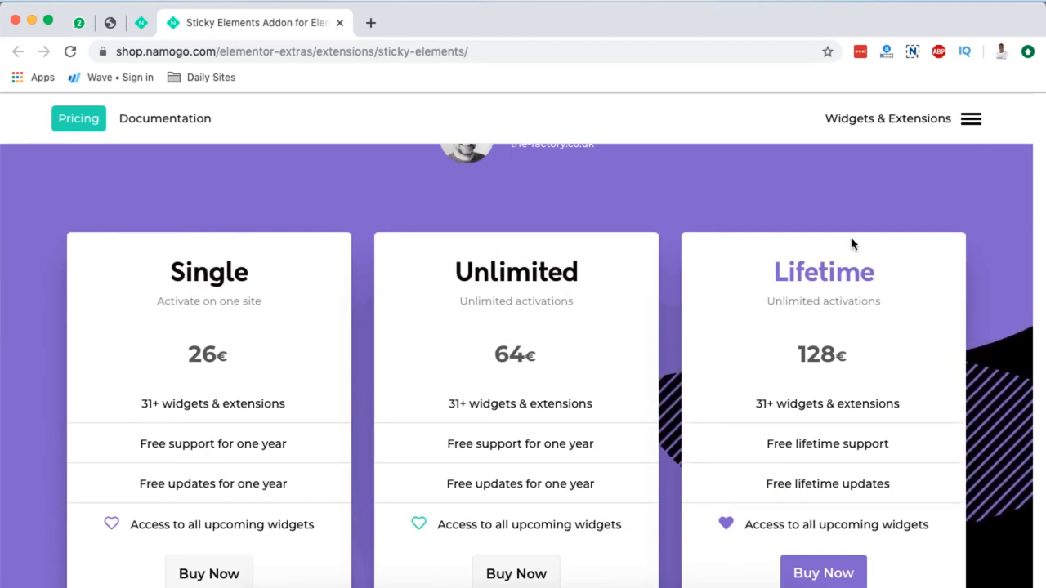
scroll("down", 3)
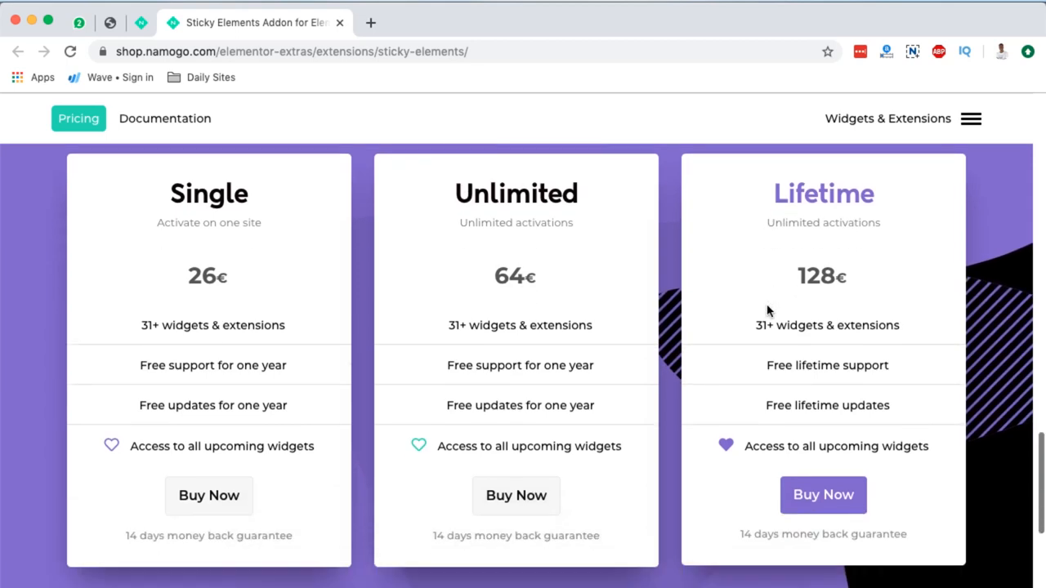
mouse_move(219, 294)
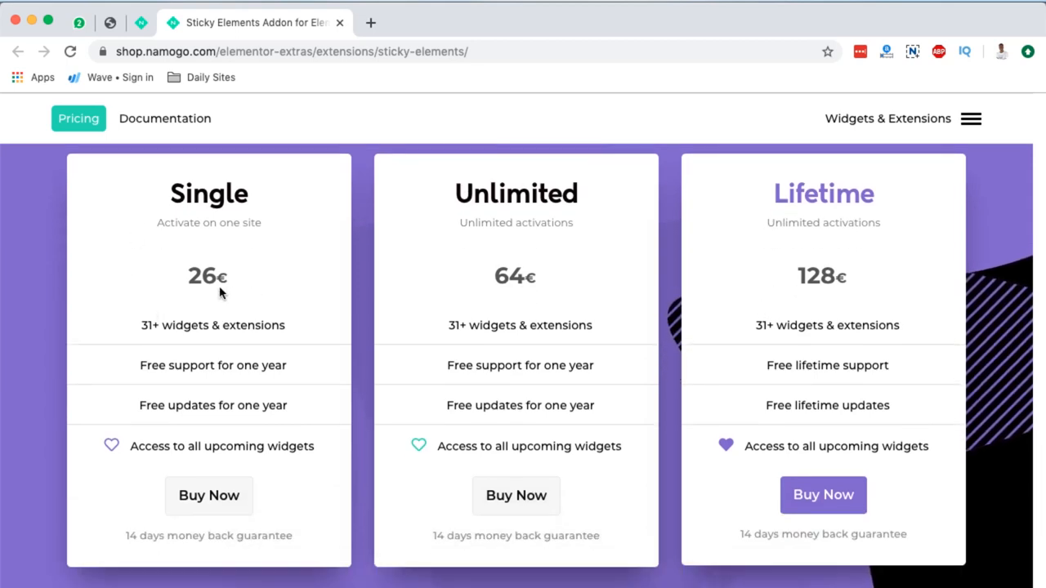
mouse_move(229, 343)
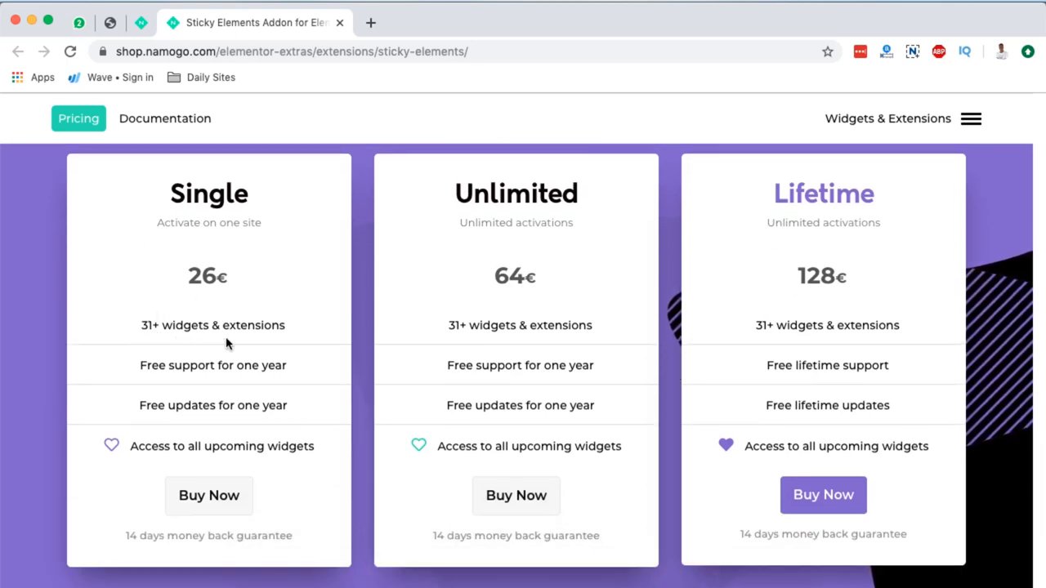
mouse_move(227, 386)
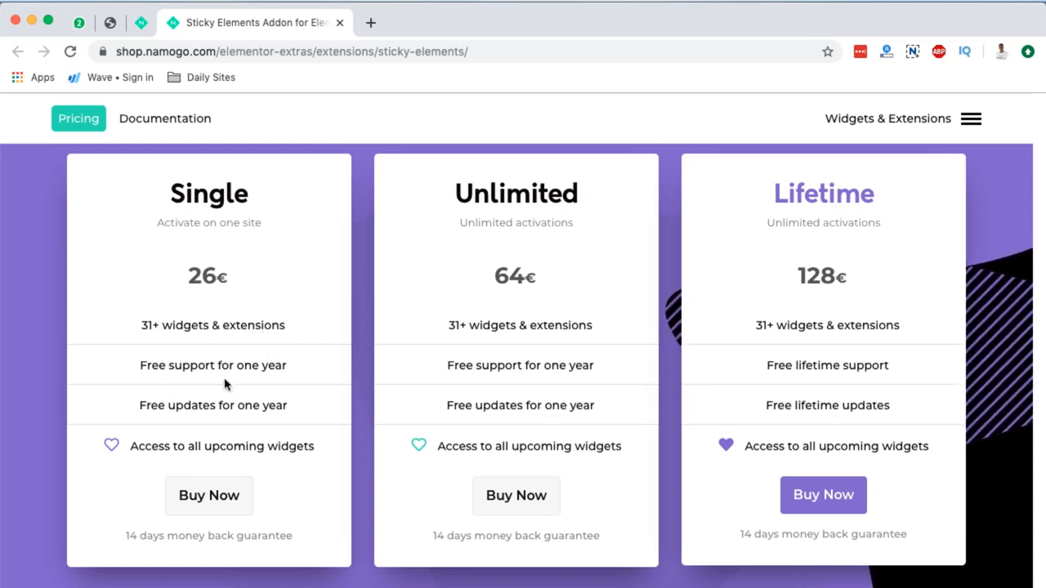
mouse_move(139, 455)
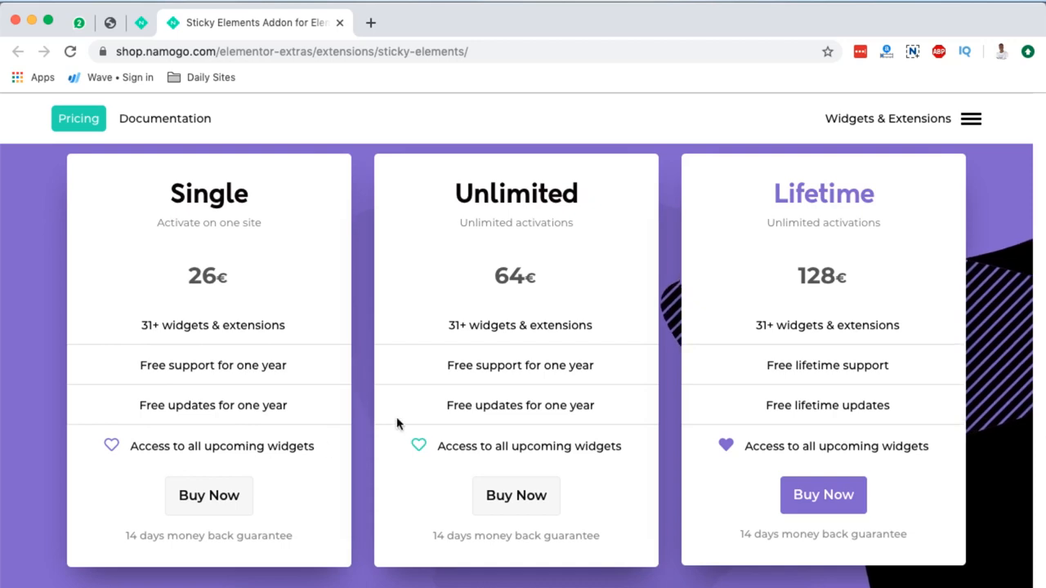
mouse_move(552, 242)
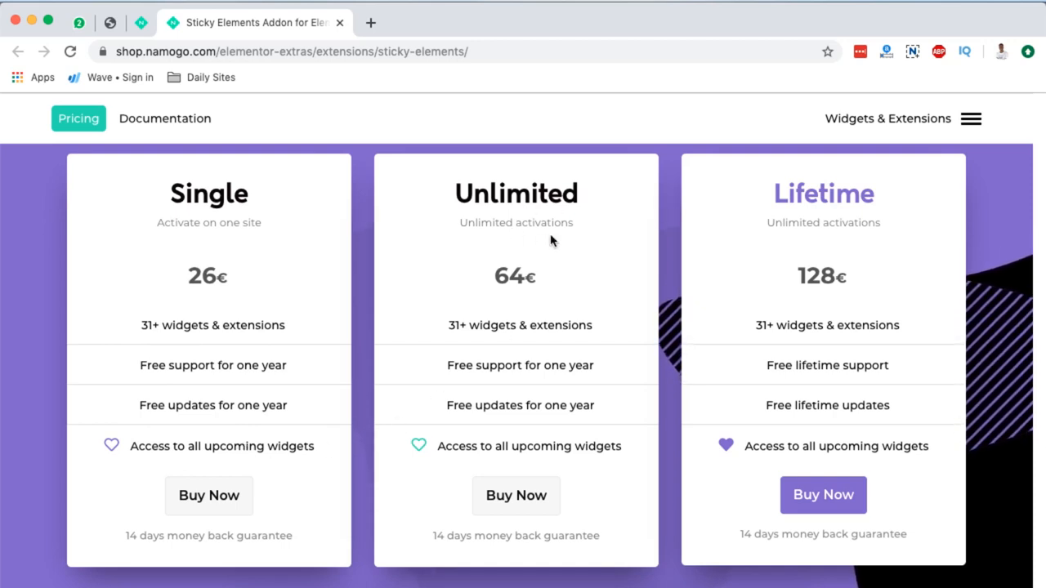
mouse_move(467, 419)
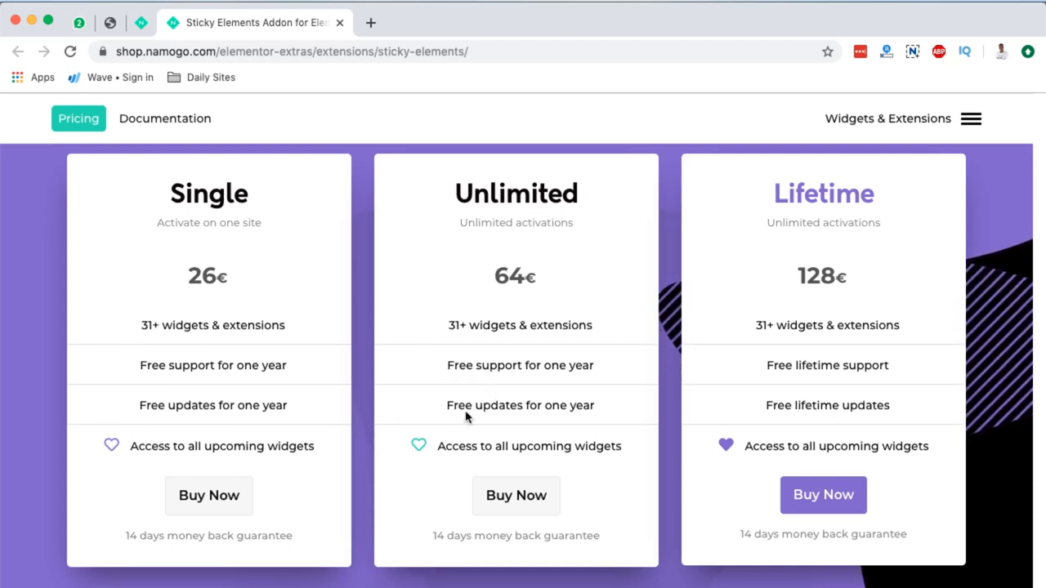
mouse_move(522, 301)
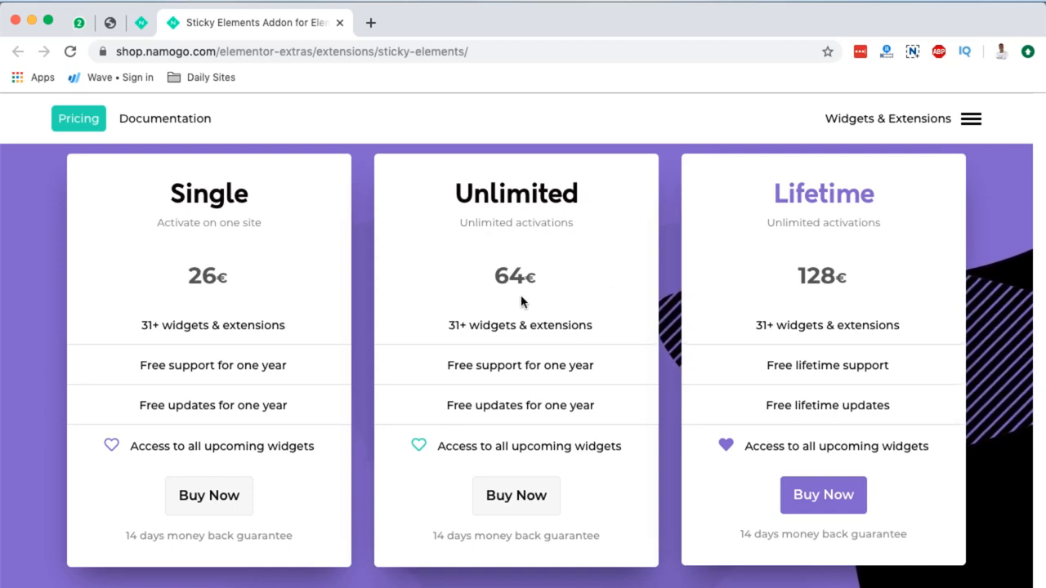
mouse_move(549, 340)
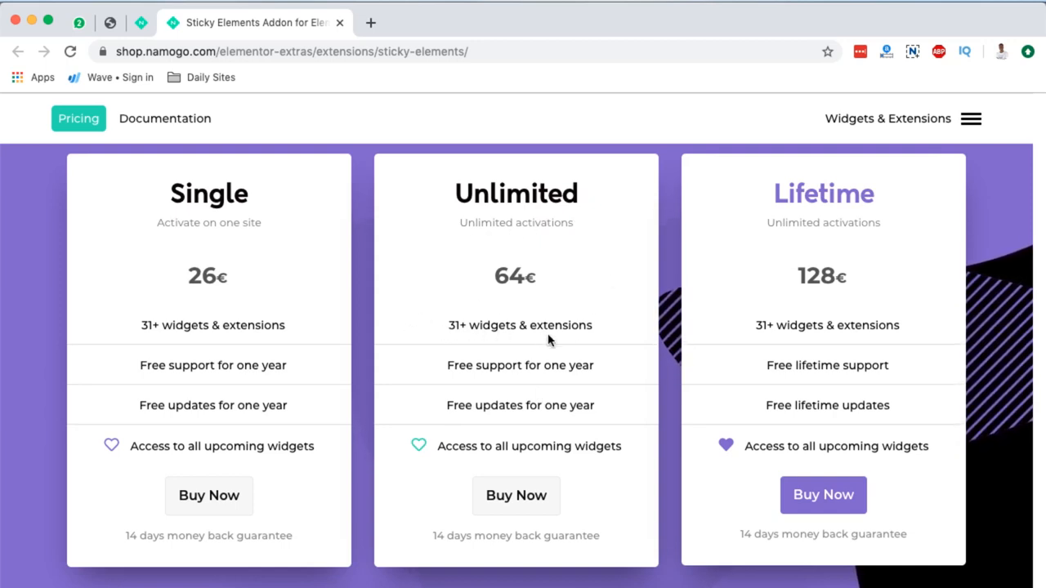
mouse_move(837, 336)
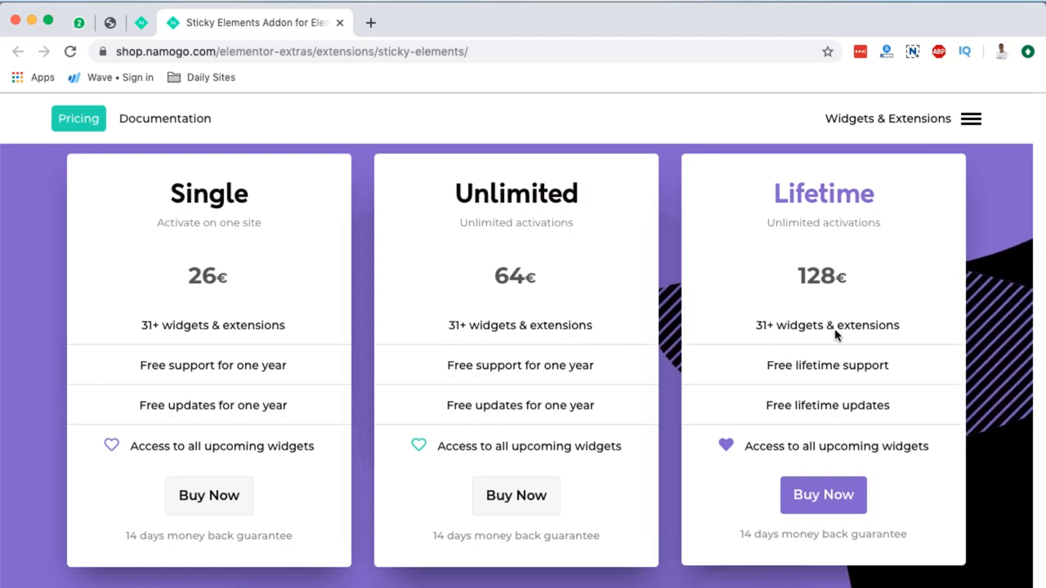
mouse_move(778, 182)
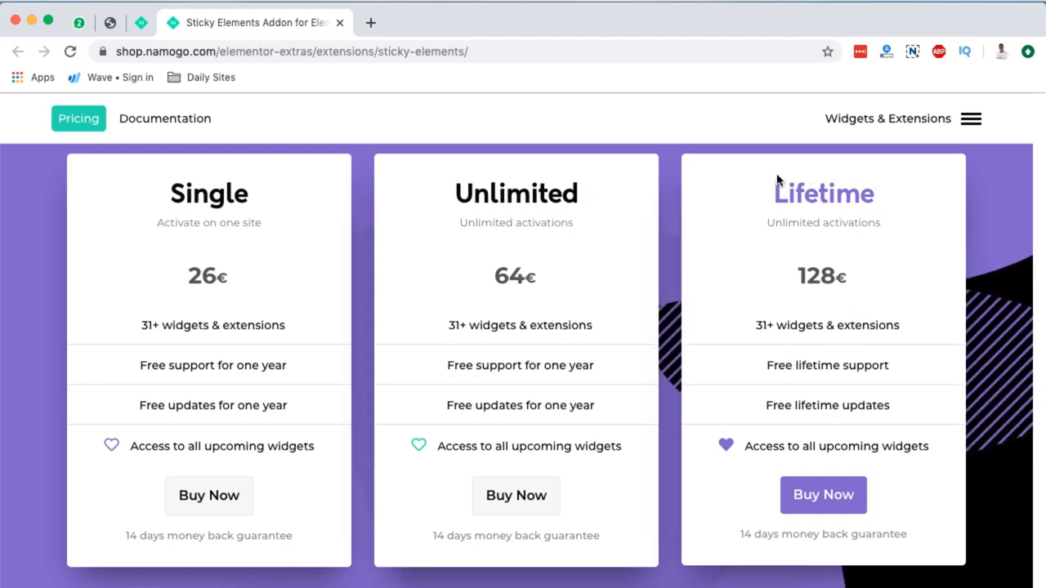
mouse_move(807, 314)
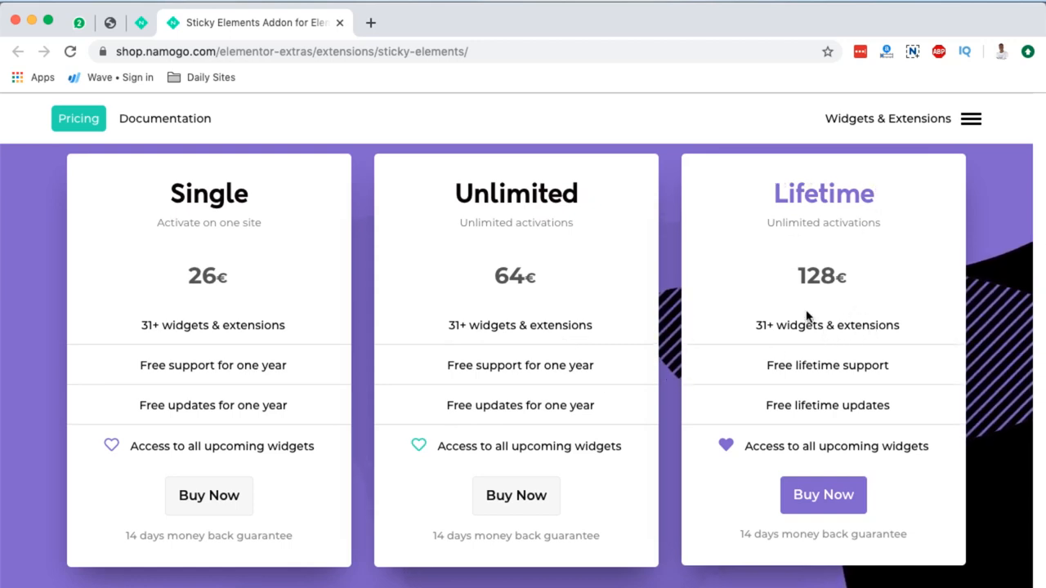
mouse_move(801, 371)
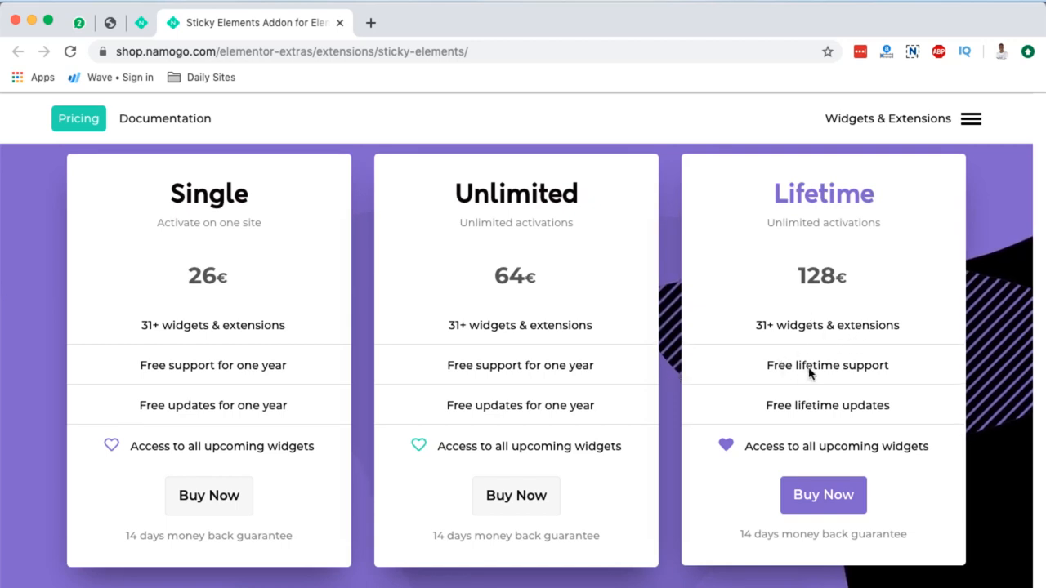
mouse_move(822, 371)
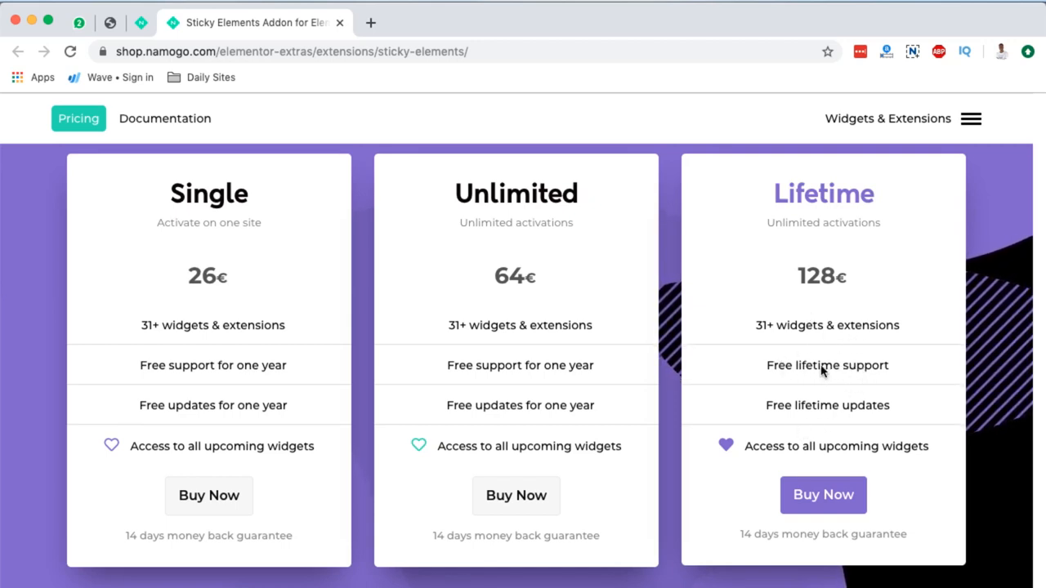
mouse_move(767, 353)
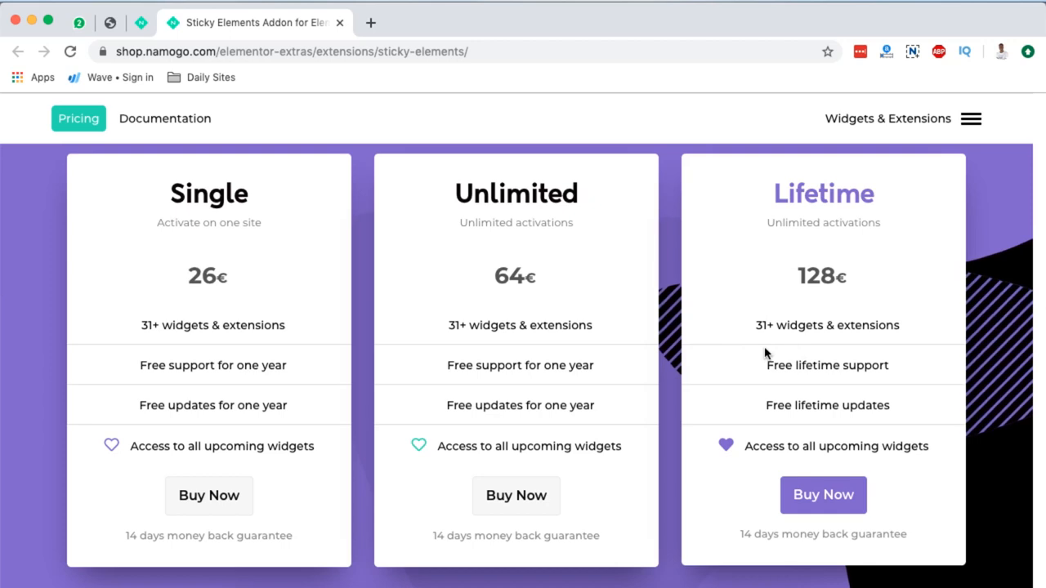
scroll("down", 3)
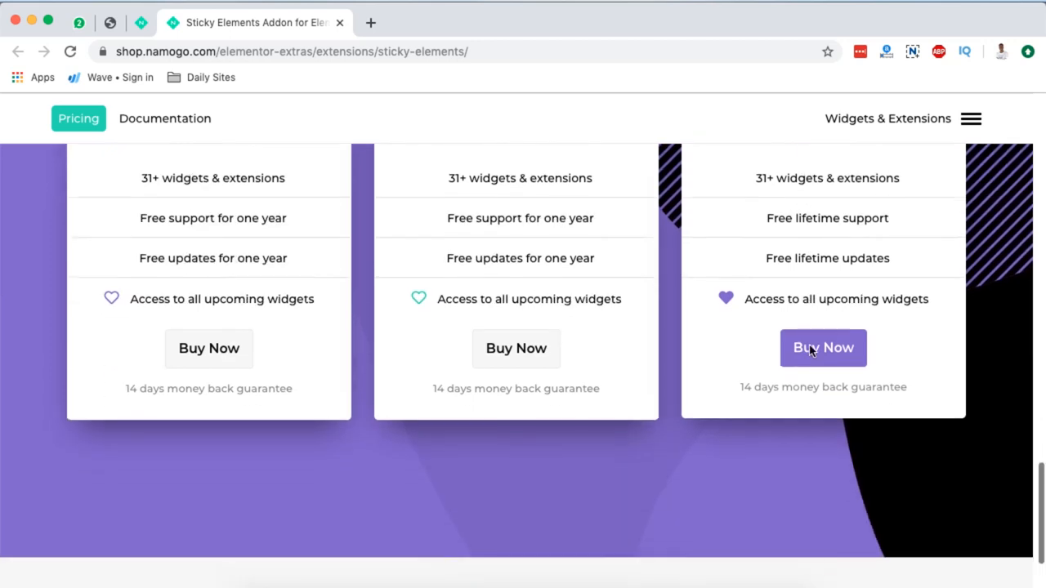
scroll("down", 3)
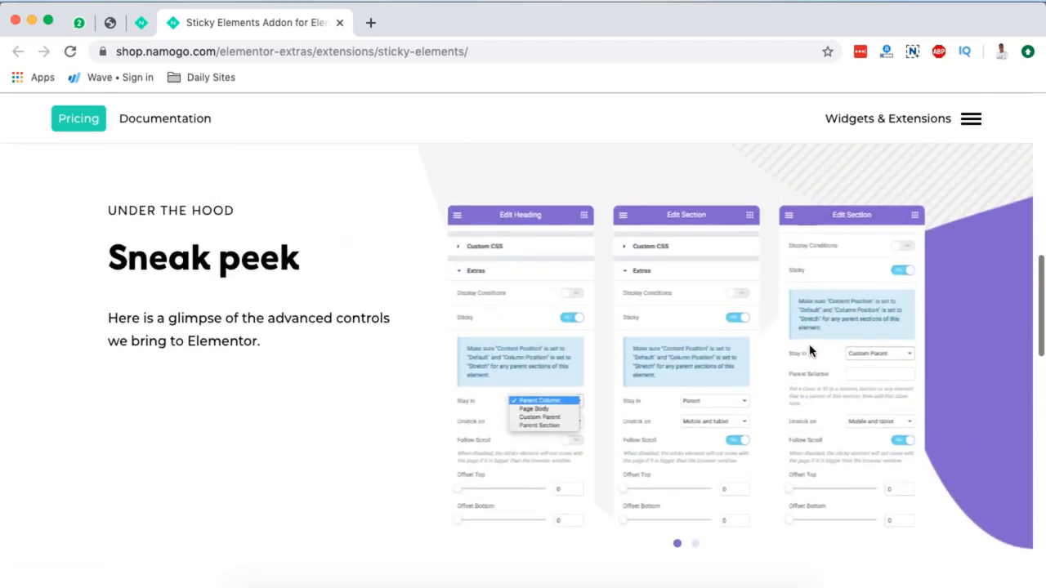
scroll("up", 3)
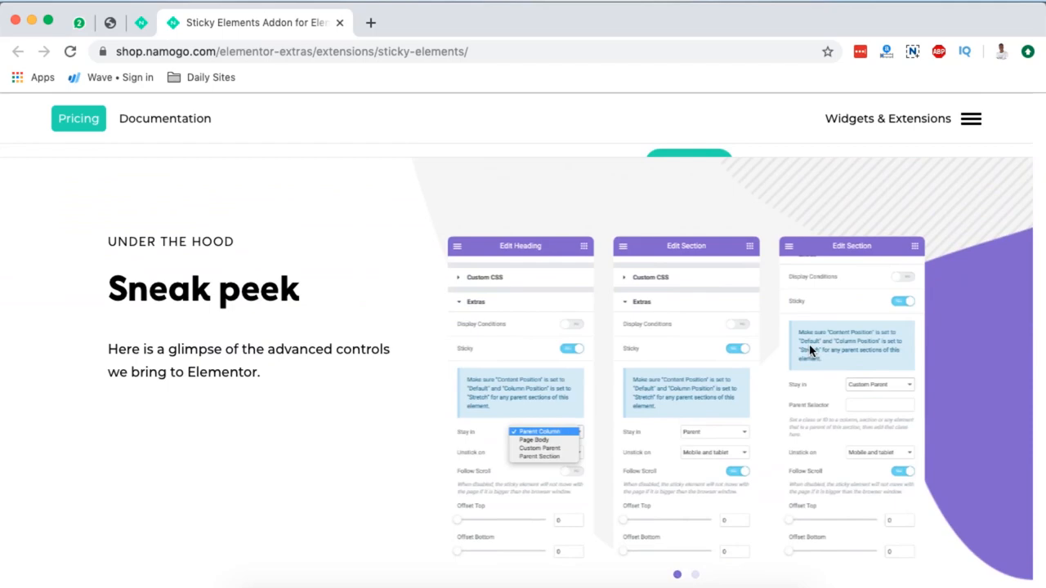